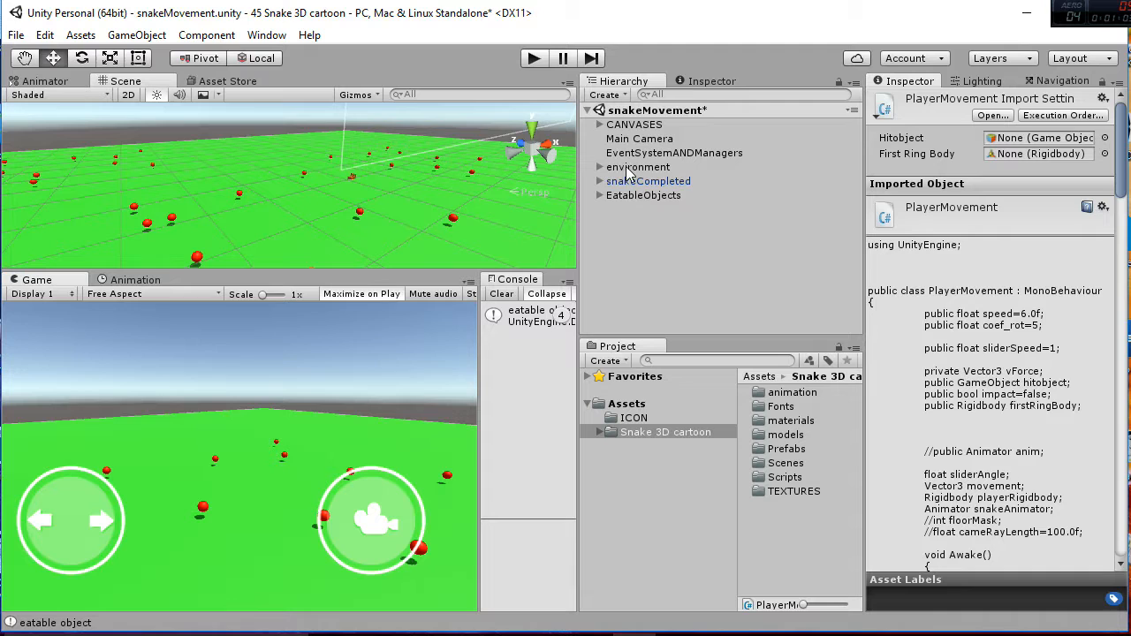
Step: Expand CANVASES > INTERFACEcanvas and compare backgroundLeftPad and backgroundRightpad image settings, ending on backgroundLeftPad
left_click(632, 123)
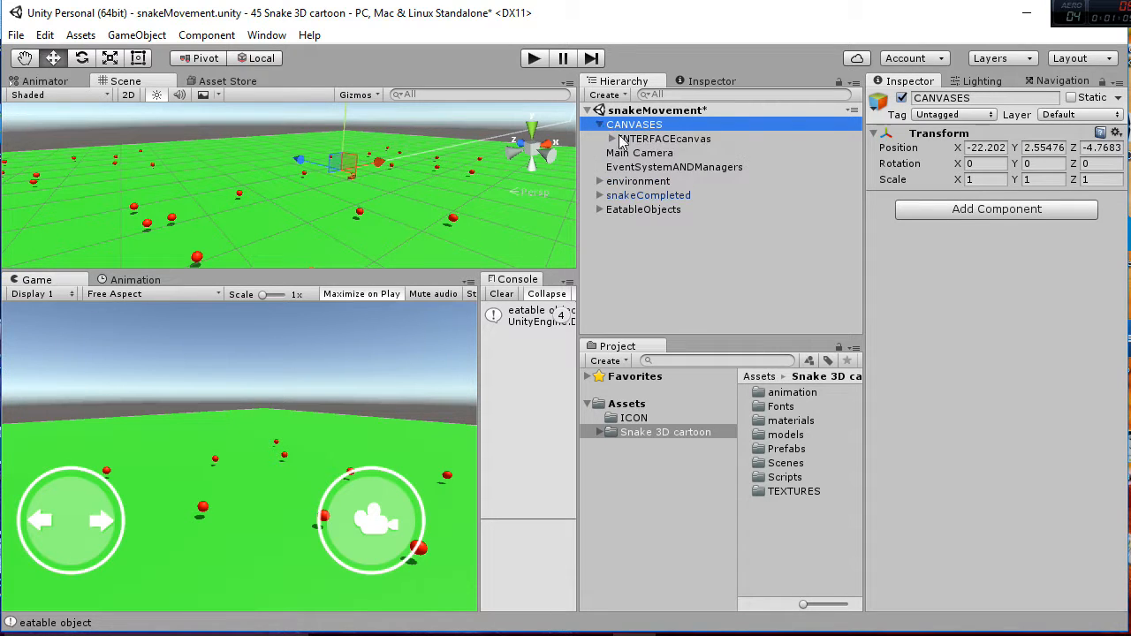
left_click(615, 138)
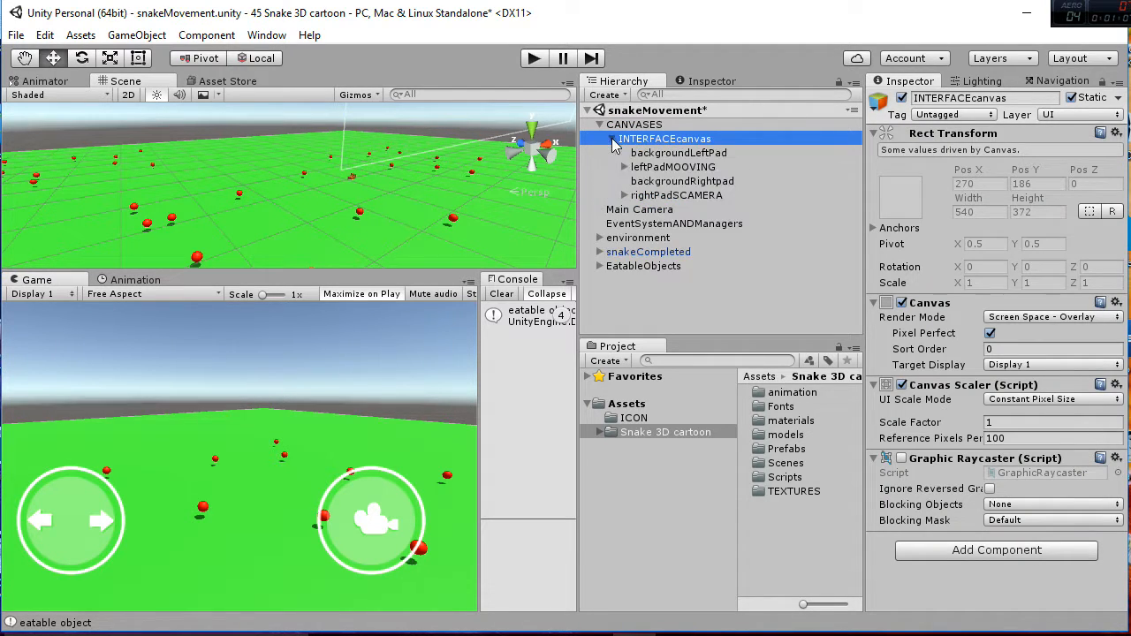
left_click(677, 152)
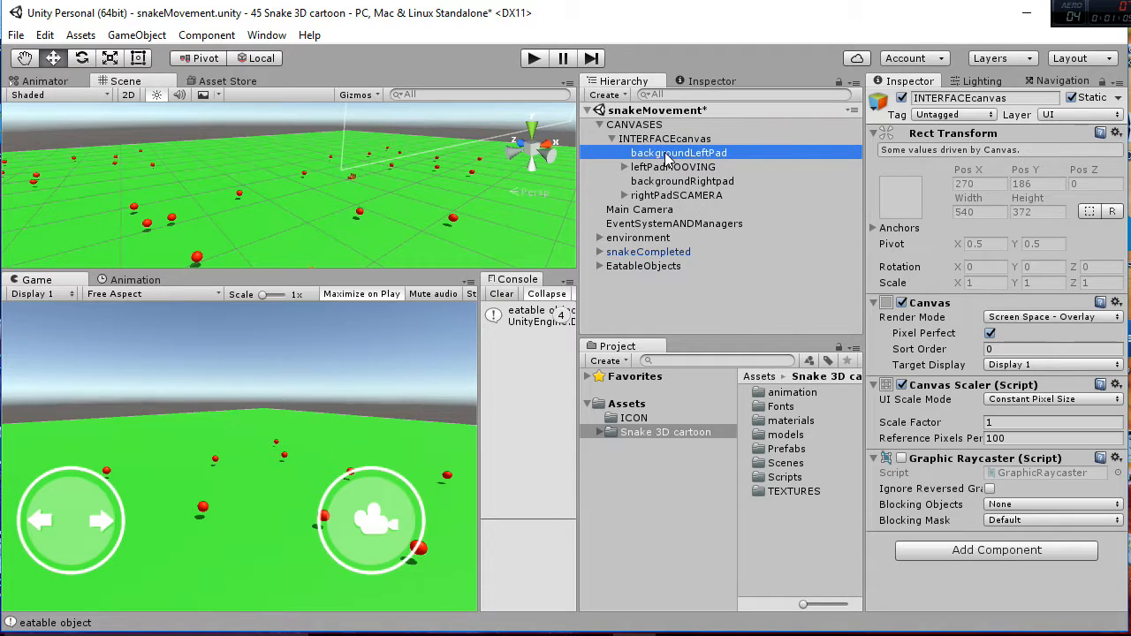
left_click(678, 152)
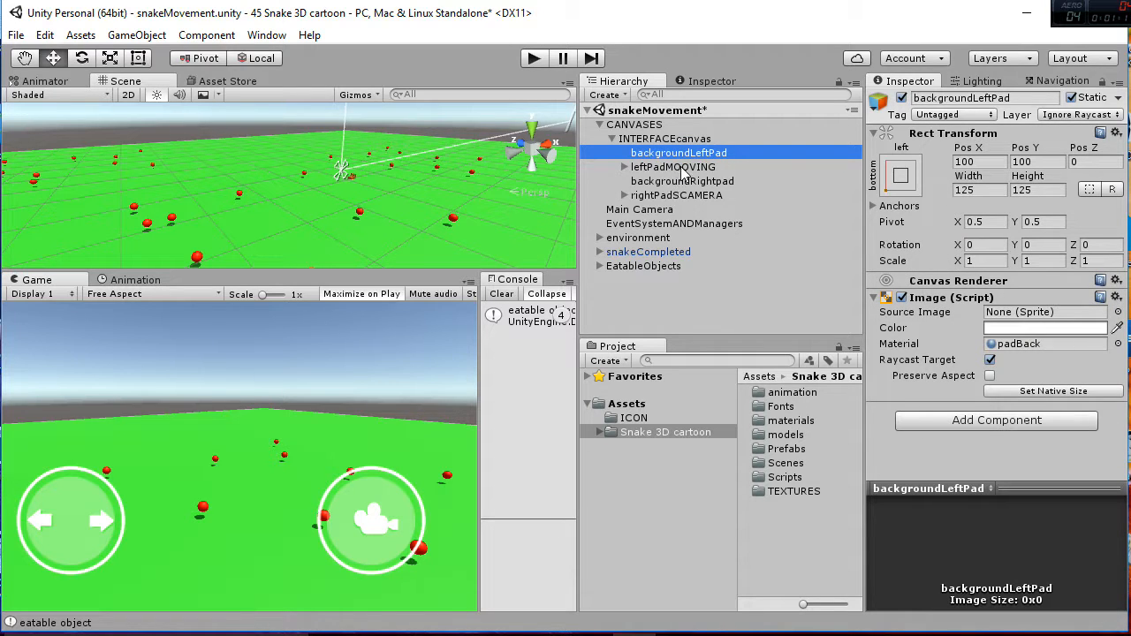
left_click(682, 180)
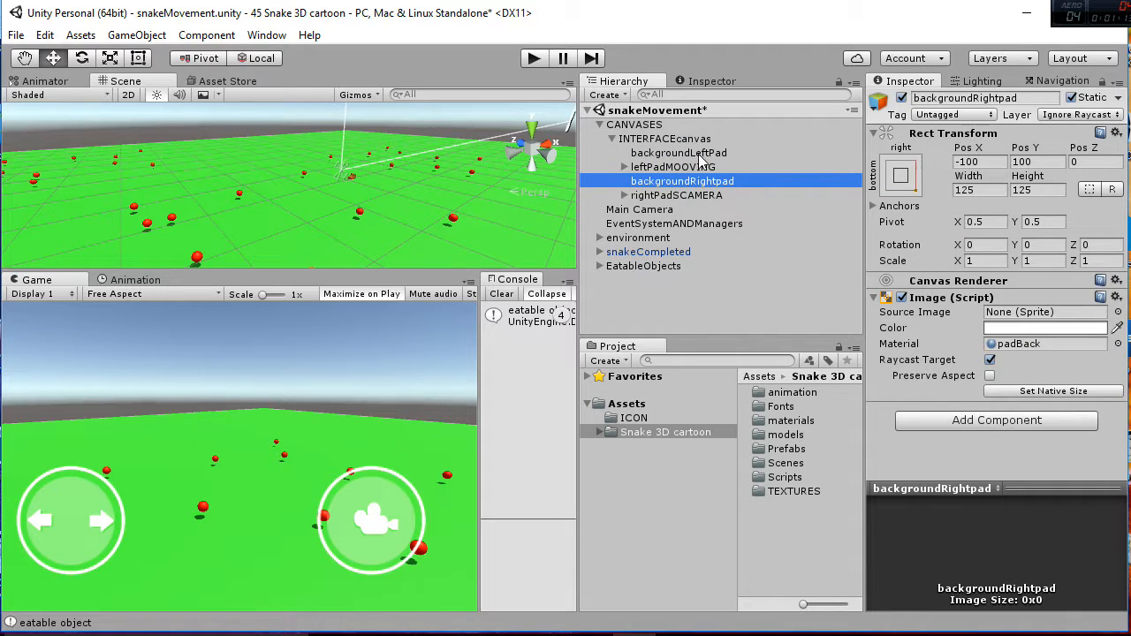
left_click(678, 152)
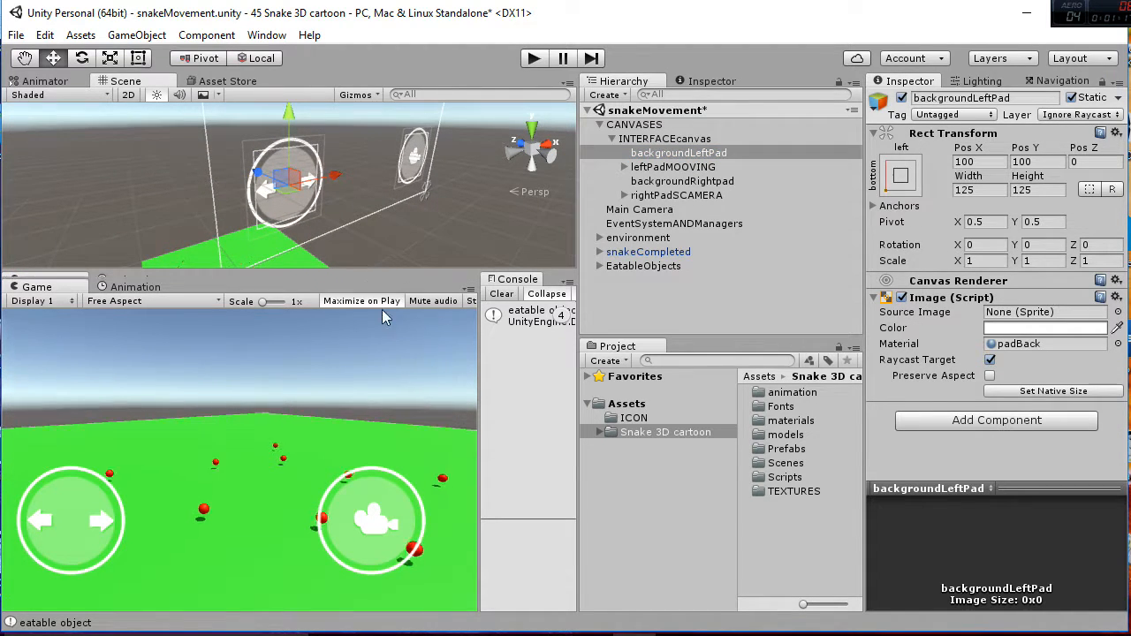
Step: Compare the Pad Script and Event Trigger components of leftPadMOOVING and rightPadSCAMERA
left_click(673, 166)
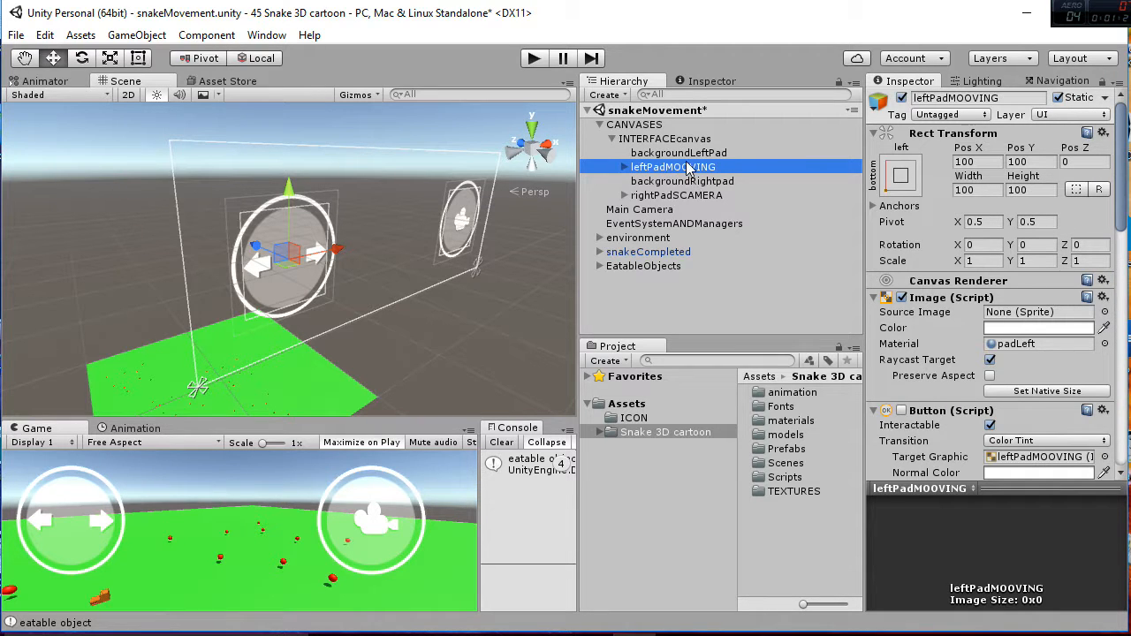
left_click(675, 194)
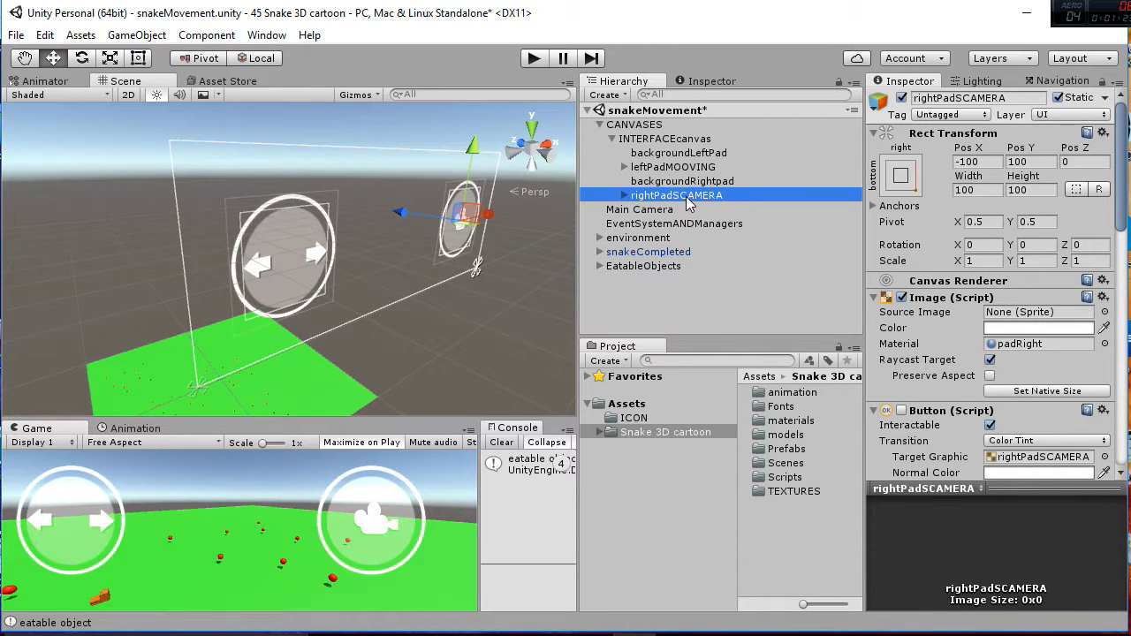
scroll("down", 3)
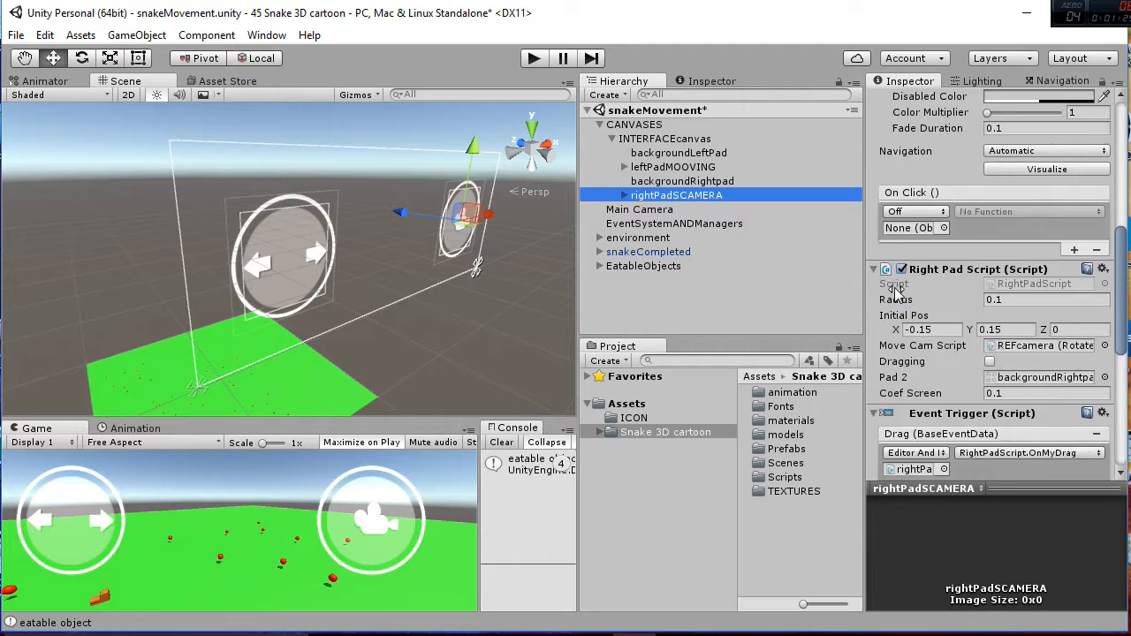
scroll("down", 3)
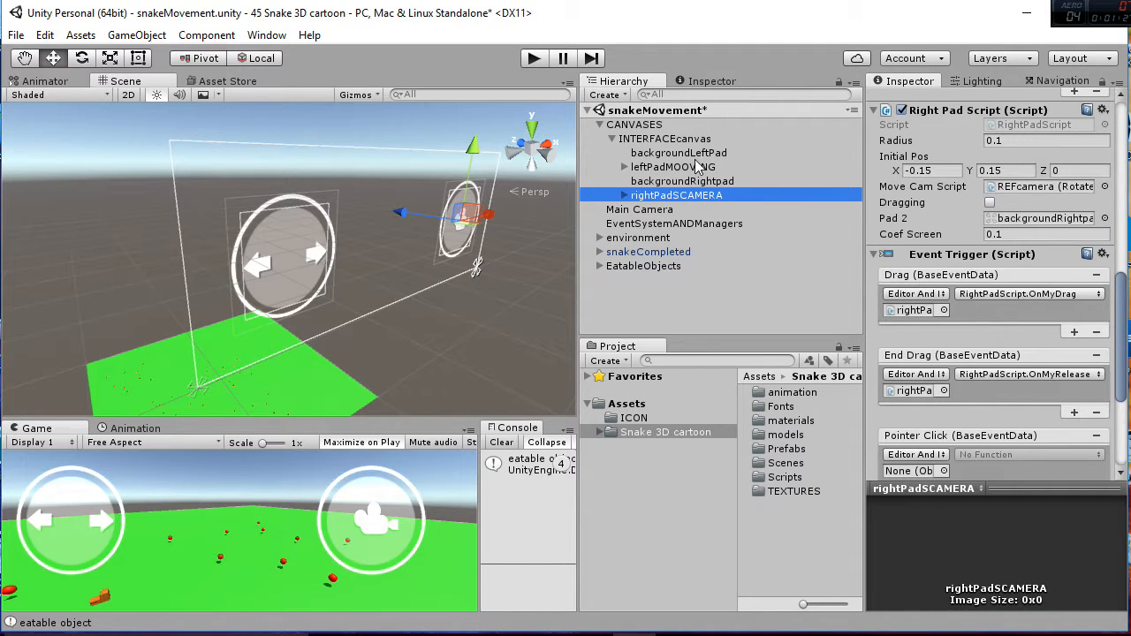
left_click(673, 166)
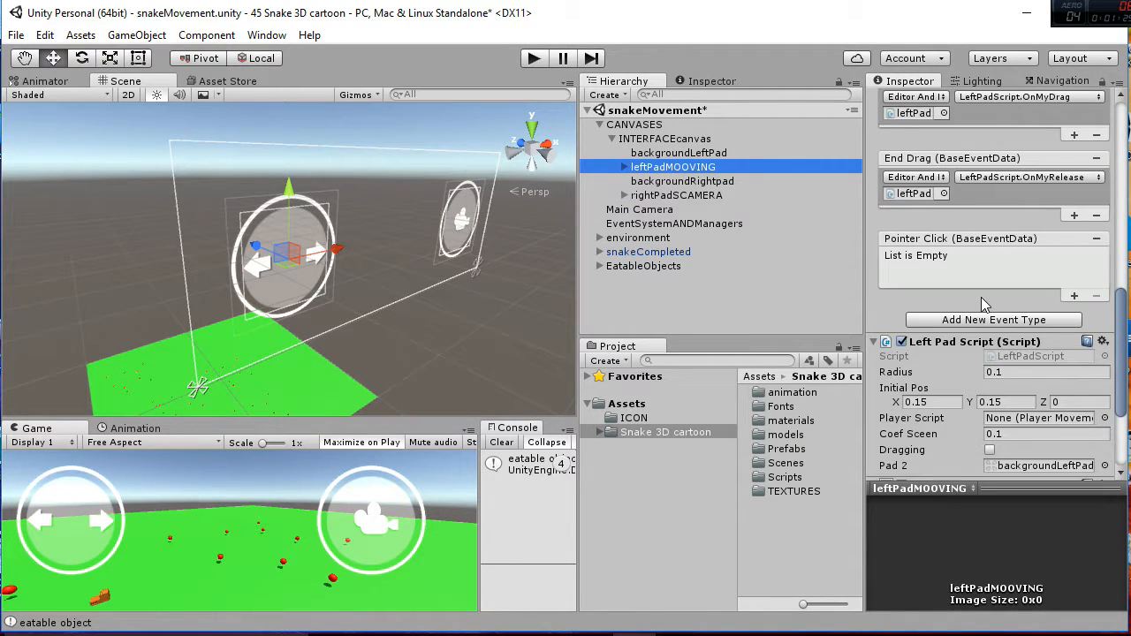
scroll("down", 3)
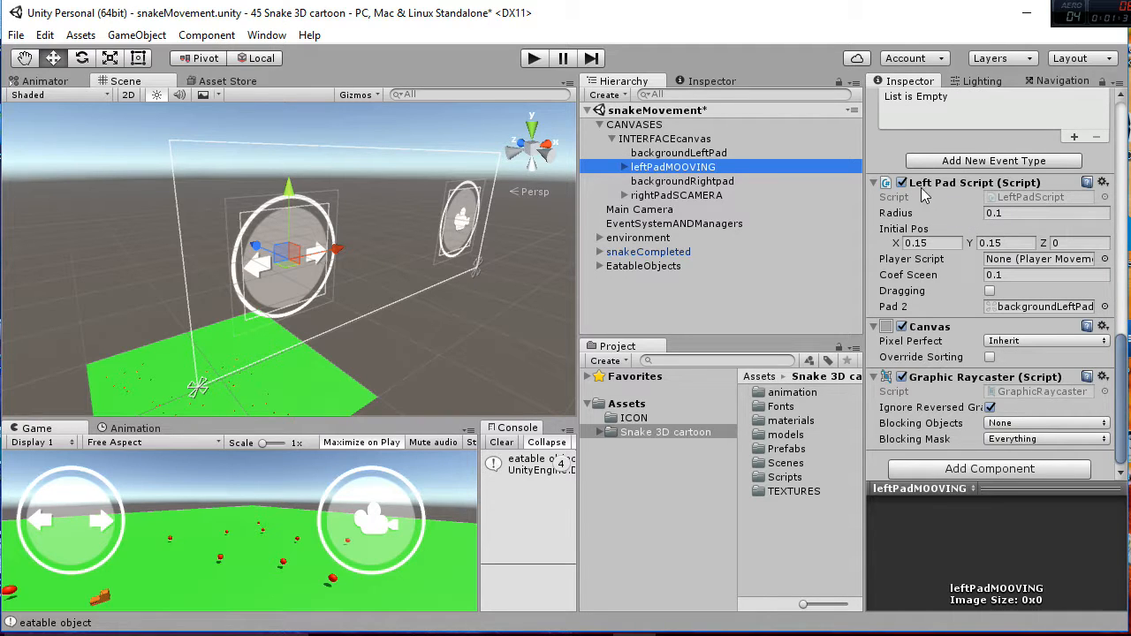
mouse_move(869, 197)
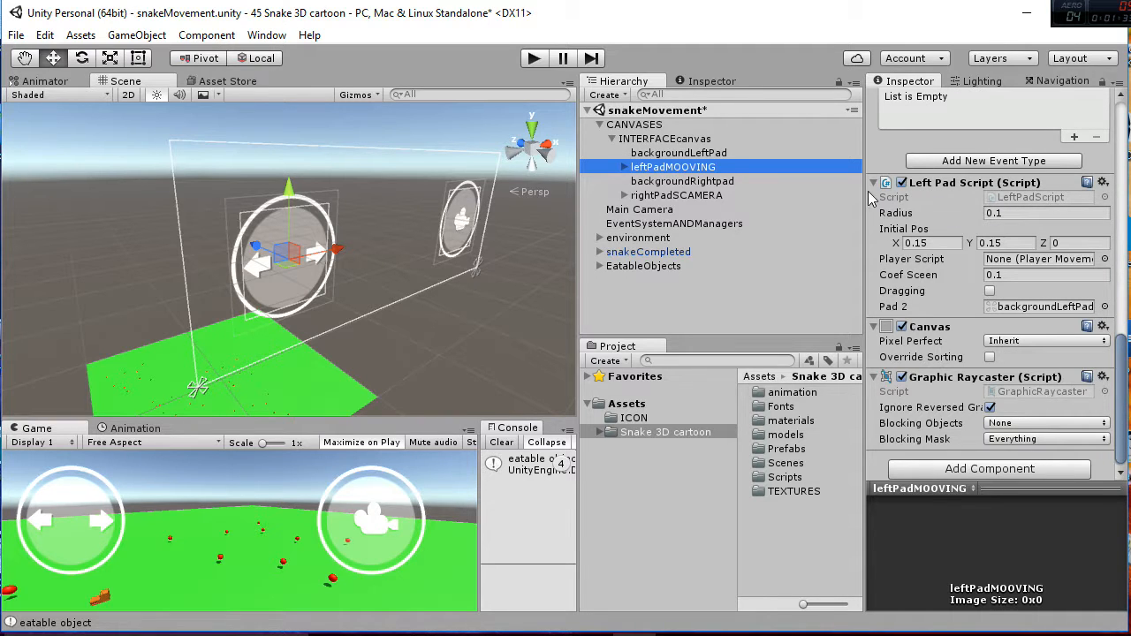
Step: Recheck rightPadSCAMERA's event trigger, then return to leftPadMOOVING's properties
left_click(677, 194)
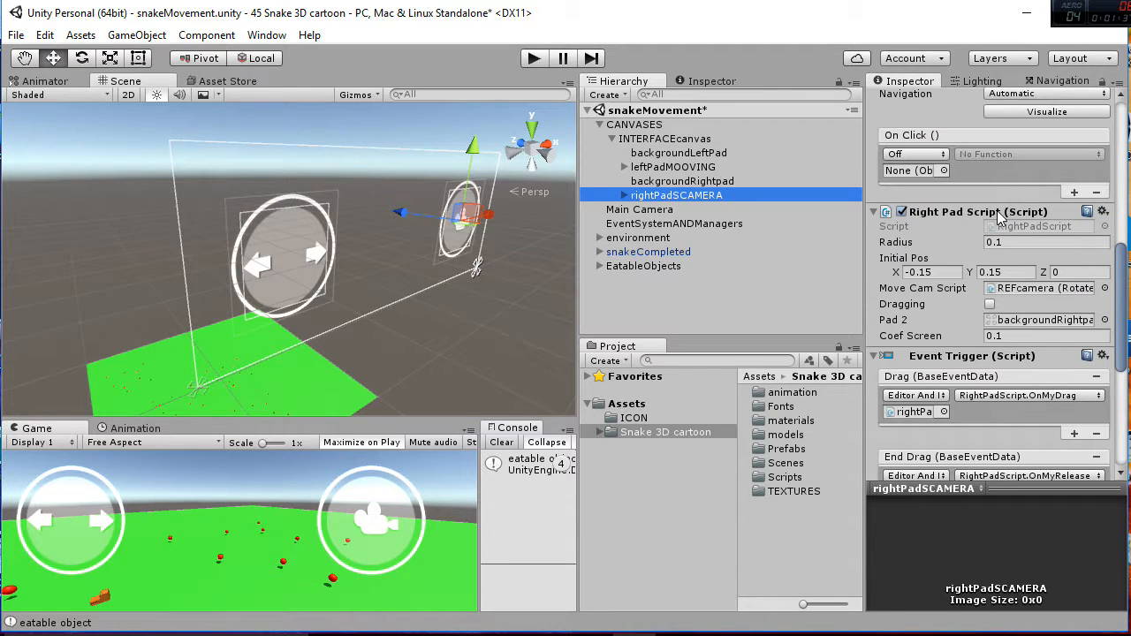
scroll("down", 3)
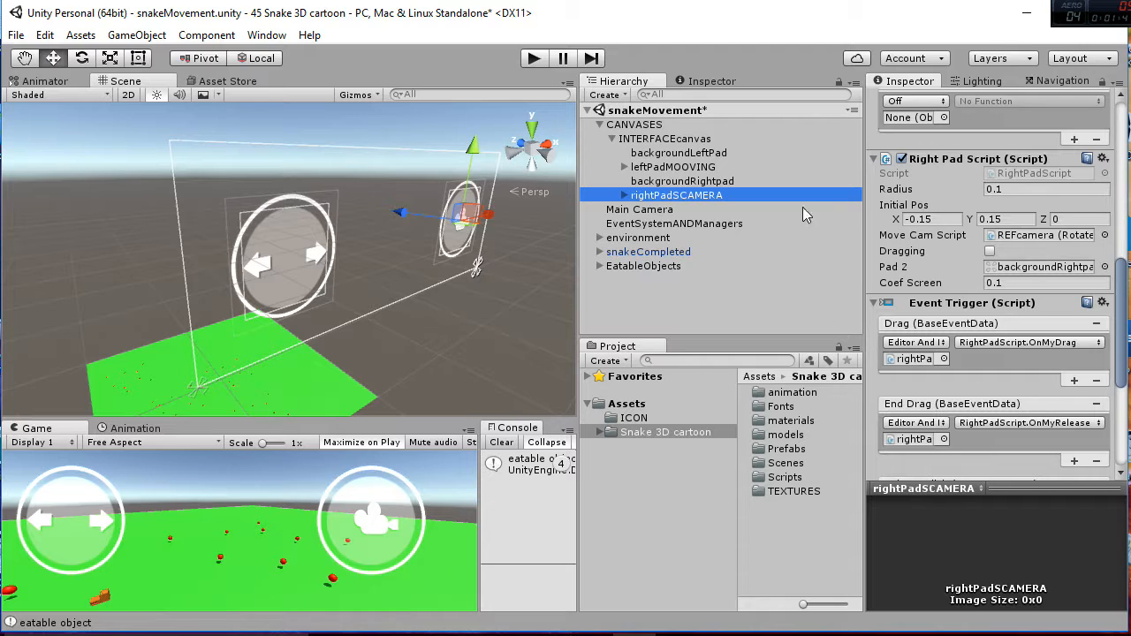
mouse_move(1004, 352)
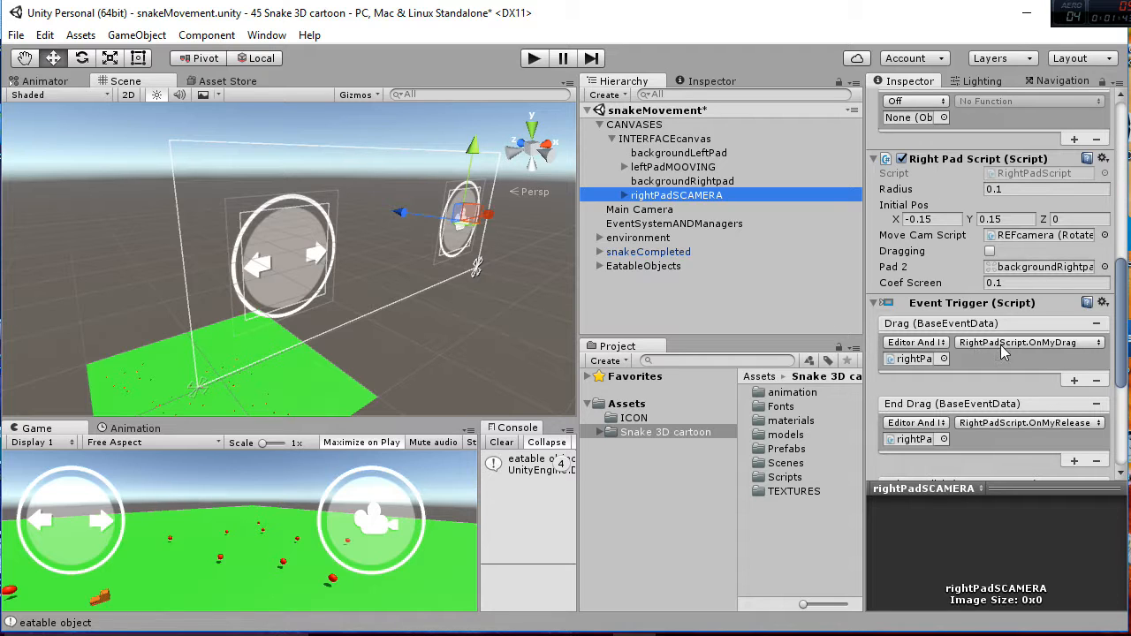
mouse_move(733, 180)
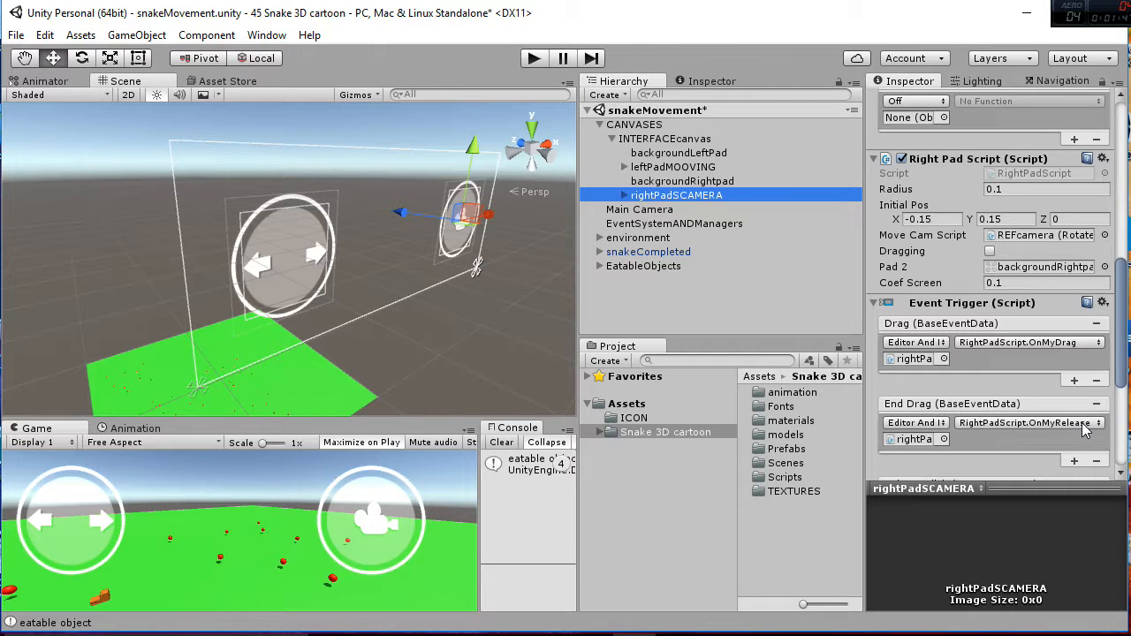
left_click(671, 166)
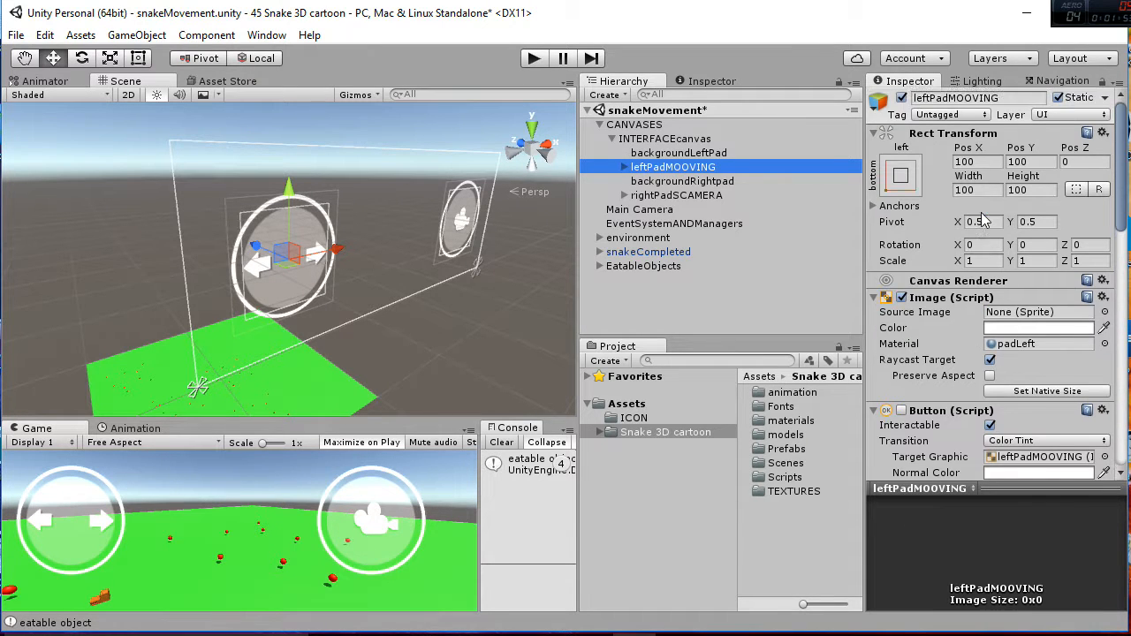
Step: Decline the MonoDevelop crash report and select LeftPadScript in the Scripts > pads folder
scroll("down", 3)
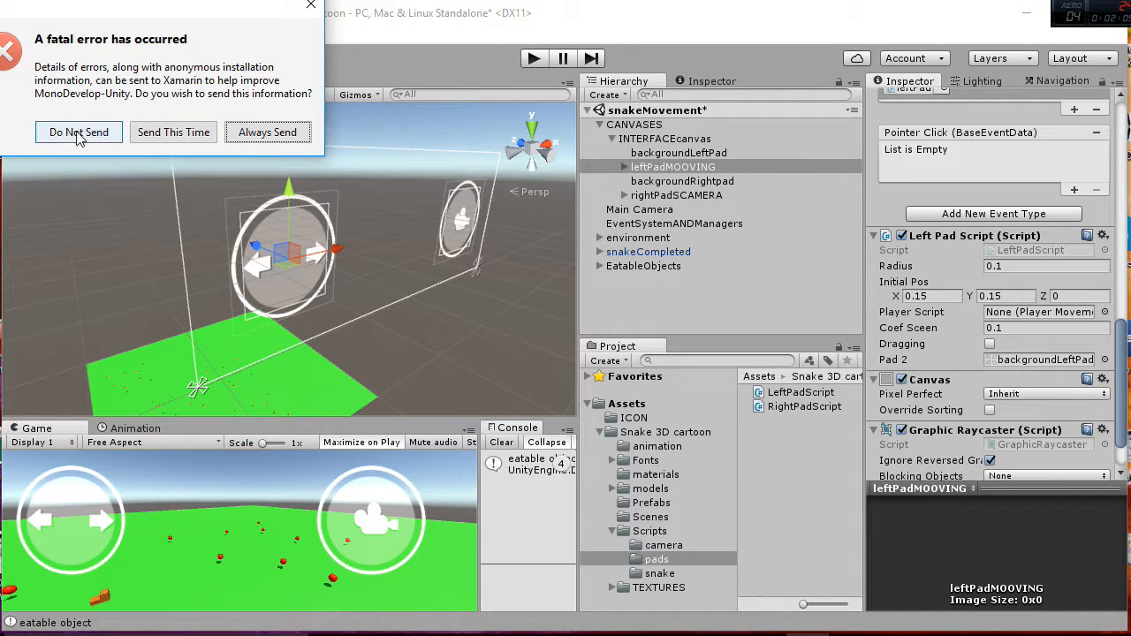
left_click(77, 131)
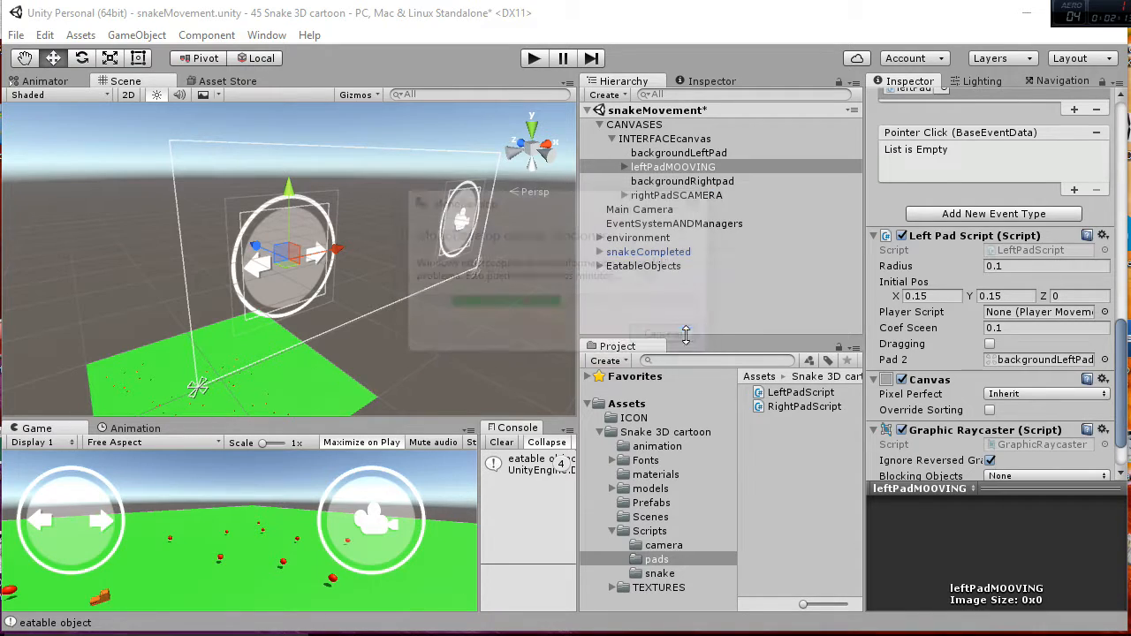
left_click(799, 392)
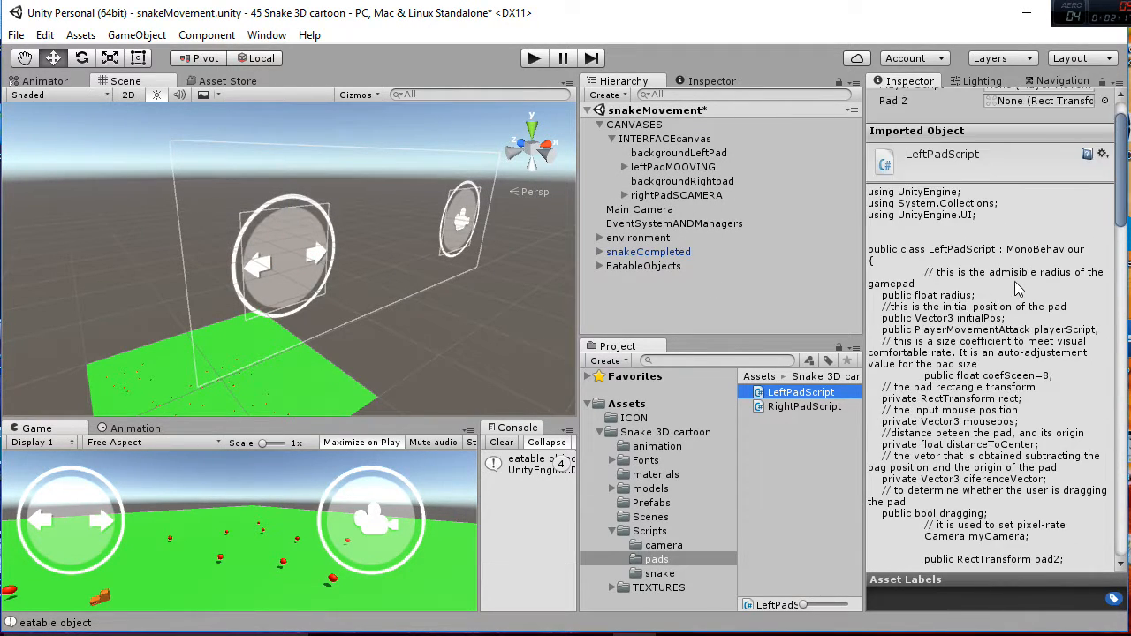
Step: Read LeftPadScript's OnDrag and multitouch code, then show leftPadMOOVING's pad script settings
scroll("down", 3)
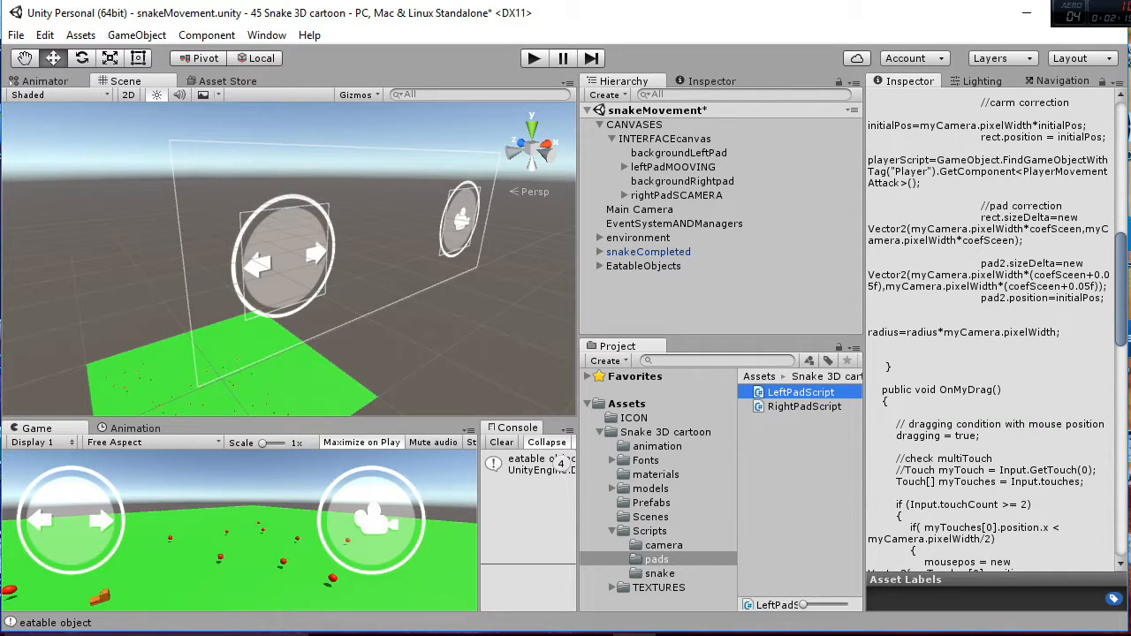
scroll("down", 3)
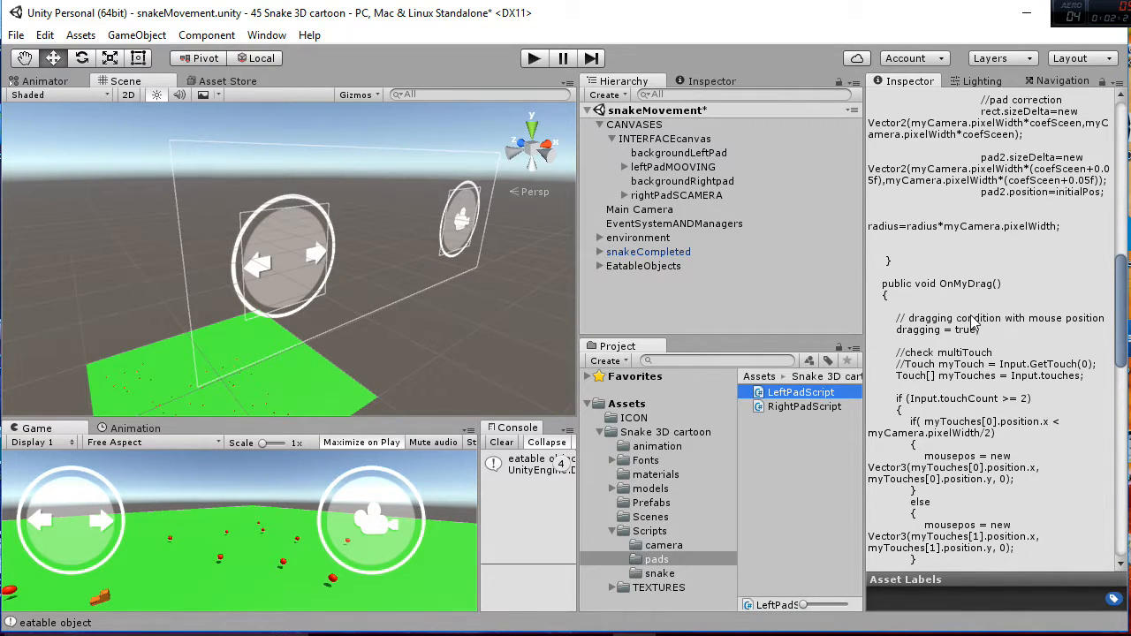
scroll("down", 3)
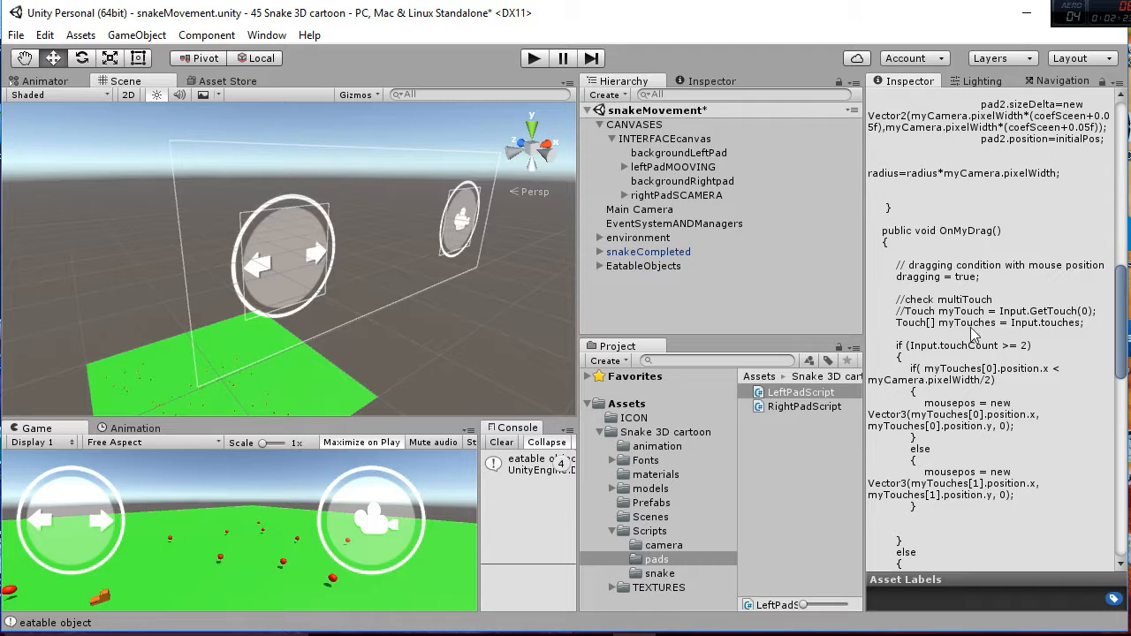
scroll("down", 3)
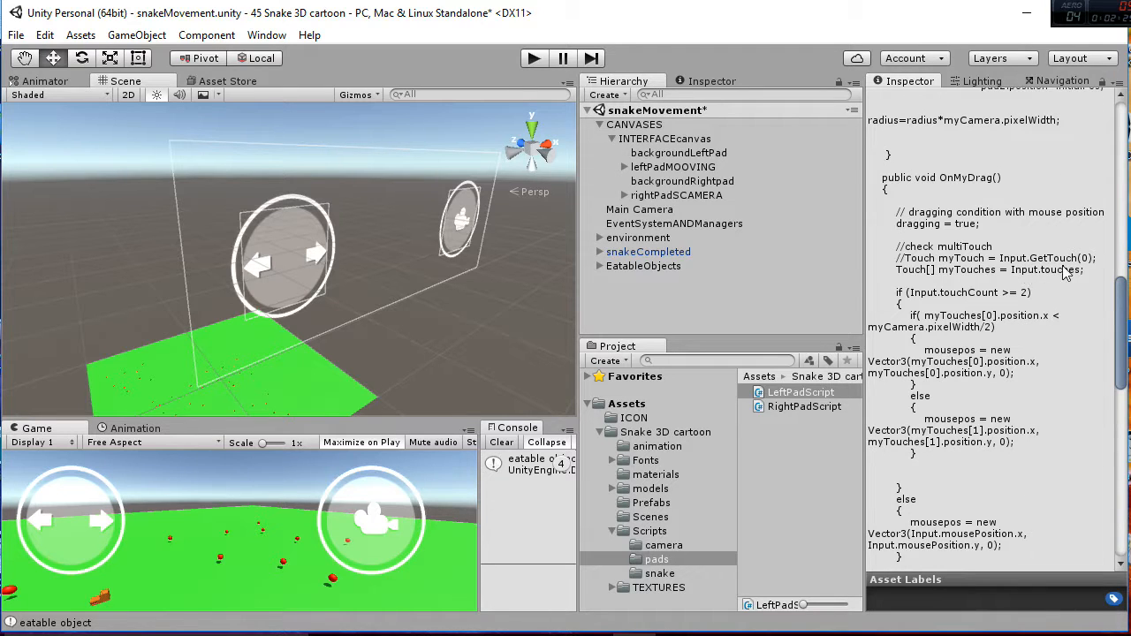
mouse_move(958, 272)
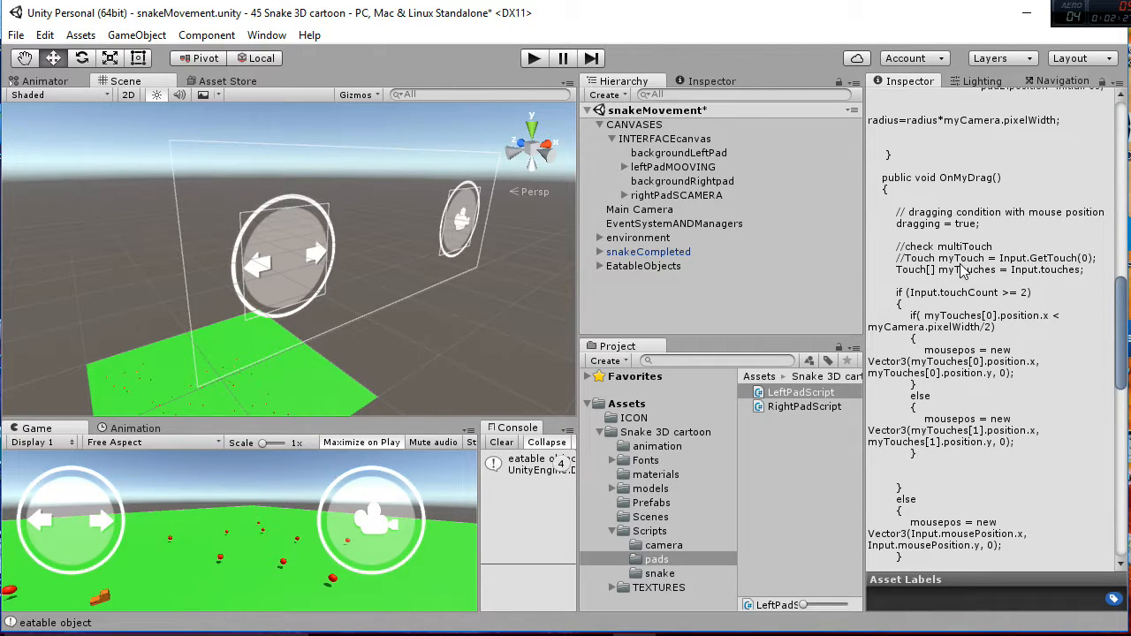
scroll("down", 3)
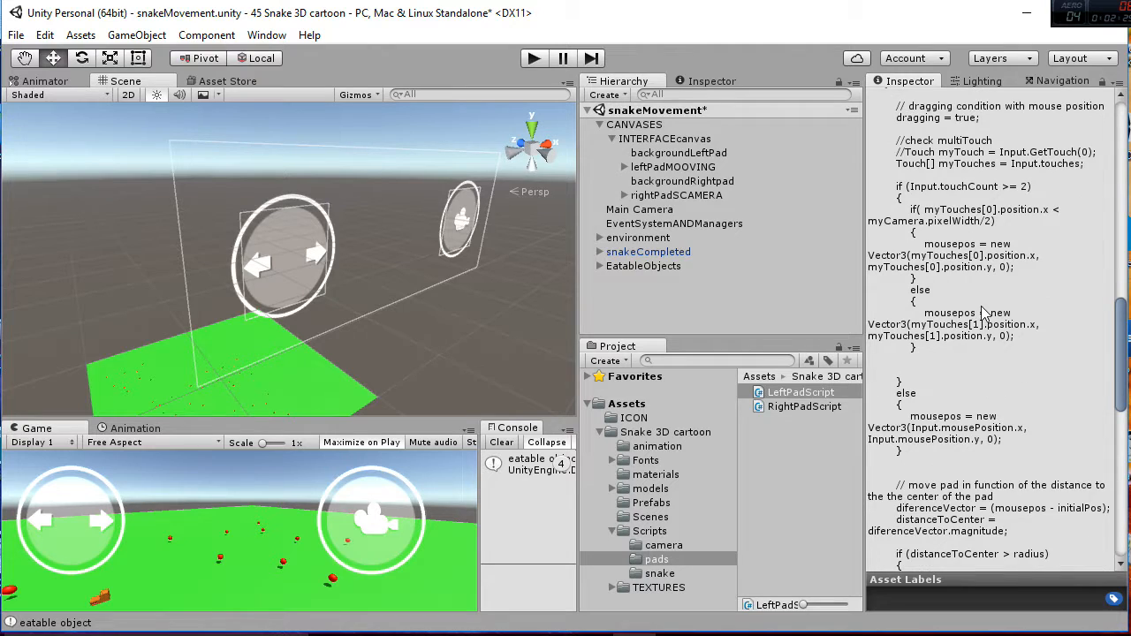
mouse_move(958, 255)
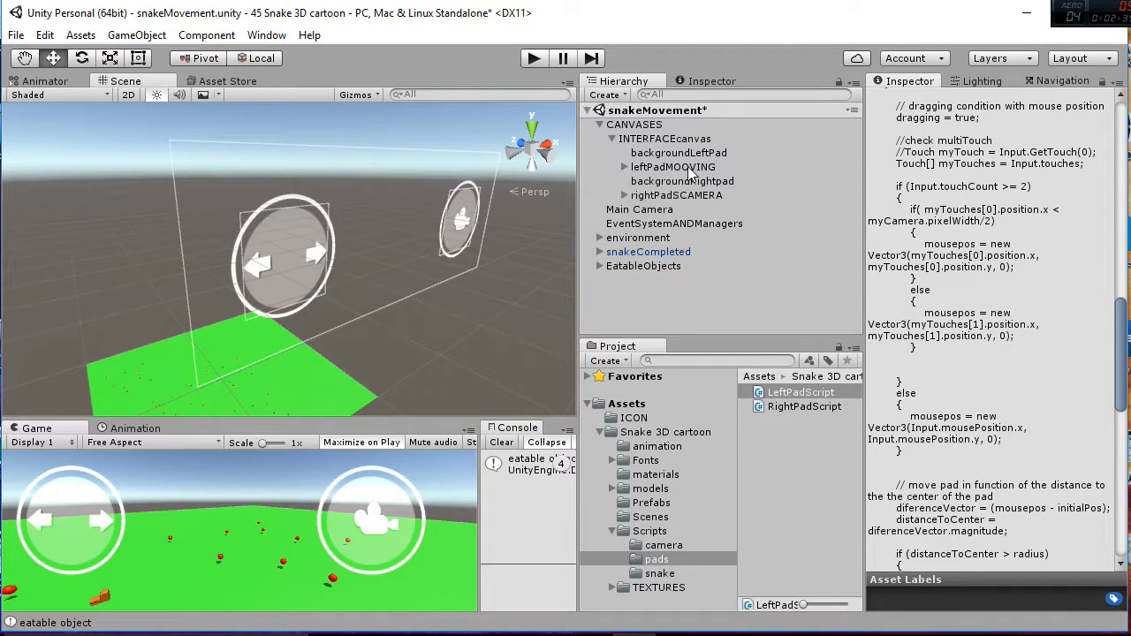
left_click(671, 166)
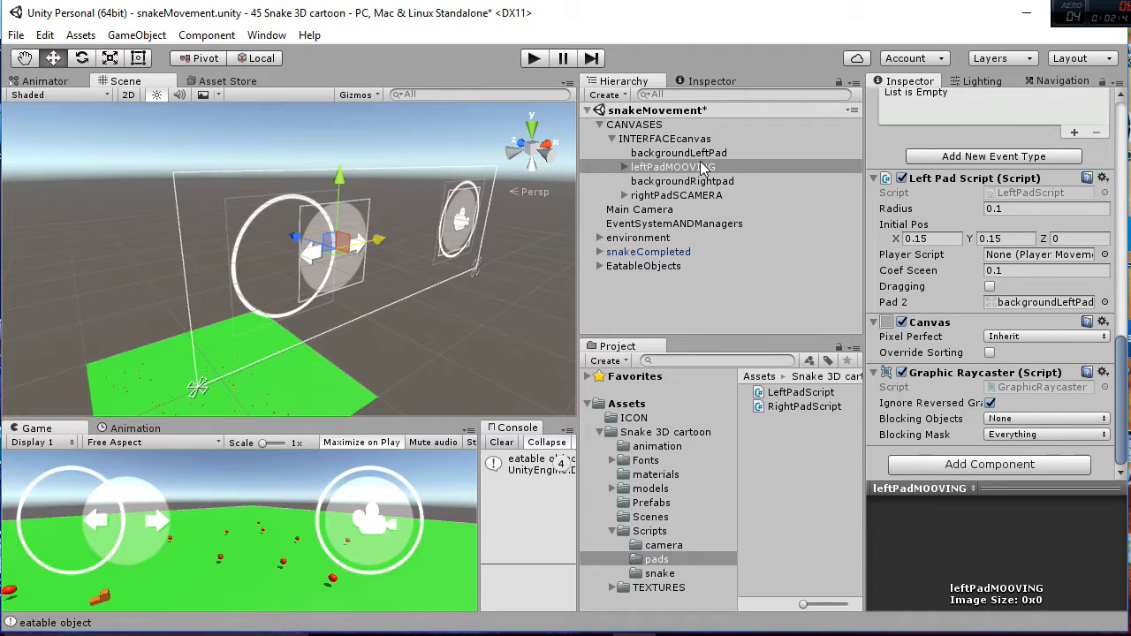
Step: Review backgroundLeftPad and leftPadMOOVING, collapse CANVASES and inspect EventSystemANDManagers
left_click(678, 152)
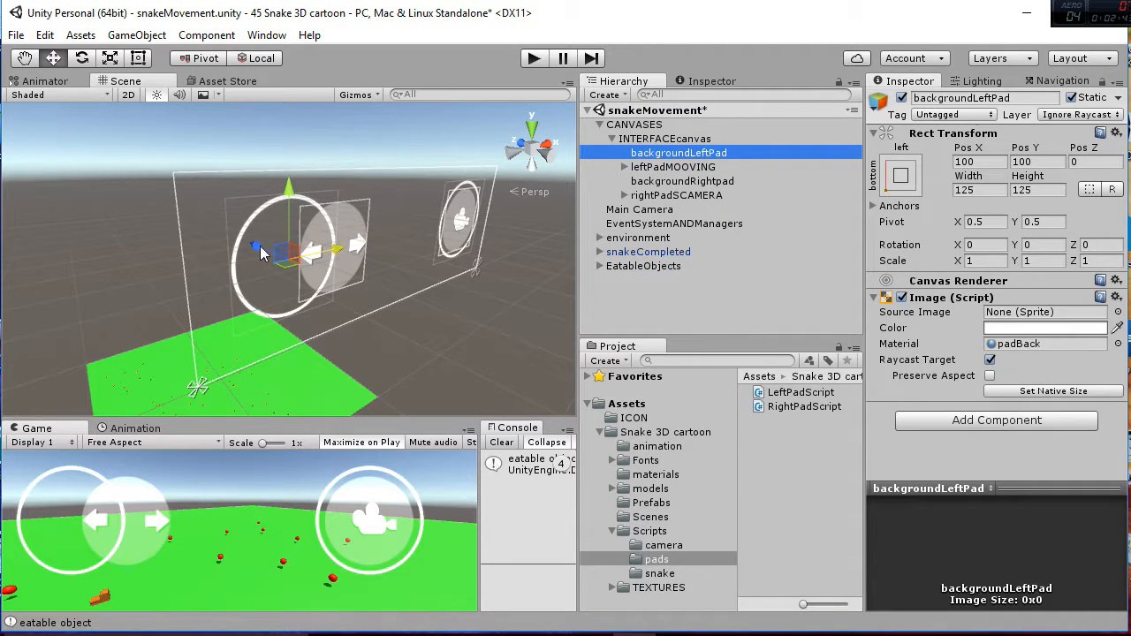
mouse_move(332, 274)
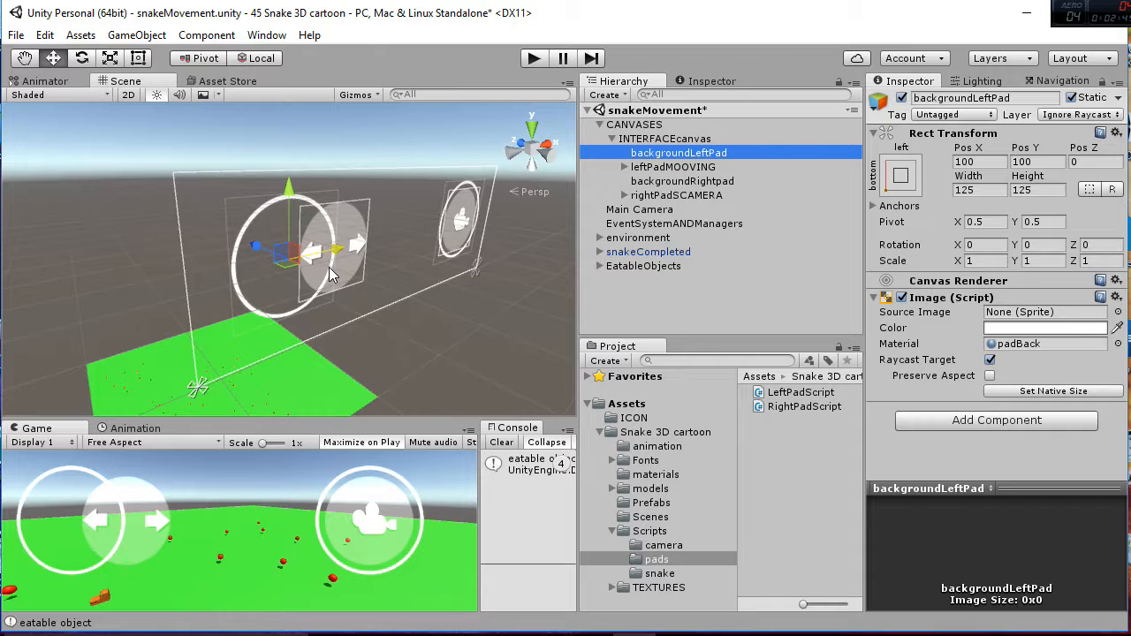
mouse_move(339, 274)
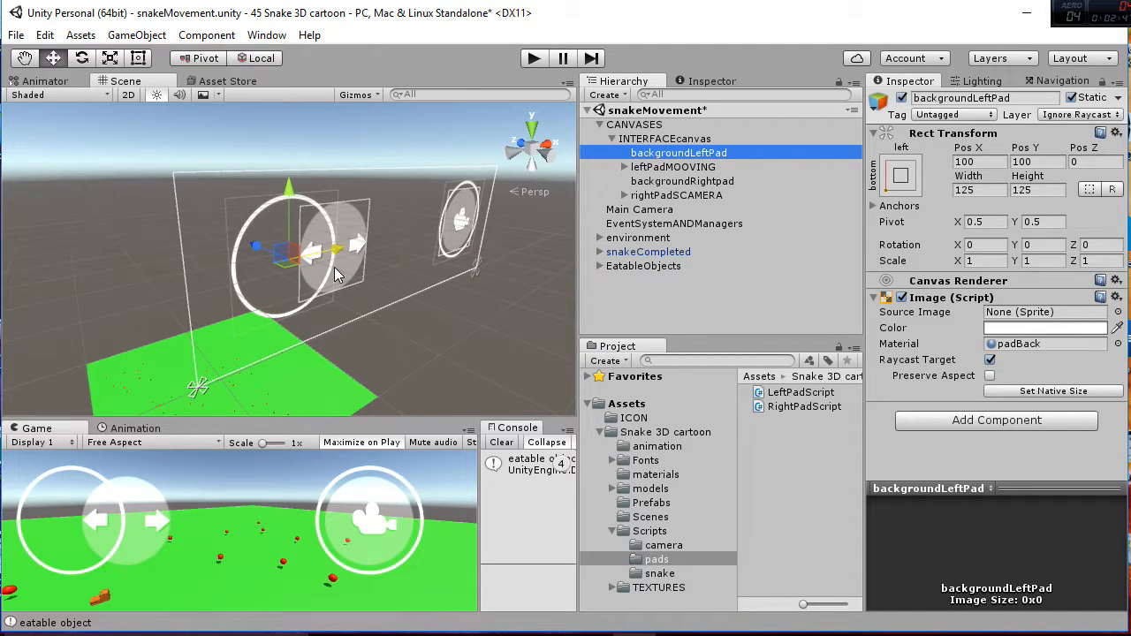
left_click(672, 166)
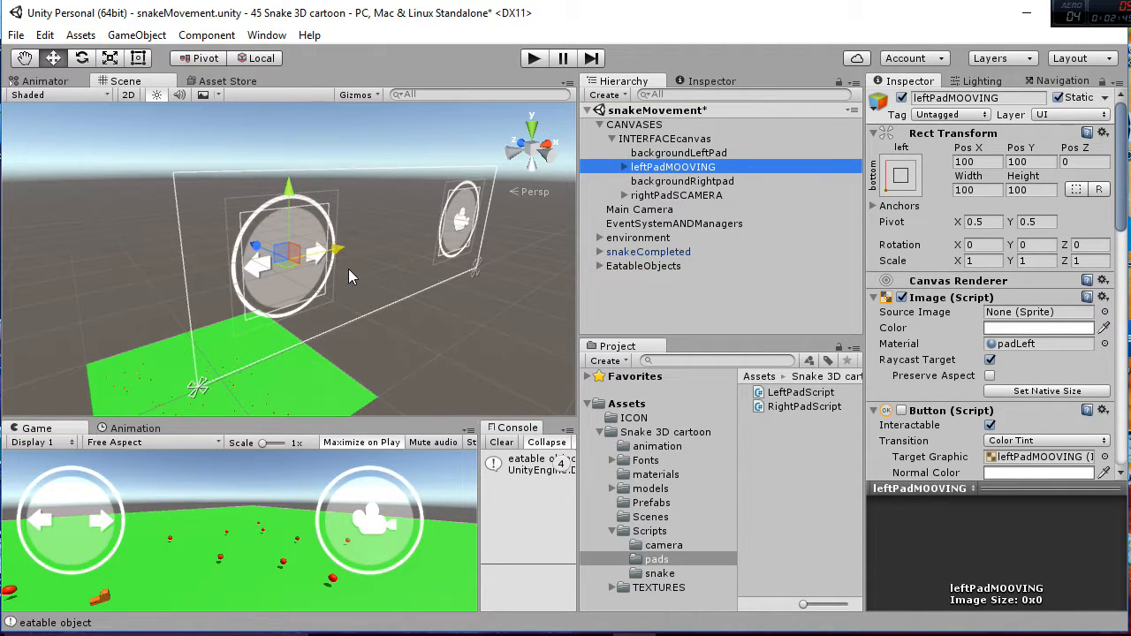
mouse_move(597, 148)
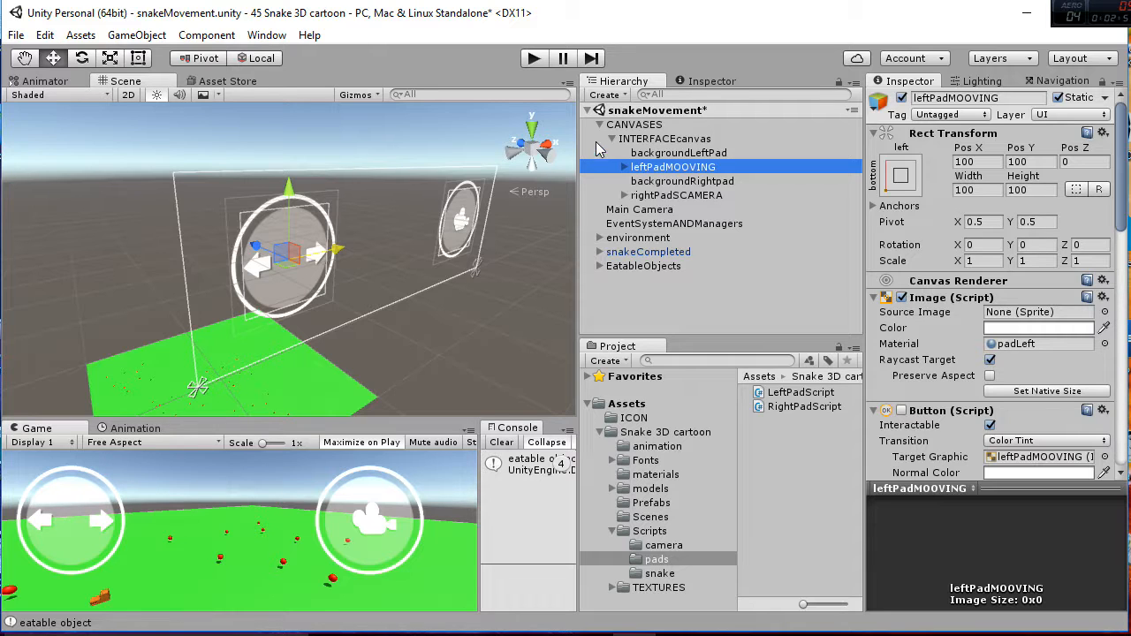
left_click(597, 124)
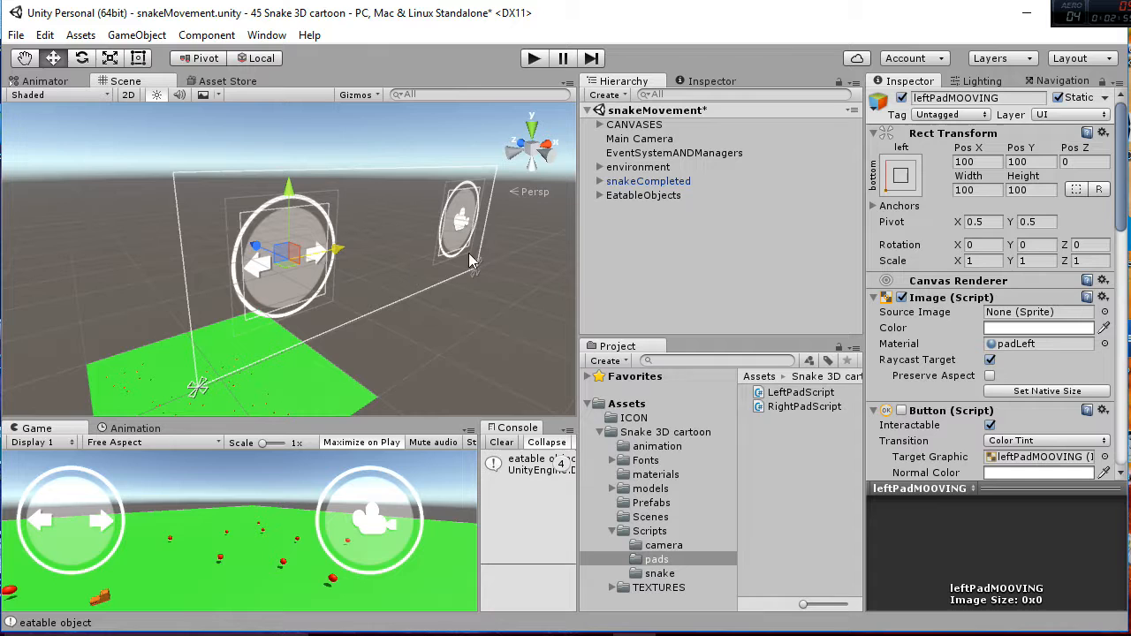
left_click(675, 152)
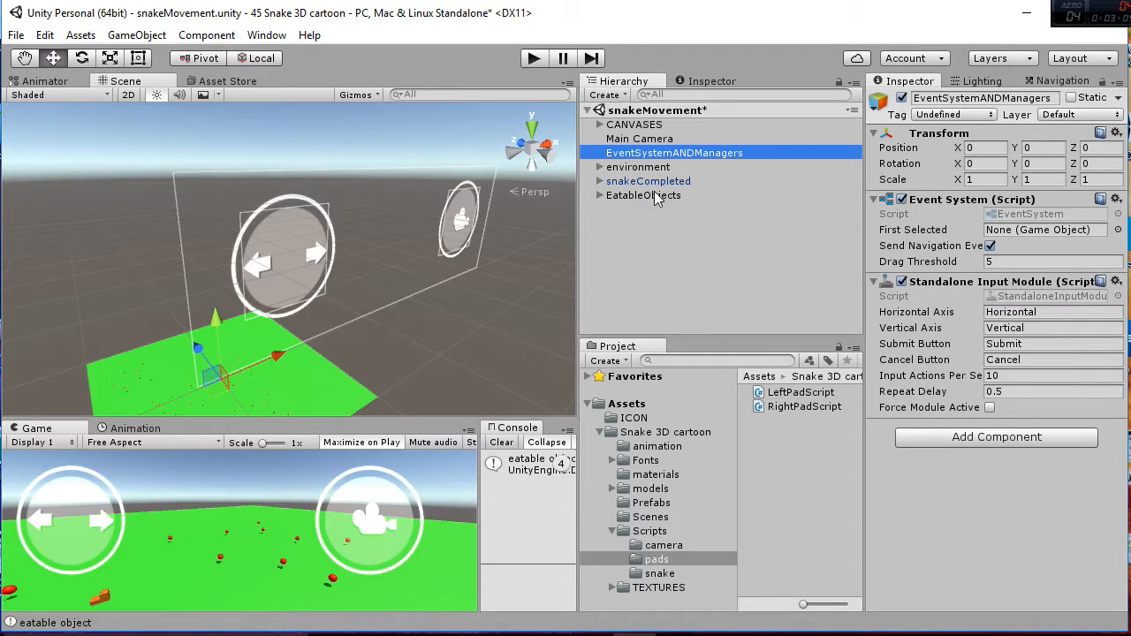
Step: Expand the environment group and inspect the Sun light, ground Plane and a red sphere
left_click(601, 166)
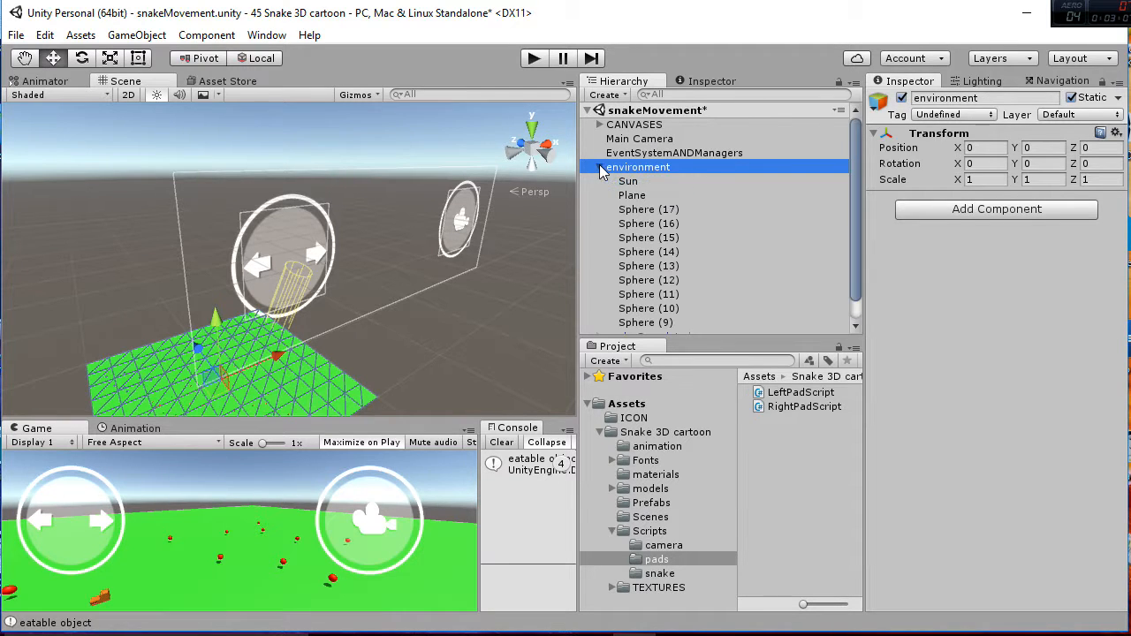
left_click(628, 180)
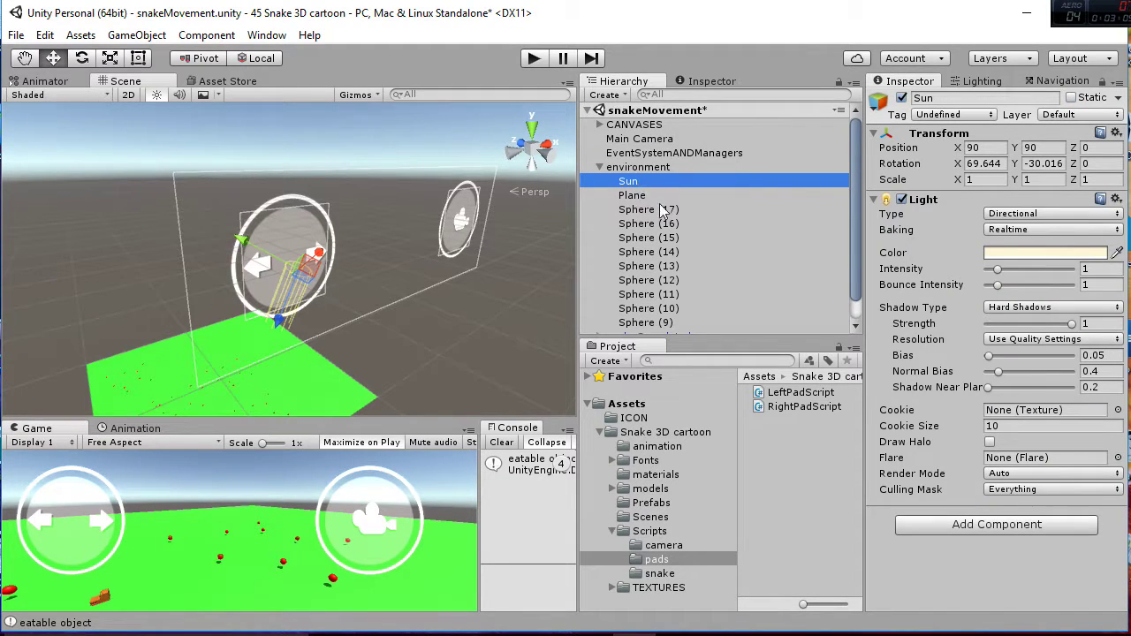
left_click(647, 209)
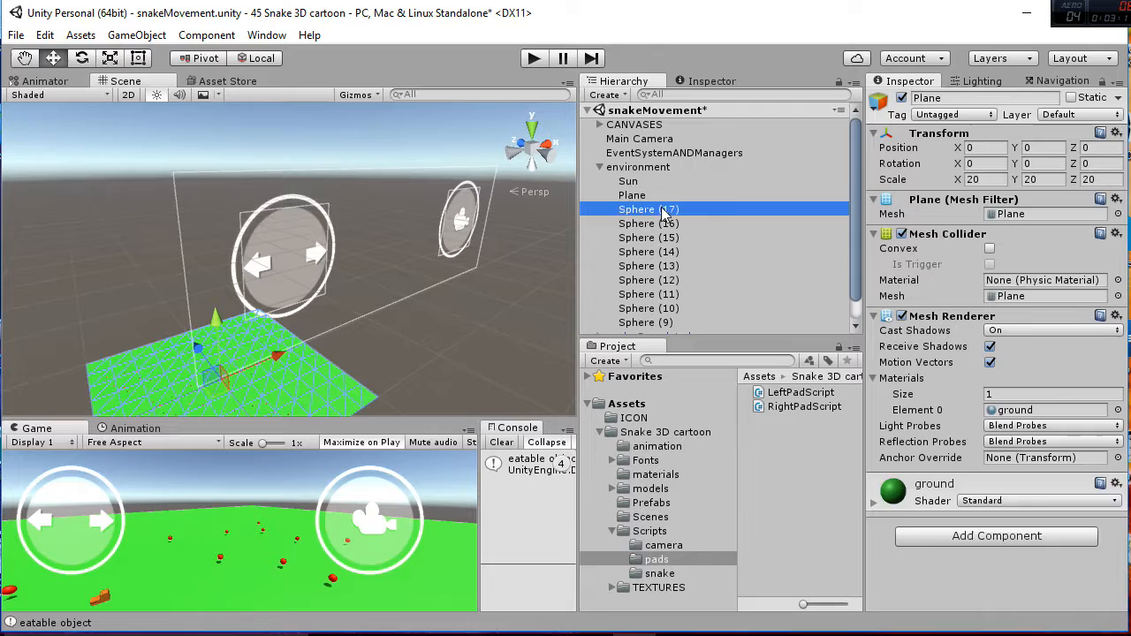
left_click(647, 209)
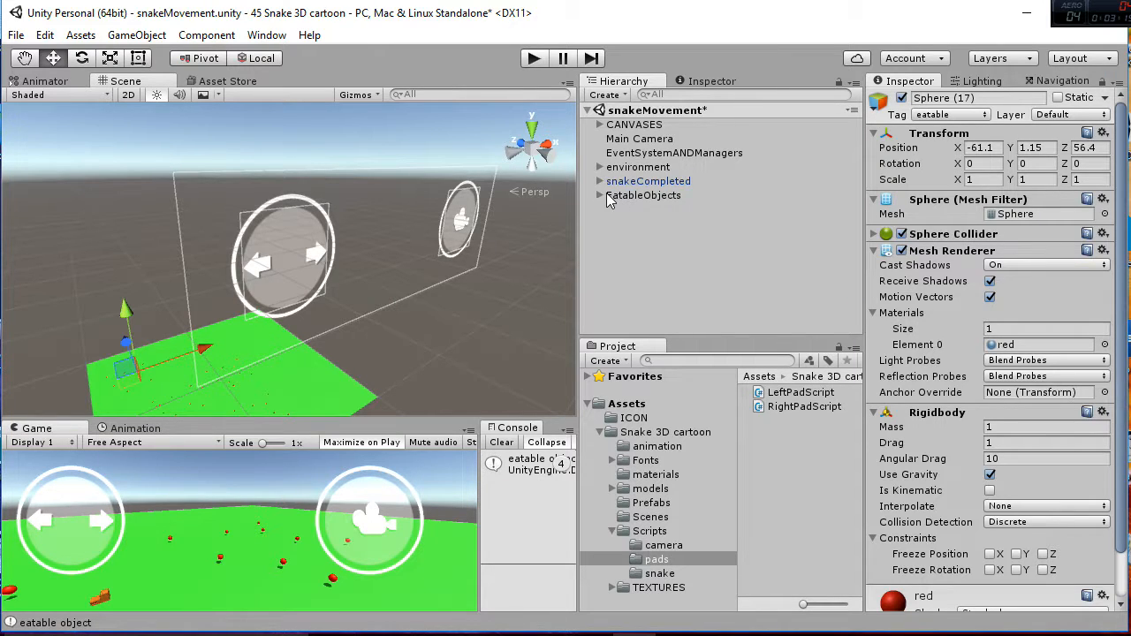
Step: Expand snakeCompleted and EatableObjects, inspect Sphere (1) and the environment spheres' physics settings
left_click(601, 180)
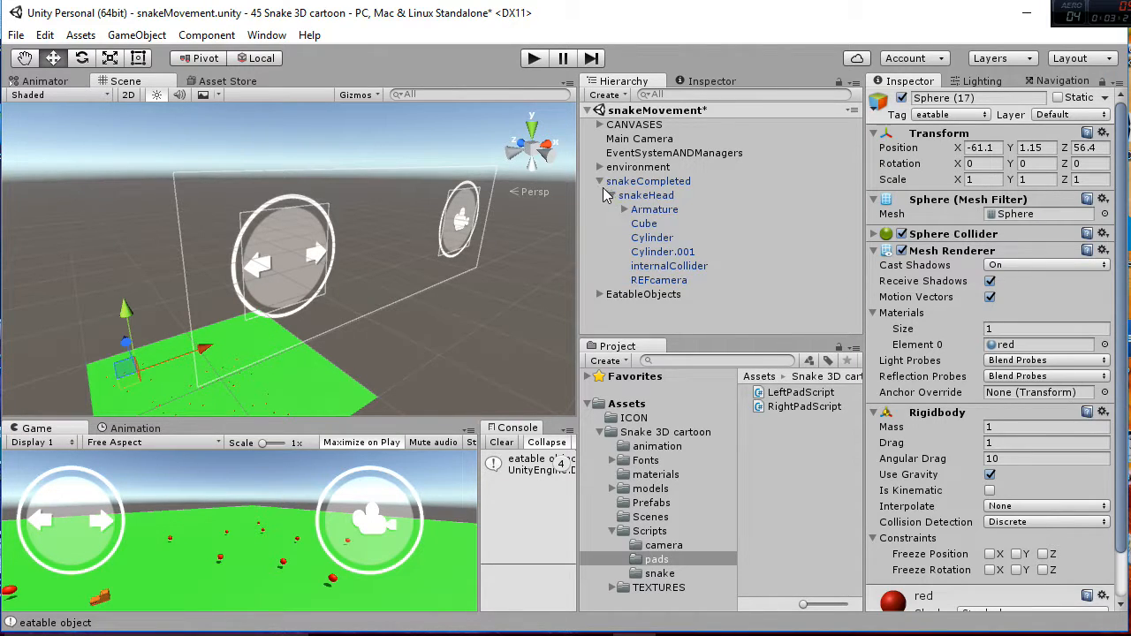
left_click(600, 194)
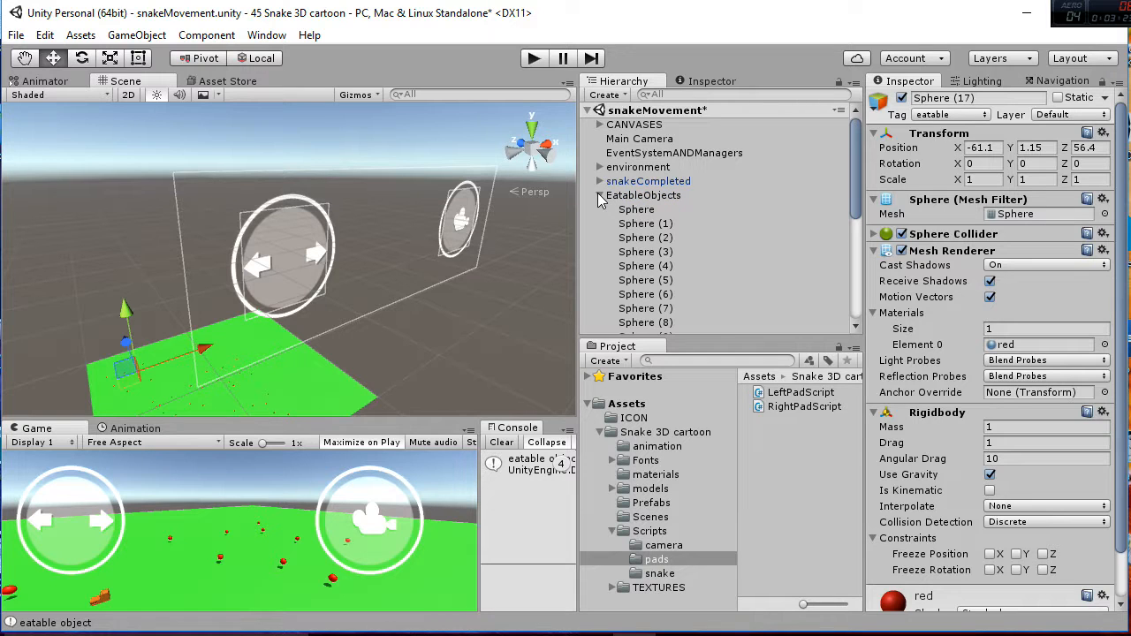
left_click(645, 223)
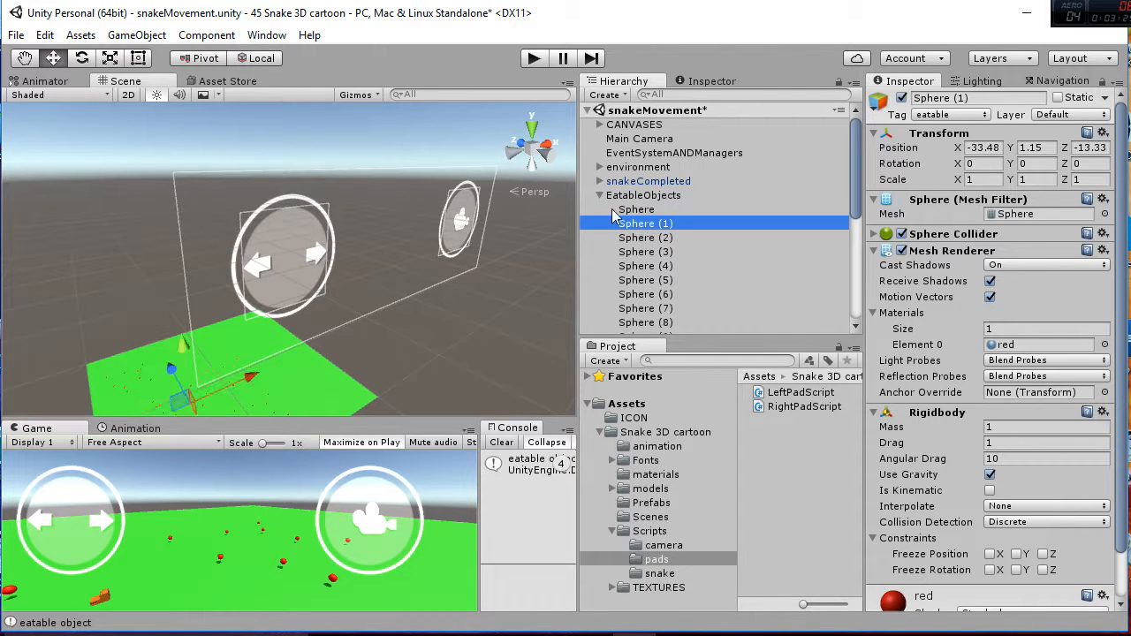
scroll("down", 3)
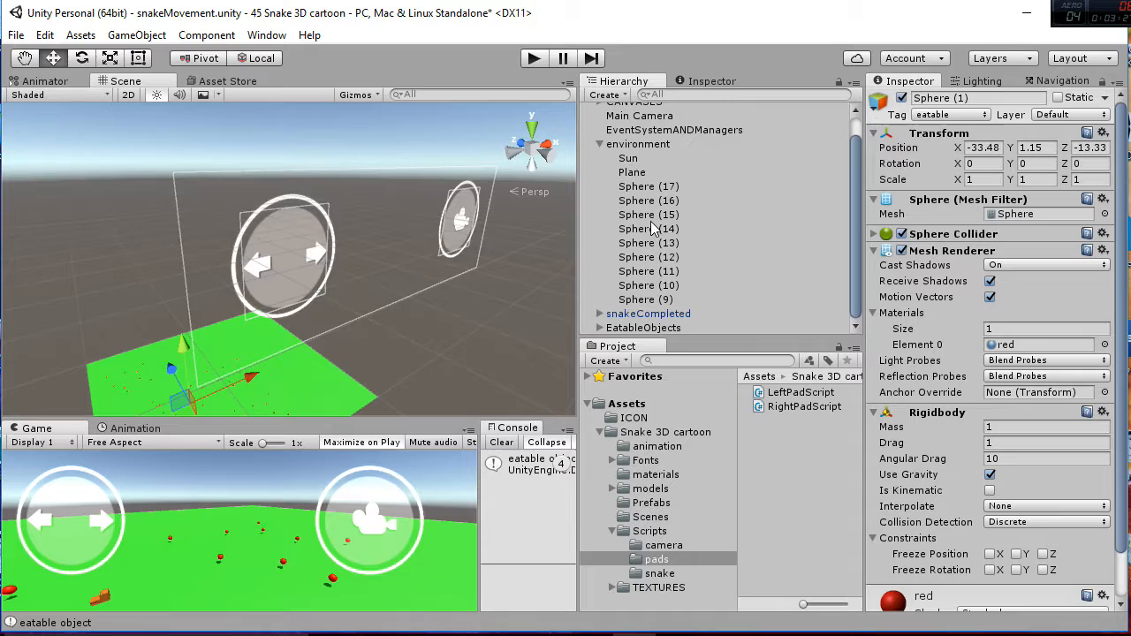
left_click(645, 299)
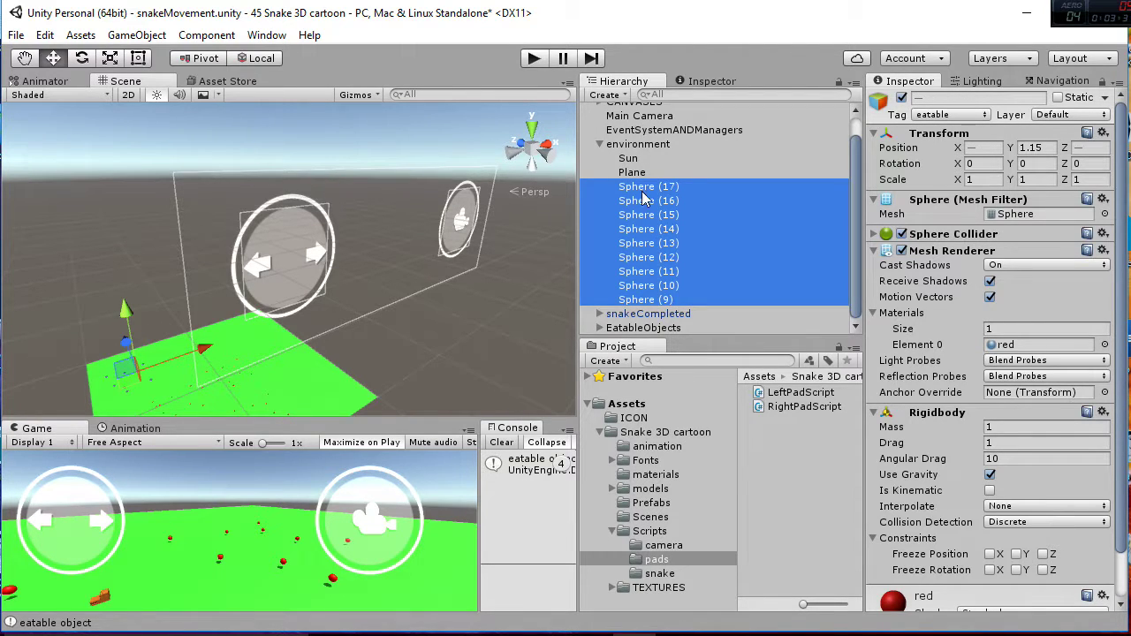
scroll("down", 3)
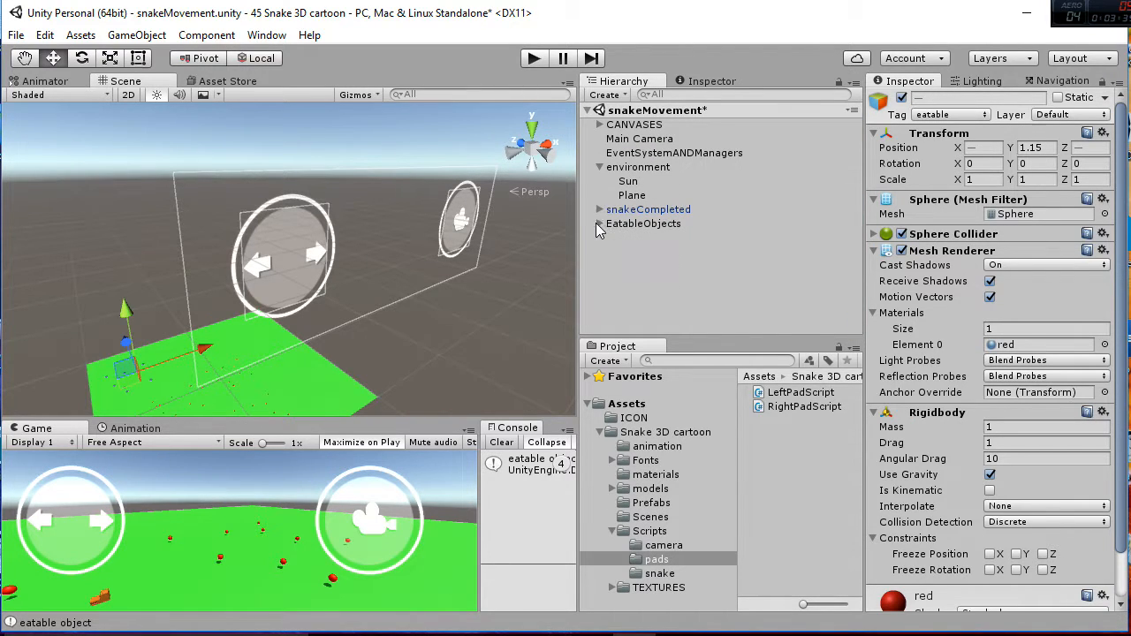
Step: Expand EatableObjects and select snakeCompleted to show its Snake Body Configuration script
left_click(599, 223)
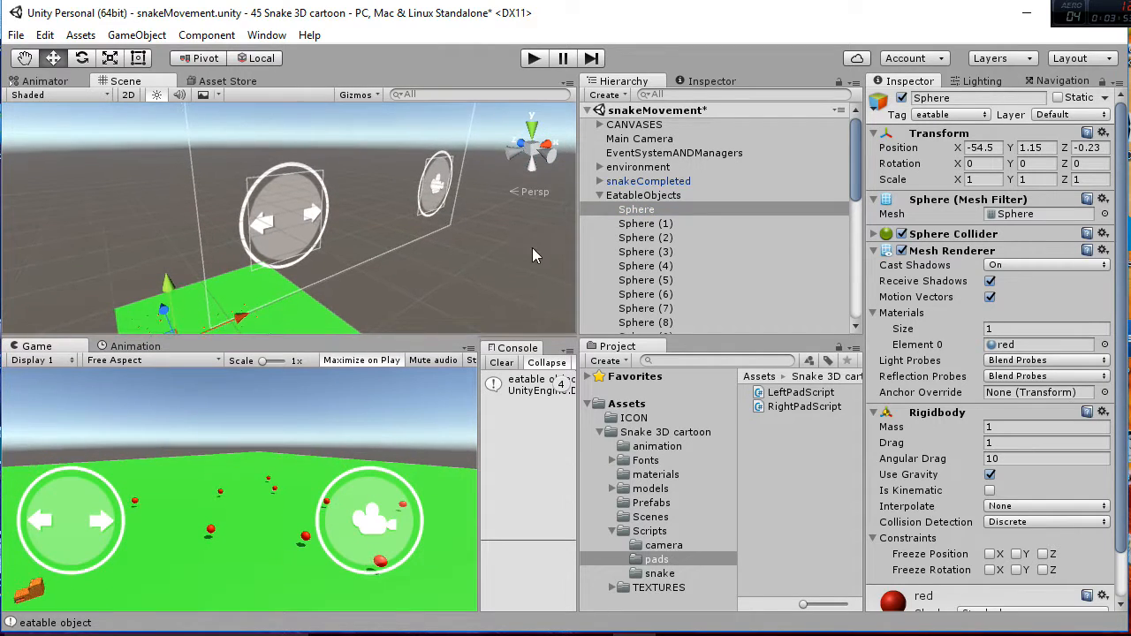
left_click(600, 194)
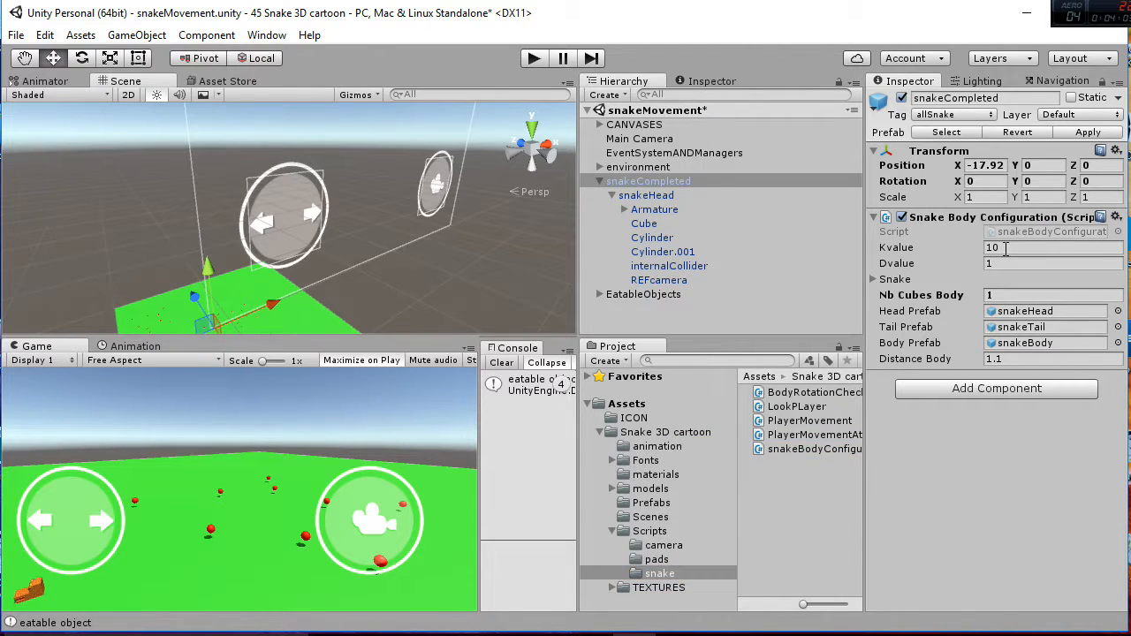
mouse_move(957, 258)
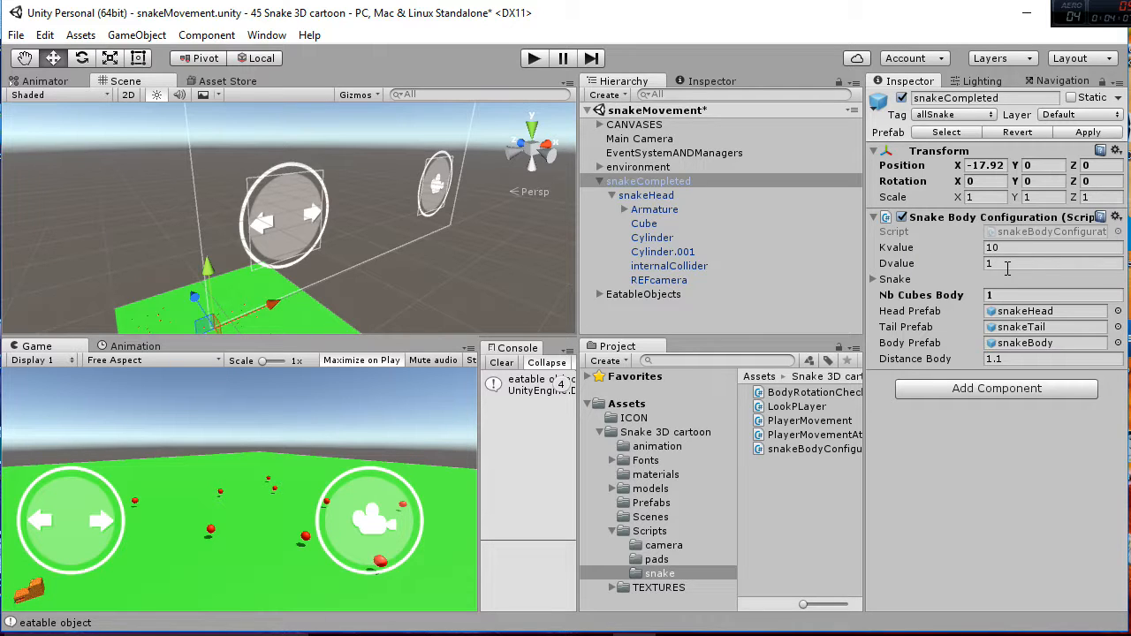
mouse_move(398, 321)
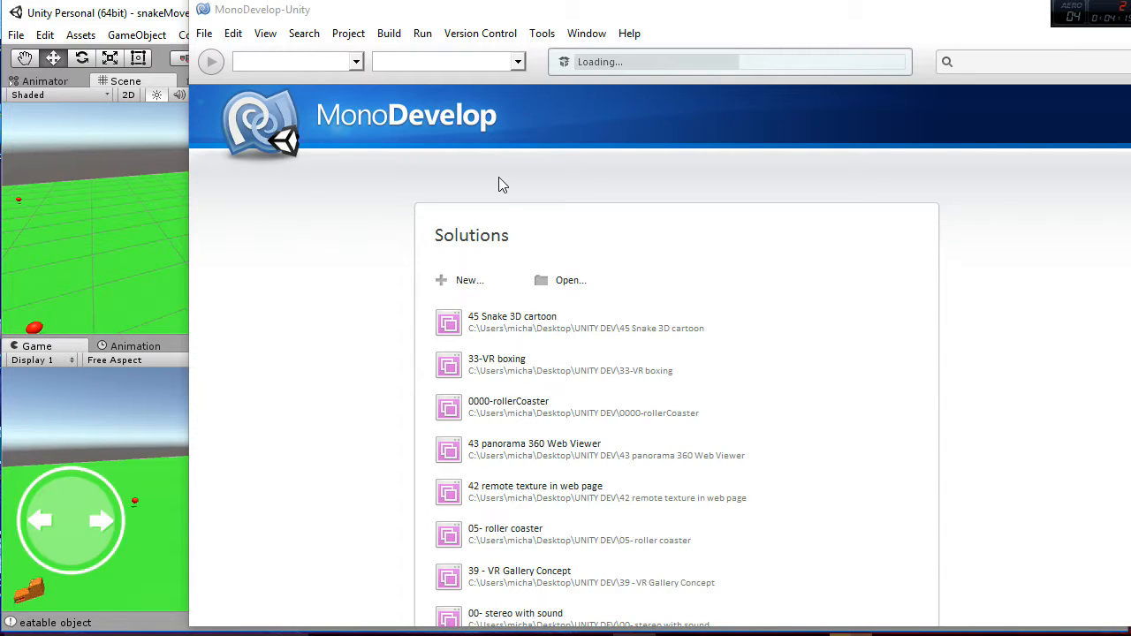
double_click(511, 317)
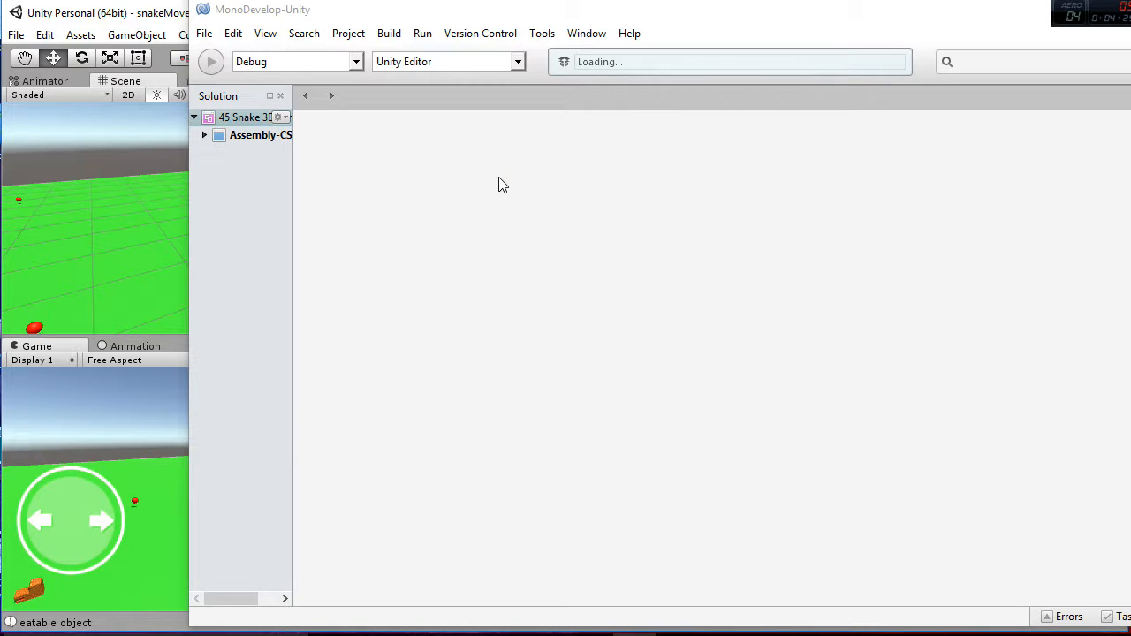
mouse_move(424, 276)
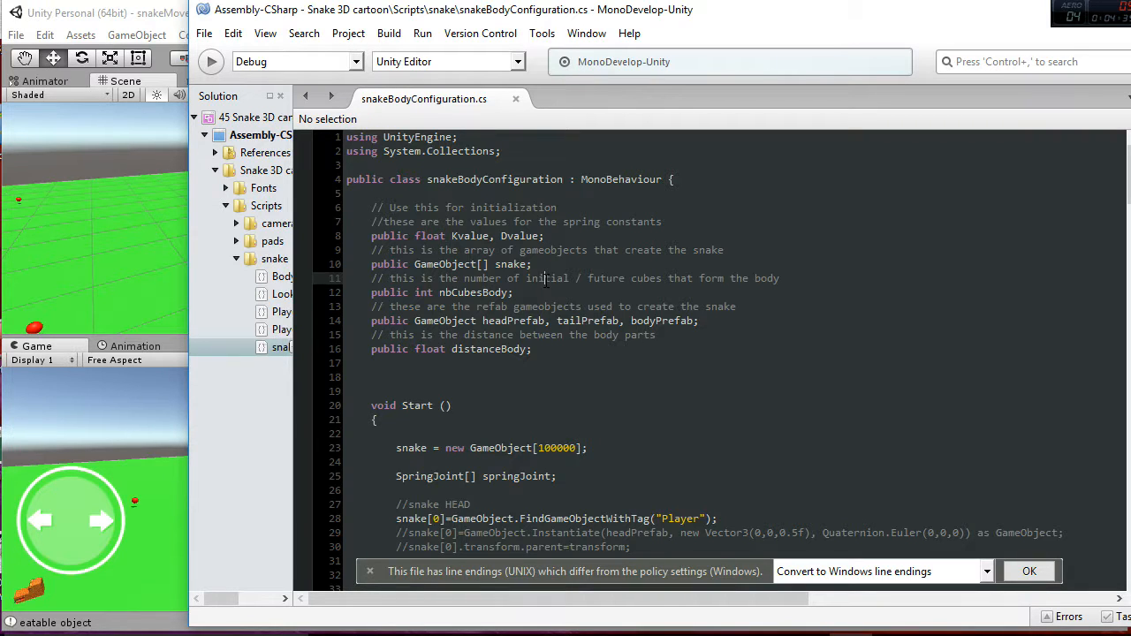
left_click(514, 293)
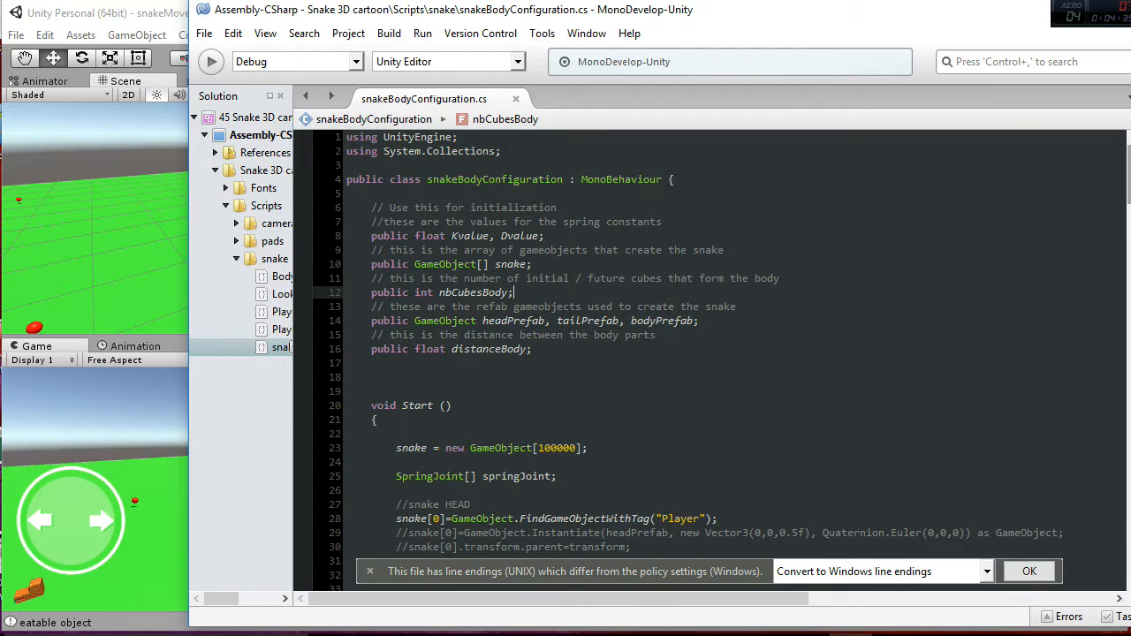
scroll("down", 3)
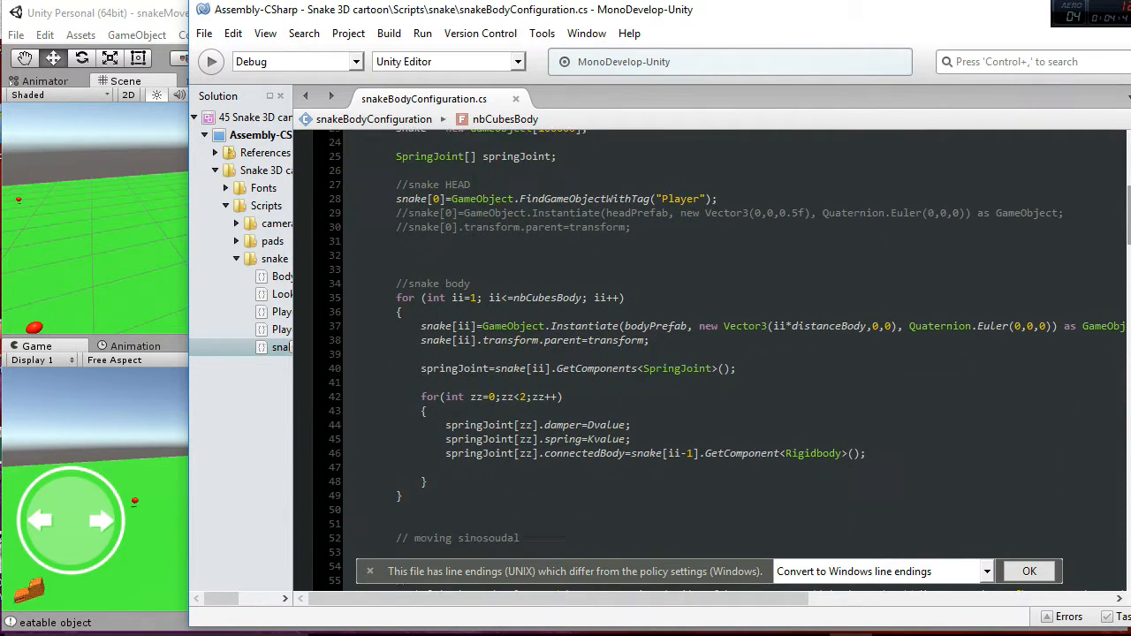
scroll("down", 3)
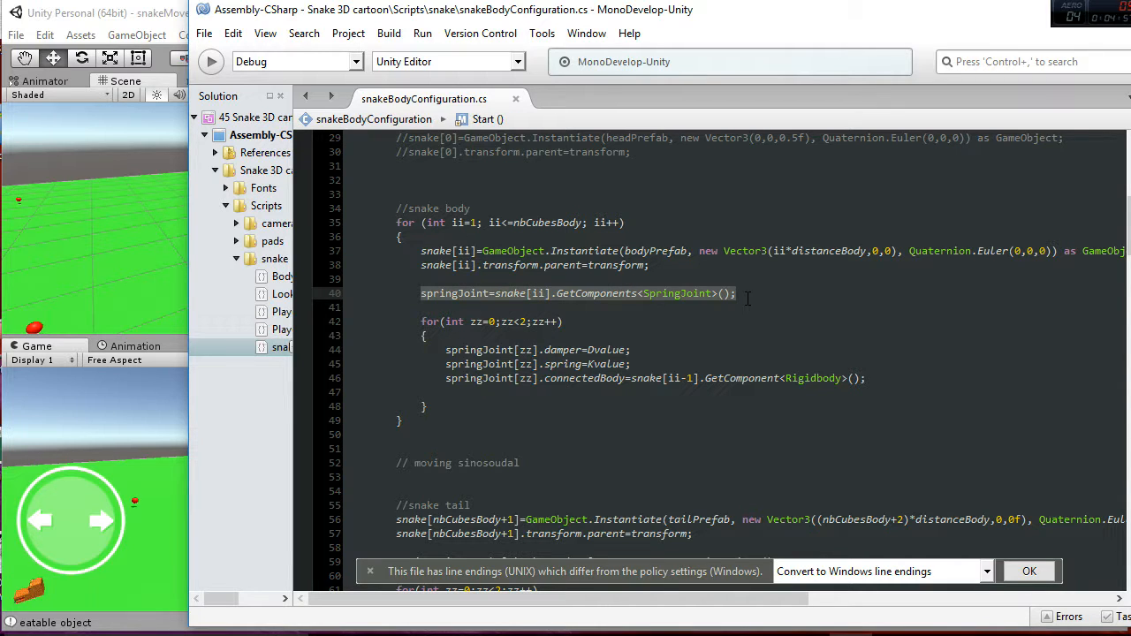
left_click(612, 349)
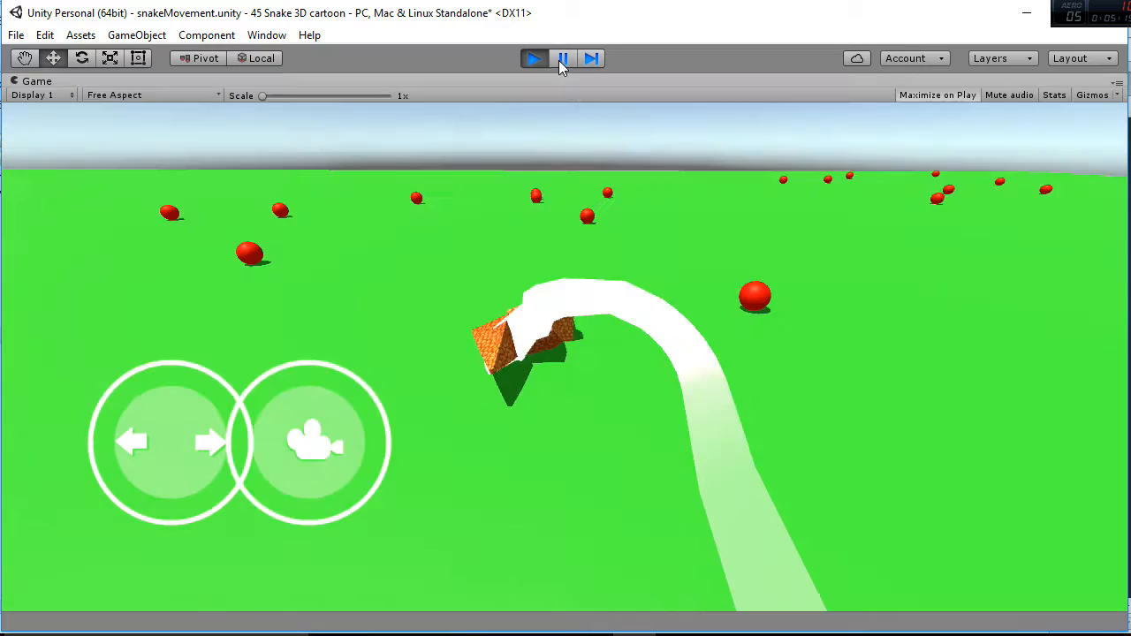
Step: Exit play mode and set Nb Cubes Body to 10 on snakeCompleted
left_click(534, 59)
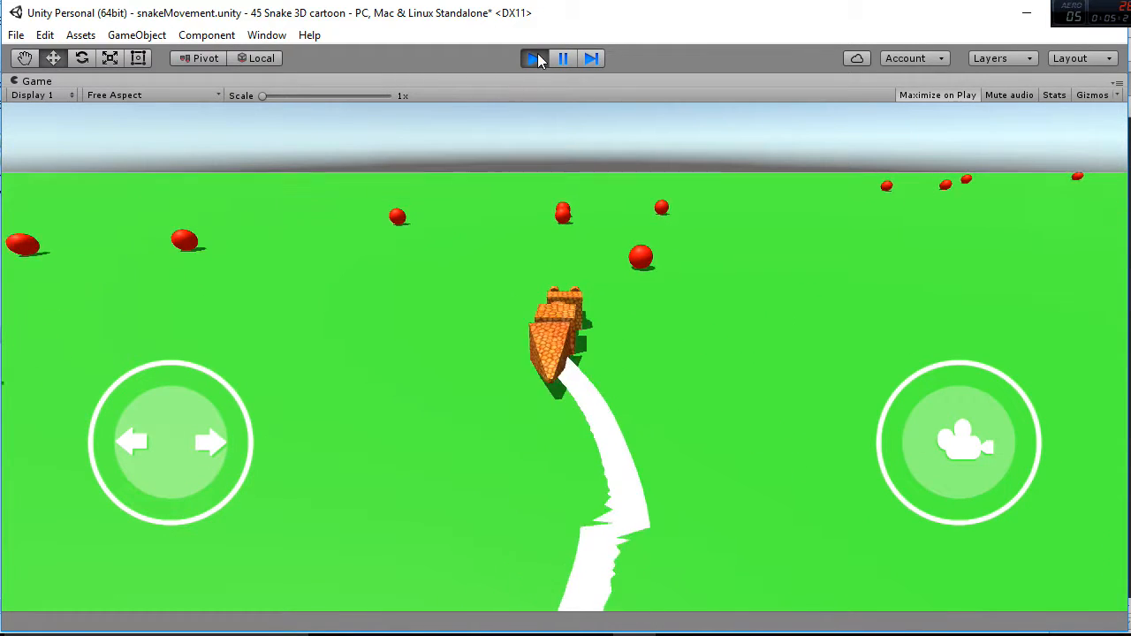
left_click(533, 56)
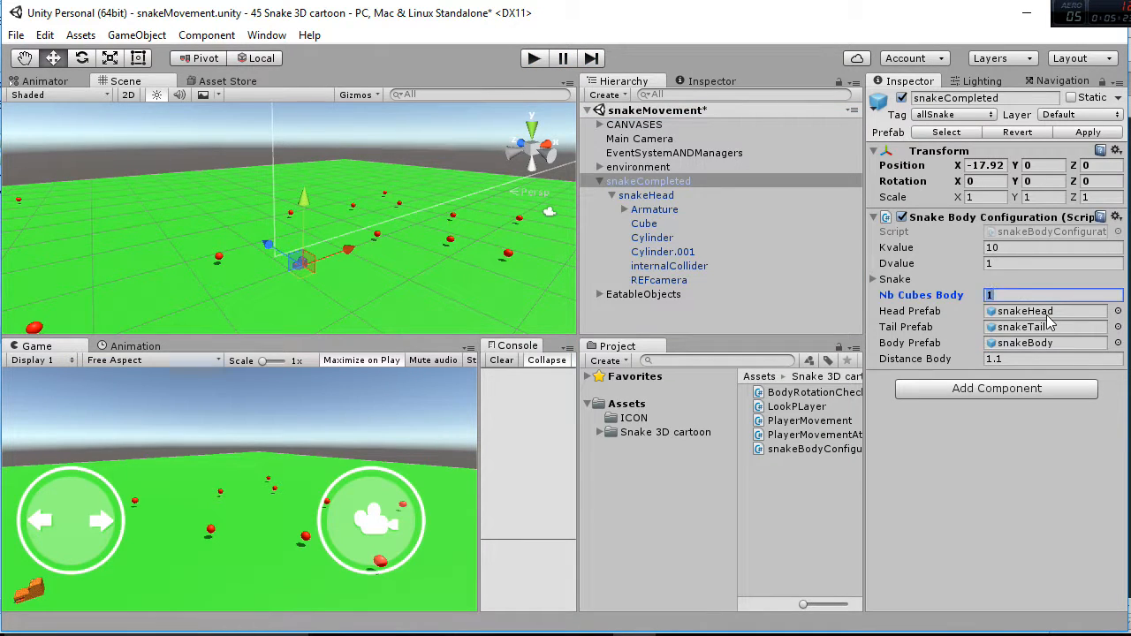
type("10")
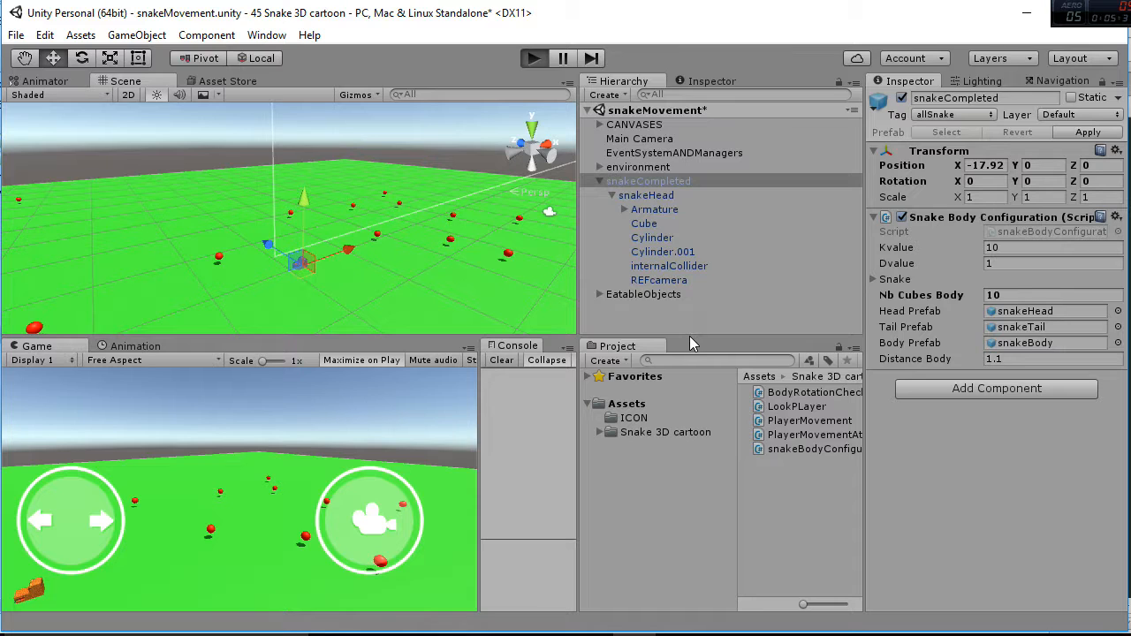
mouse_move(1028, 336)
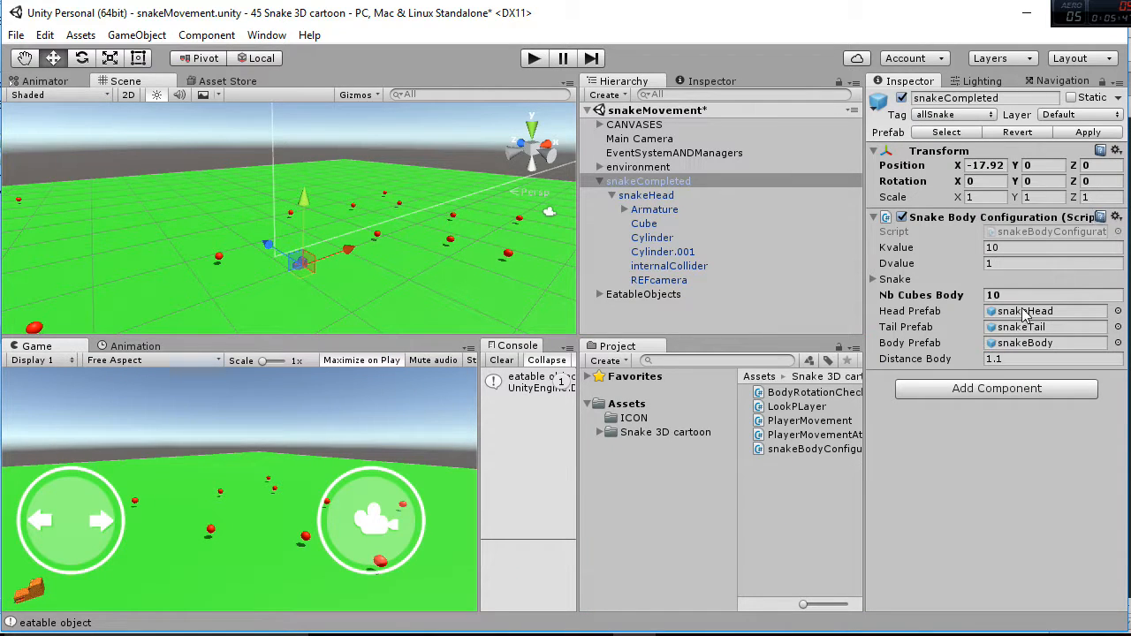
Step: Select snakeHead and scroll to its Player Movement Attack component
left_click(1042, 293)
type("1")
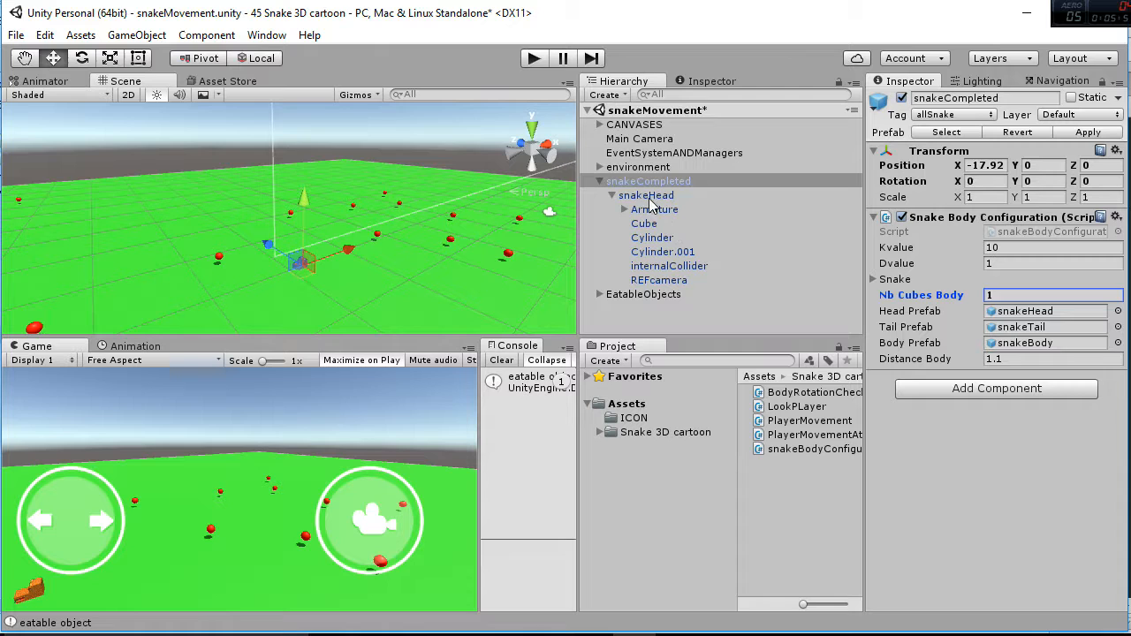
left_click(647, 195)
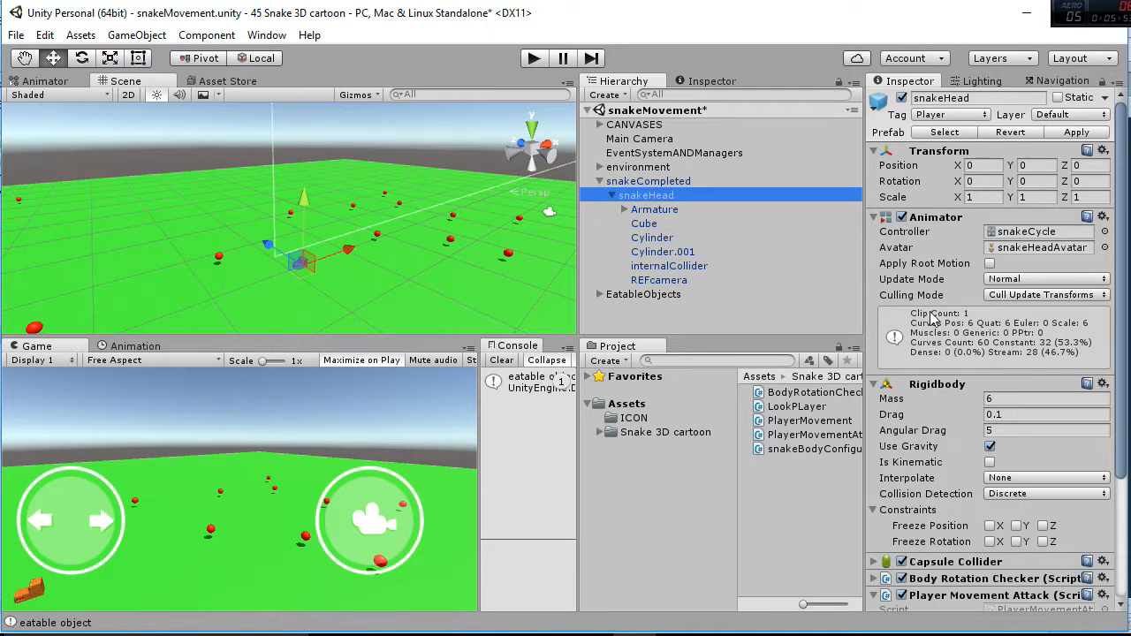
scroll("down", 3)
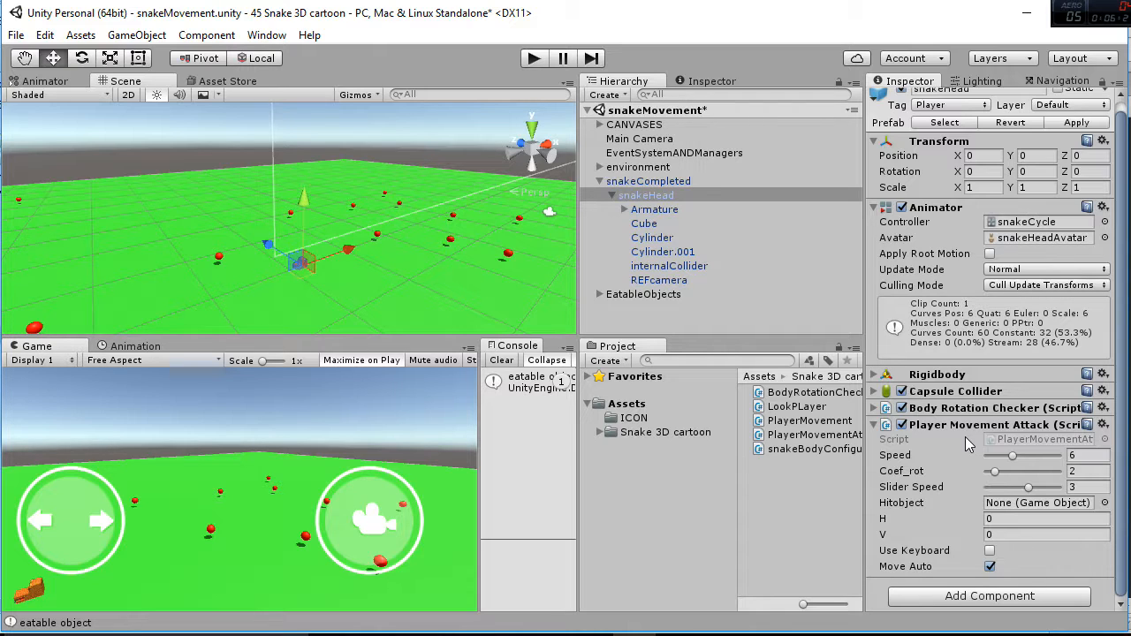
mouse_move(1018, 508)
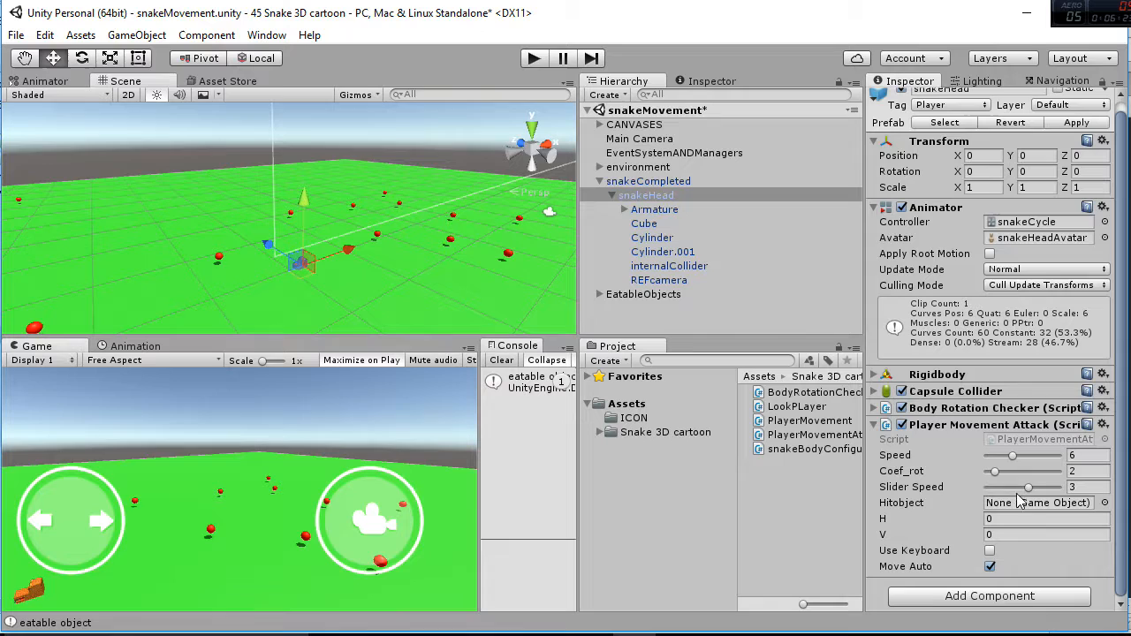
mouse_move(1011, 456)
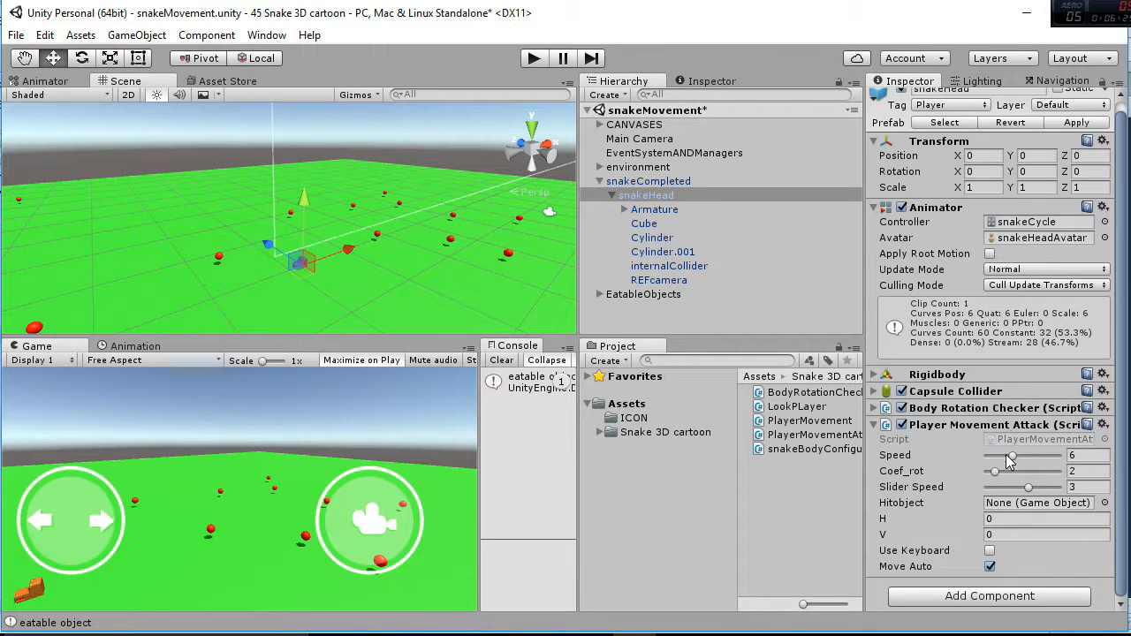
mouse_move(933, 470)
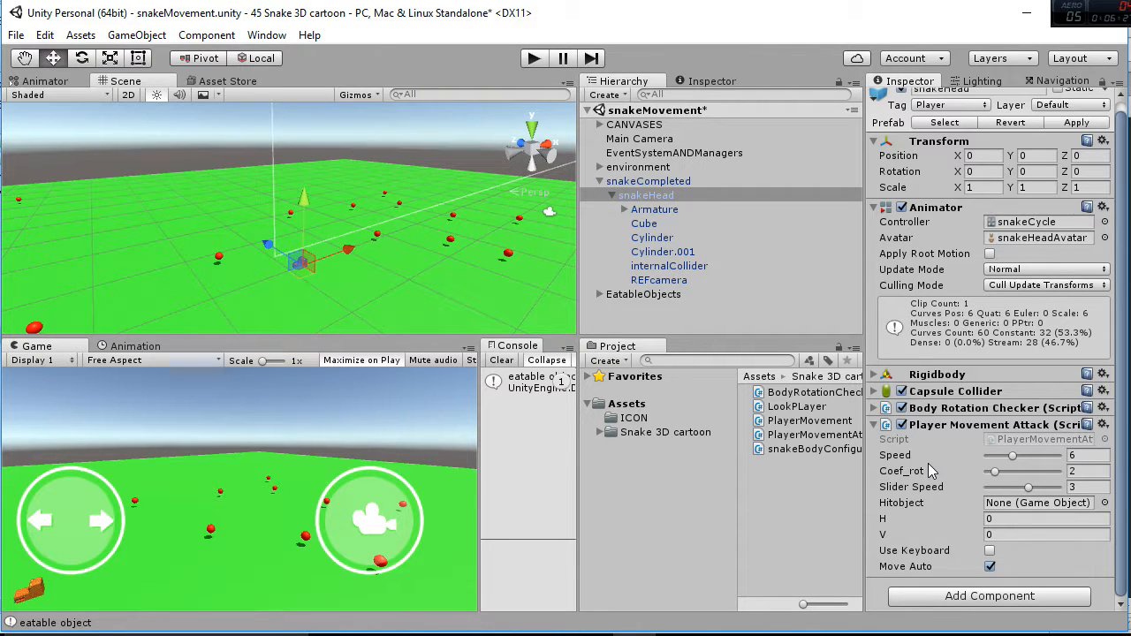
mouse_move(929, 486)
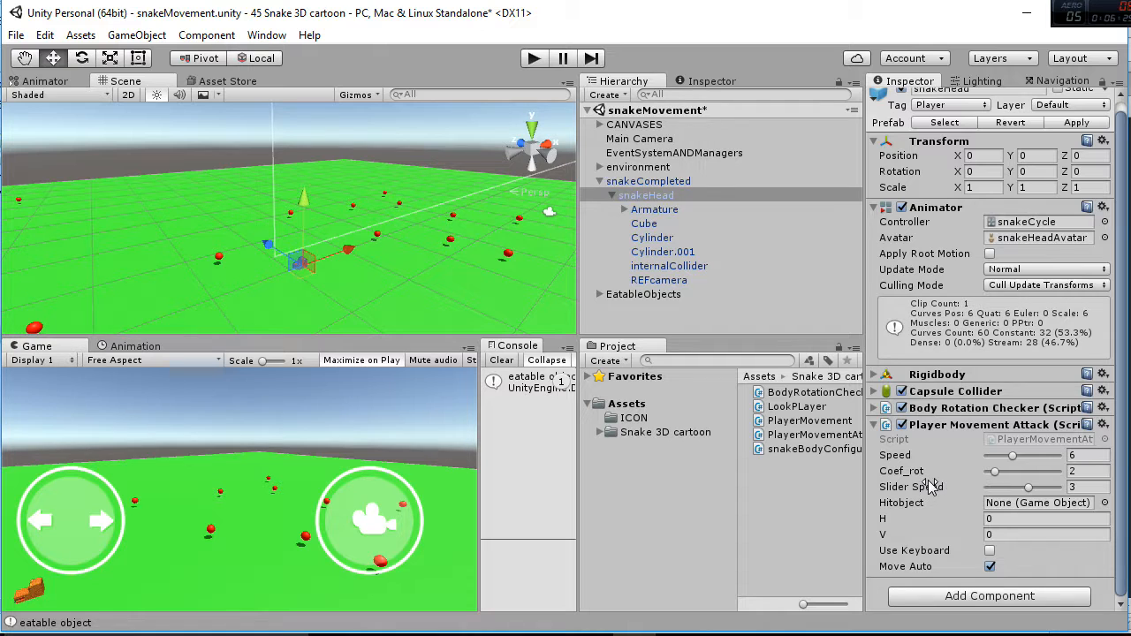
Step: Adjust Player Movement Attack options and start the game preview
left_click(530, 57)
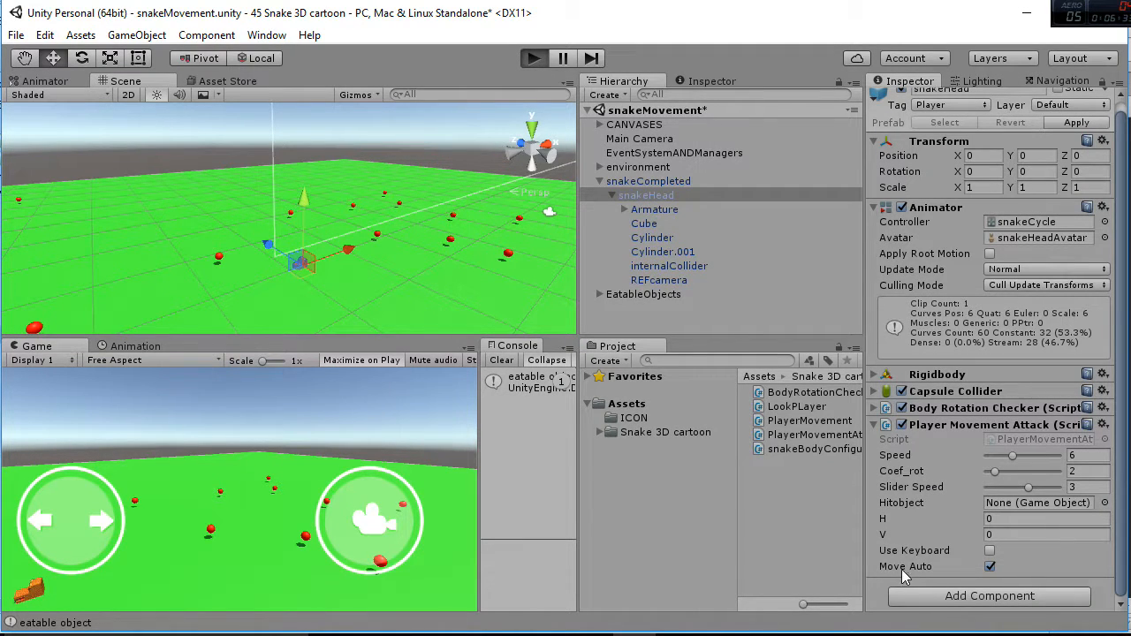
left_click(984, 569)
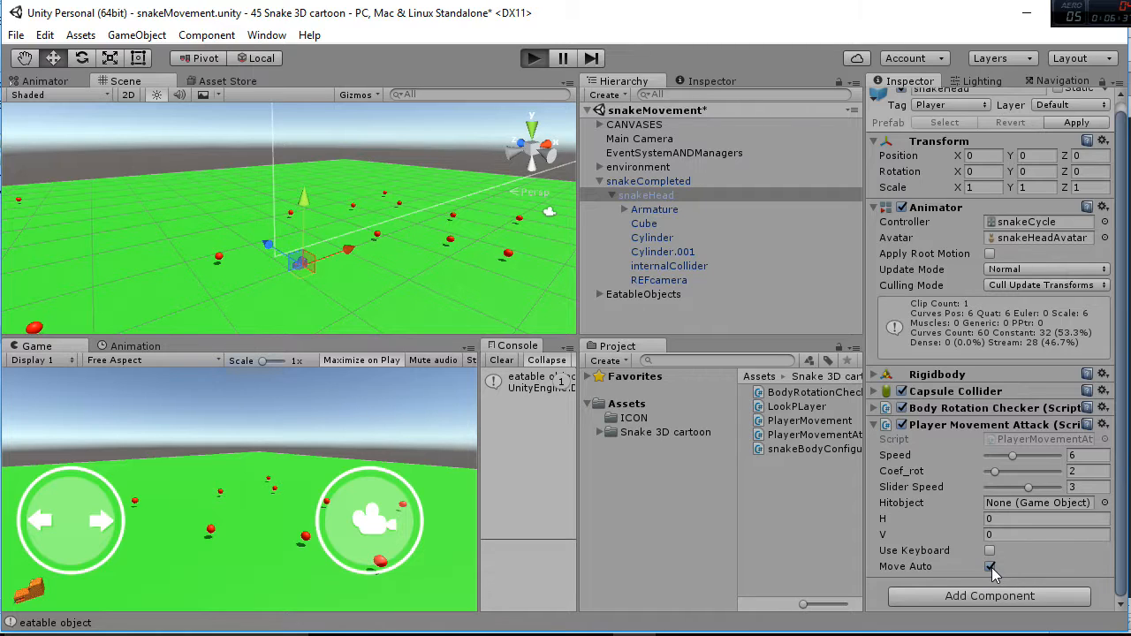
left_click(989, 565)
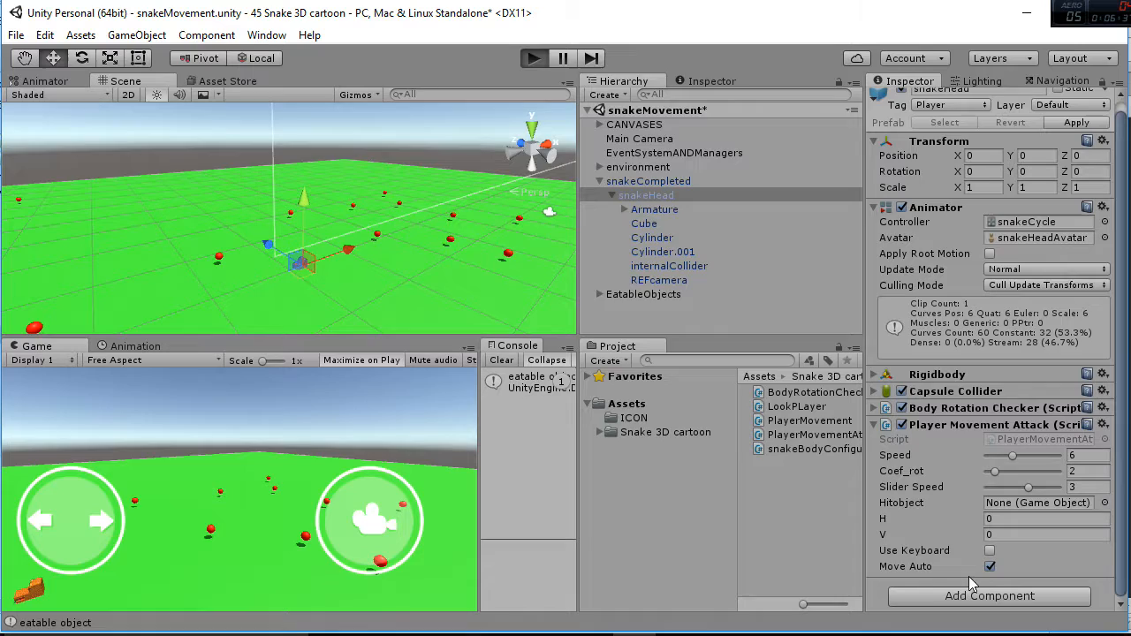
left_click(560, 58)
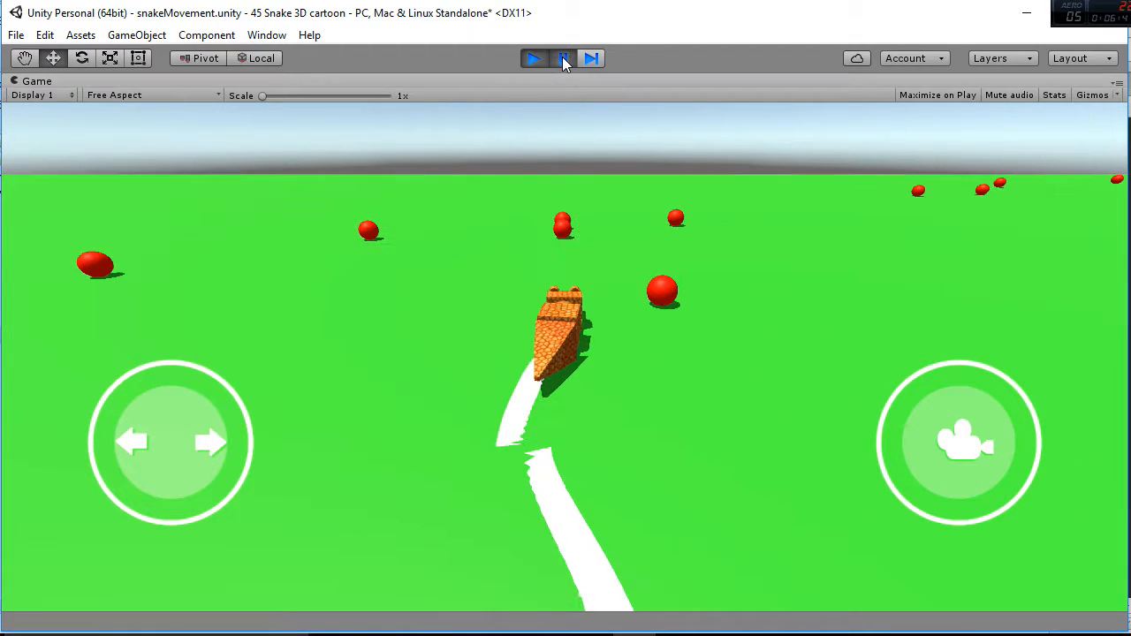
Step: In play mode, reduce the snake head's Speed slider to 1
left_click(558, 58)
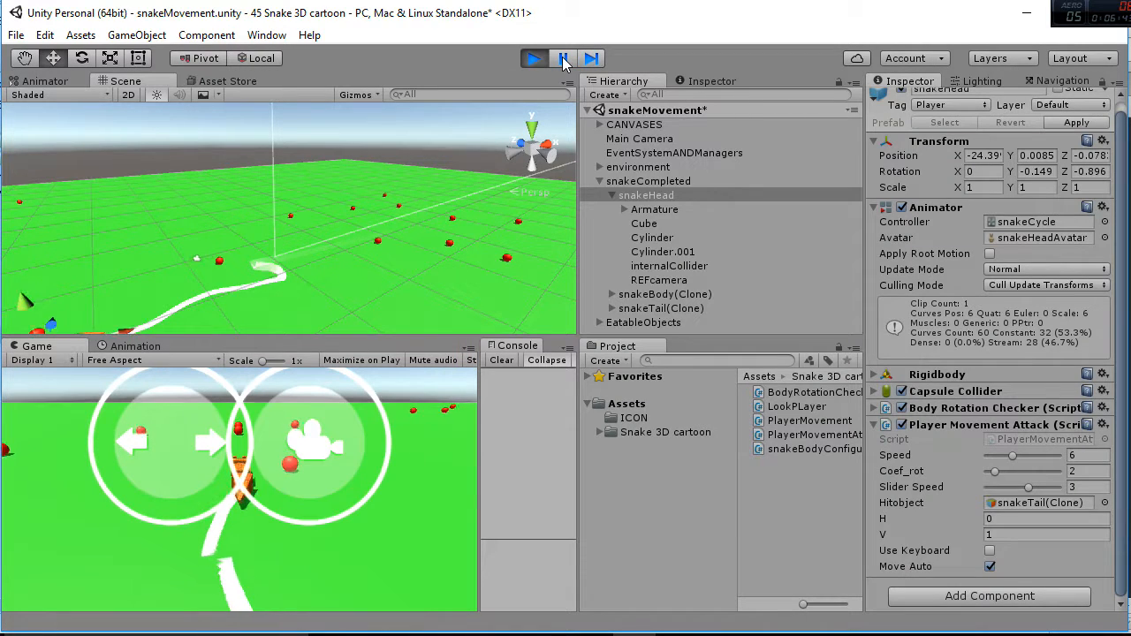
left_click(530, 58)
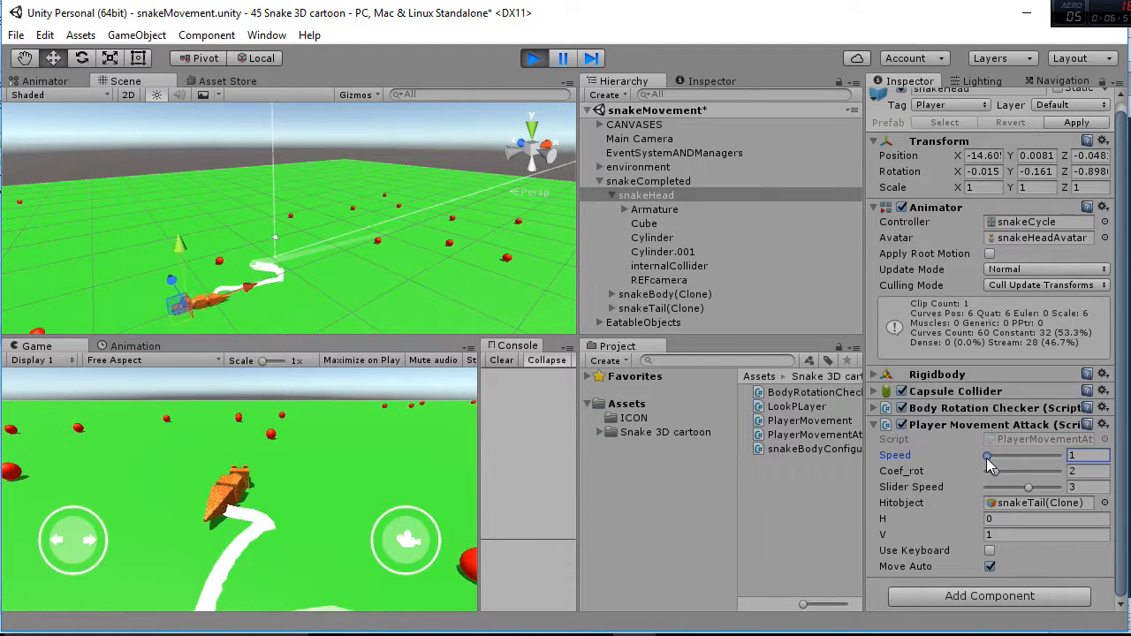
left_click_drag(986, 456, 997, 456)
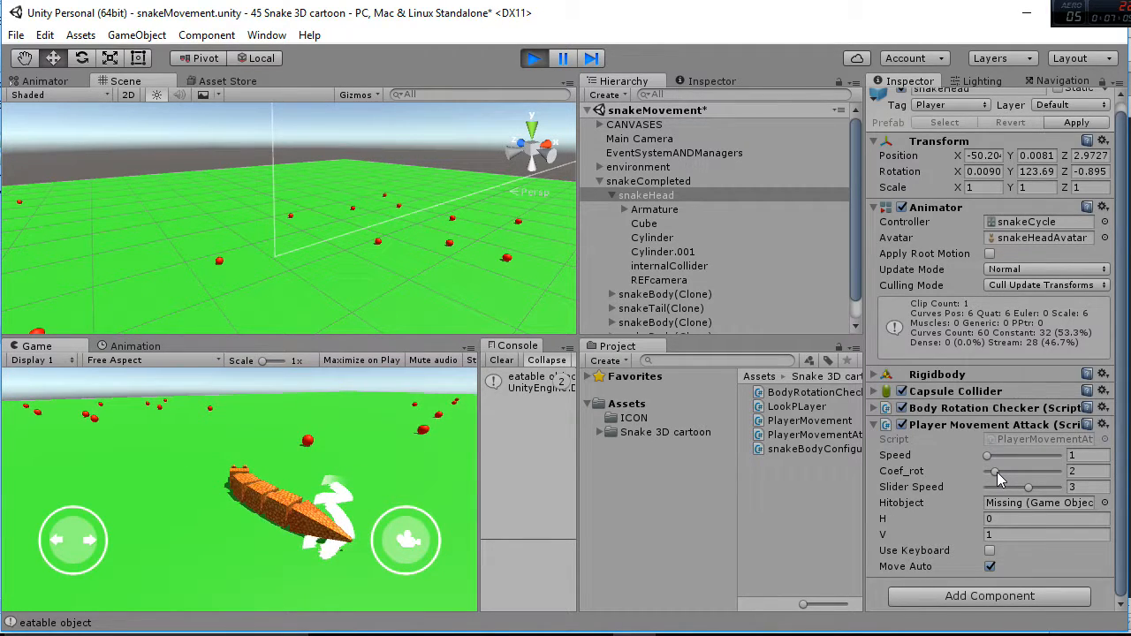
Step: Set Coef_rot to 1.3 after trying 3.7, then steer the snake left with the joystick
left_click_drag(998, 470, 1011, 470)
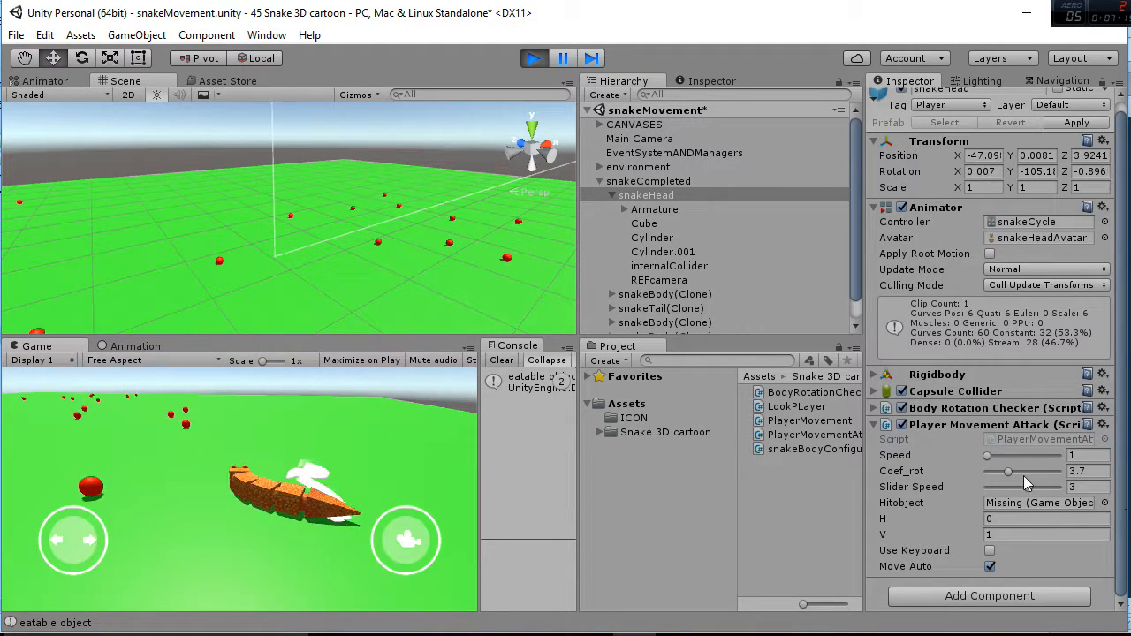
left_click_drag(1007, 470, 989, 470)
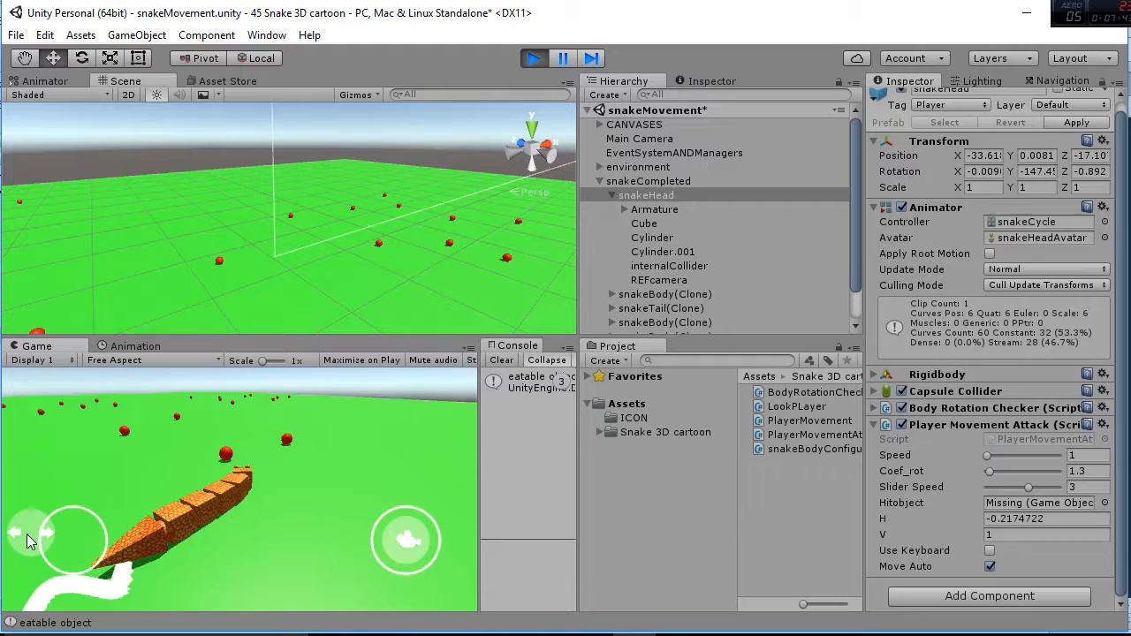
left_click_drag(27, 538, 88, 547)
type("0.3")
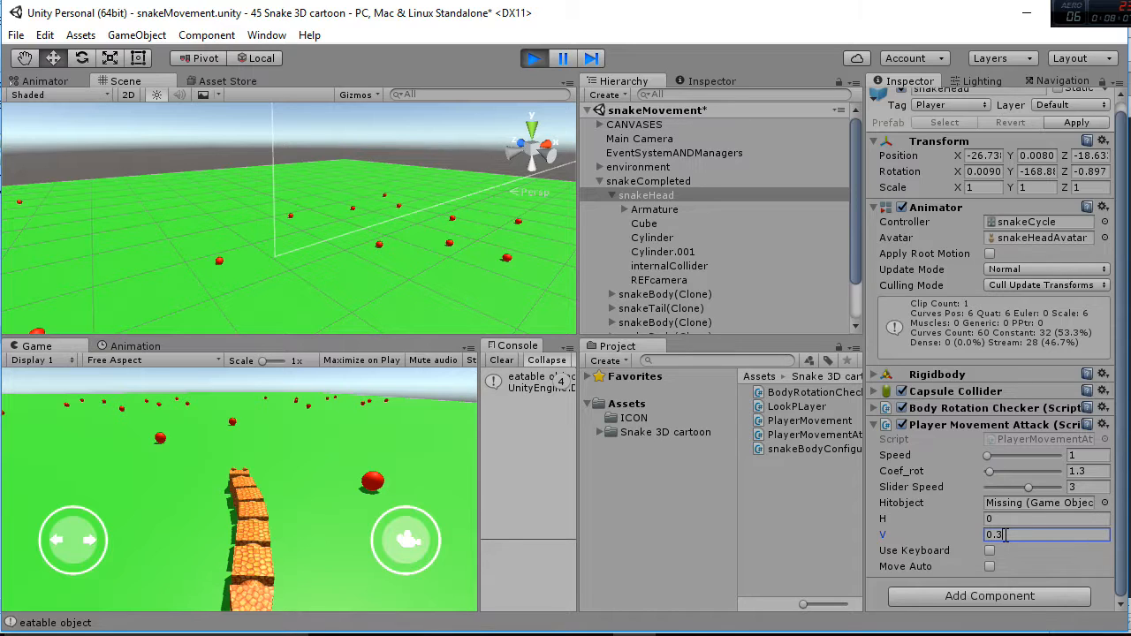
Step: Set vertical input to 1 and toggle keyboard control and automatic movement in Player Movement Attack
left_click(1045, 519)
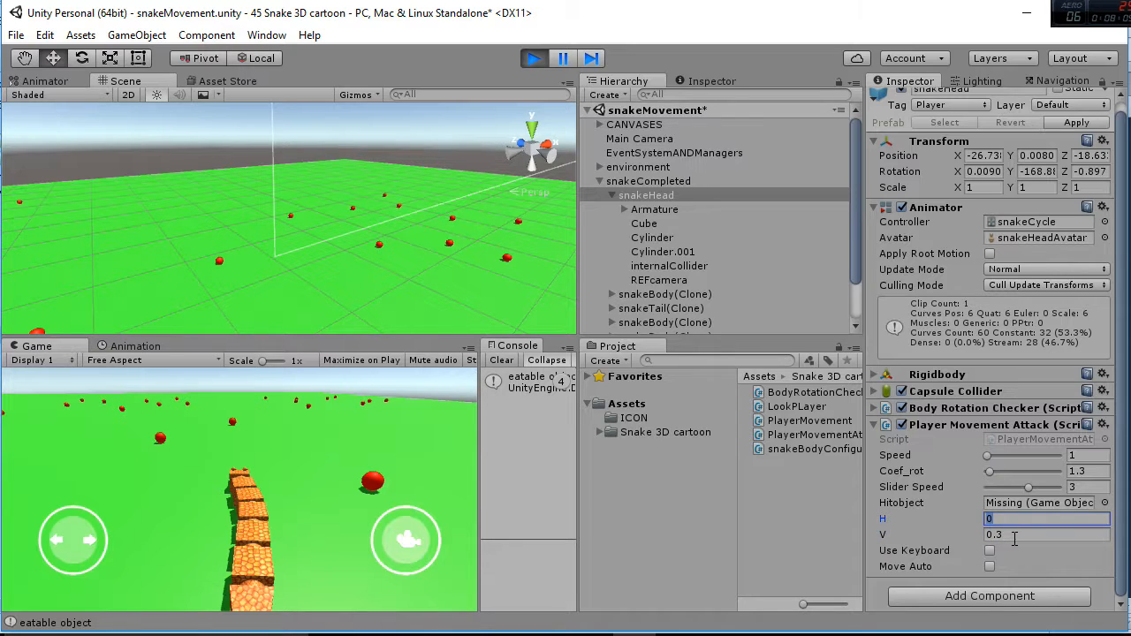
left_click(989, 573)
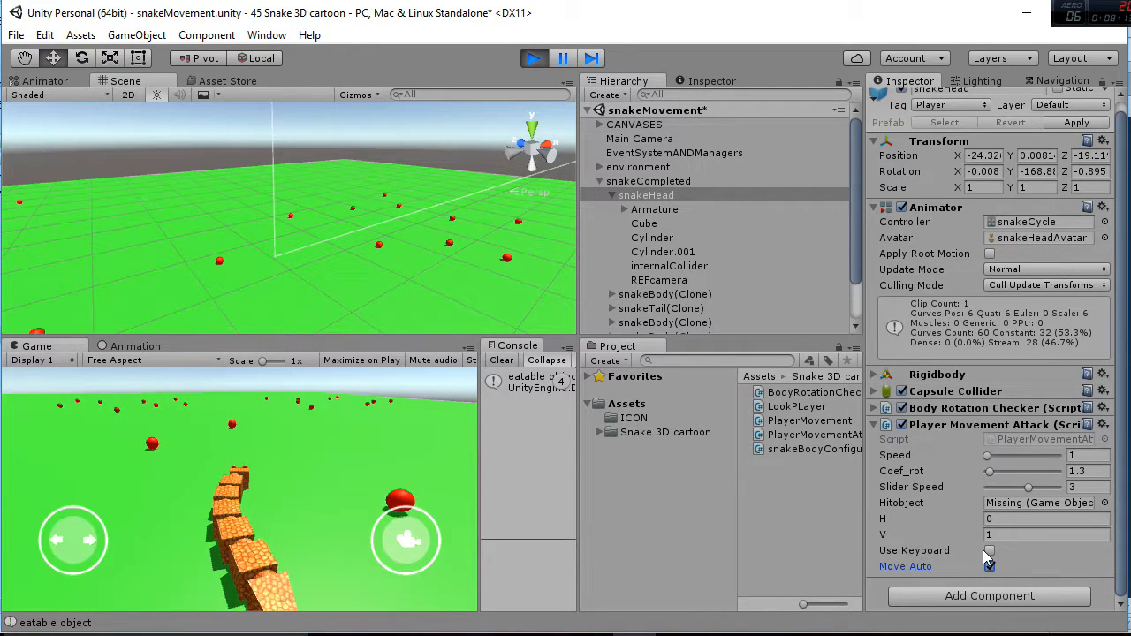
left_click(990, 551)
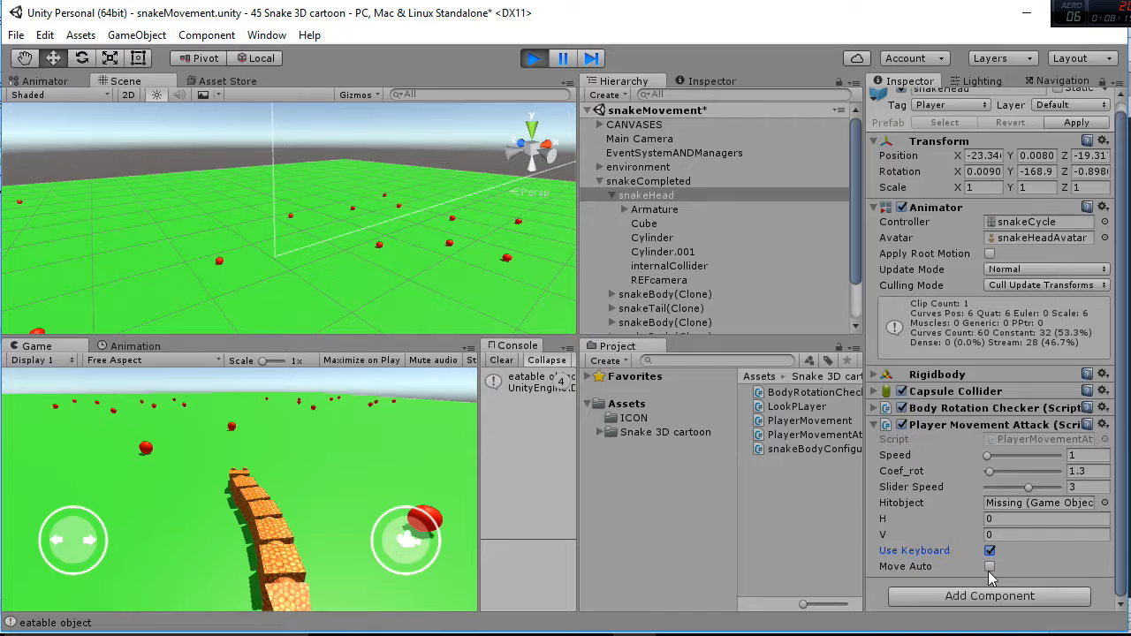
left_click(1037, 537)
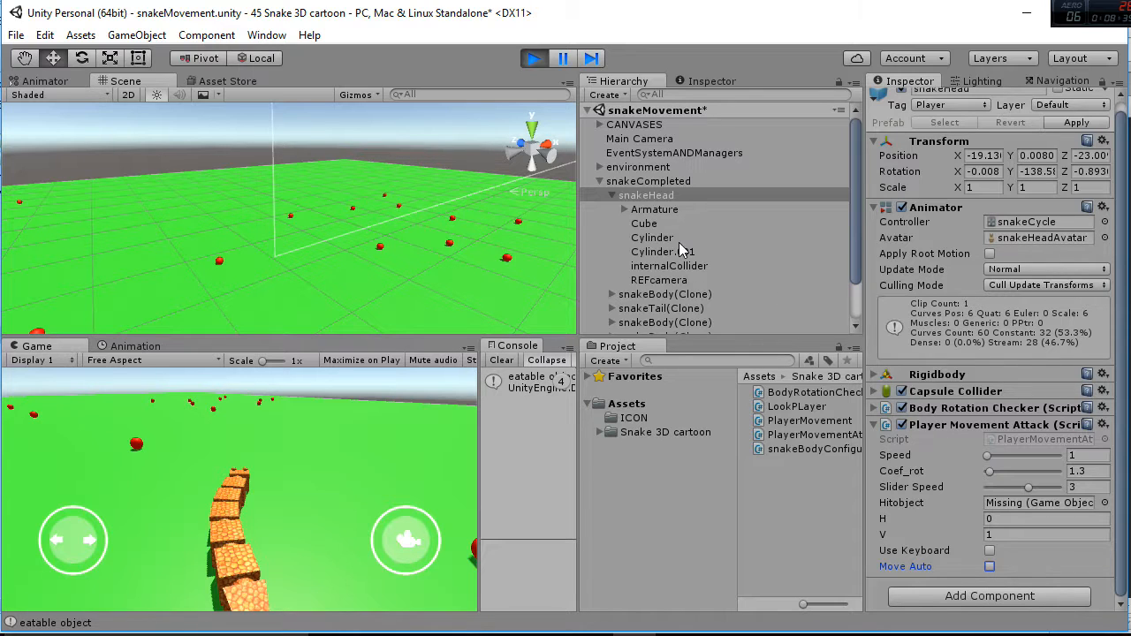
Step: Select REFcamera to show its Rotate Camera settings and swing the game camera around the snake with the right joystick
left_click(657, 279)
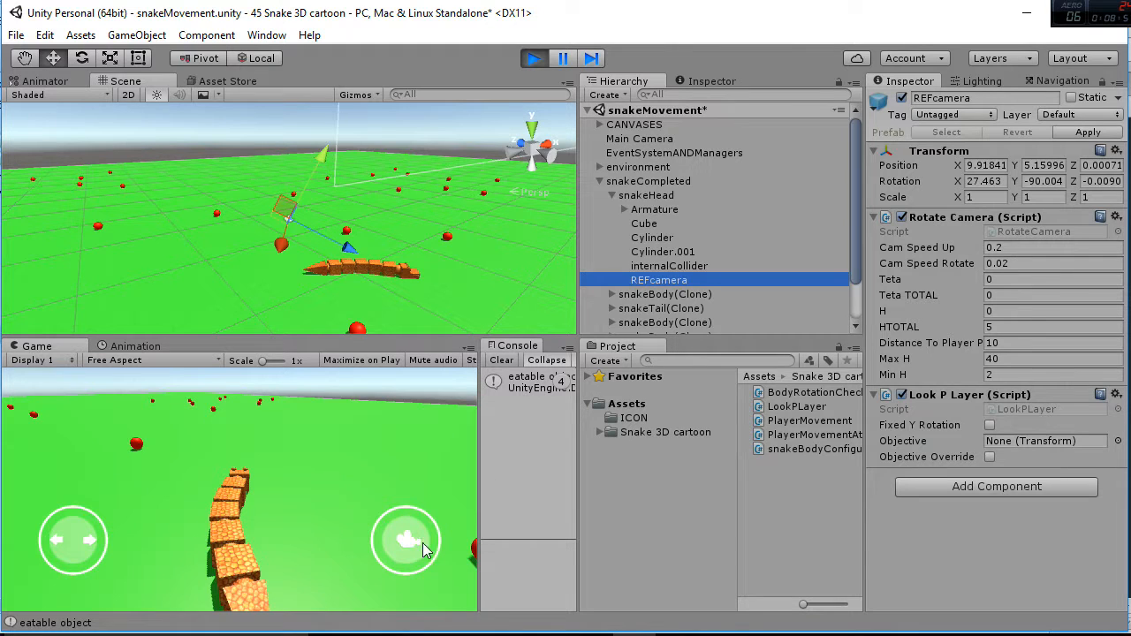
left_click_drag(407, 539, 445, 541)
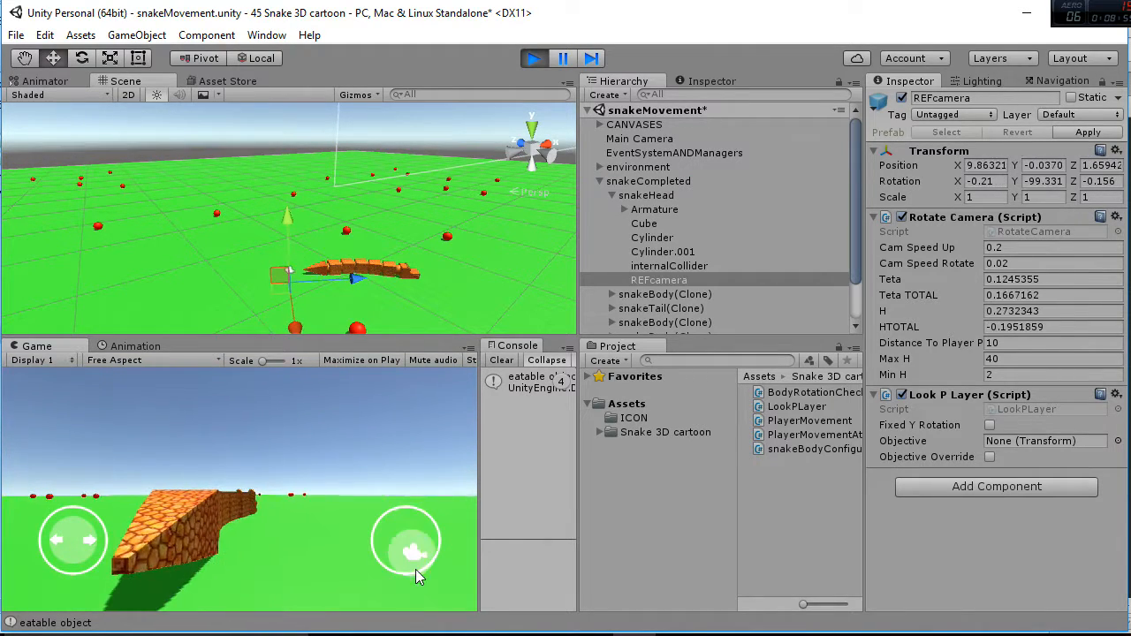
left_click_drag(414, 554, 433, 530)
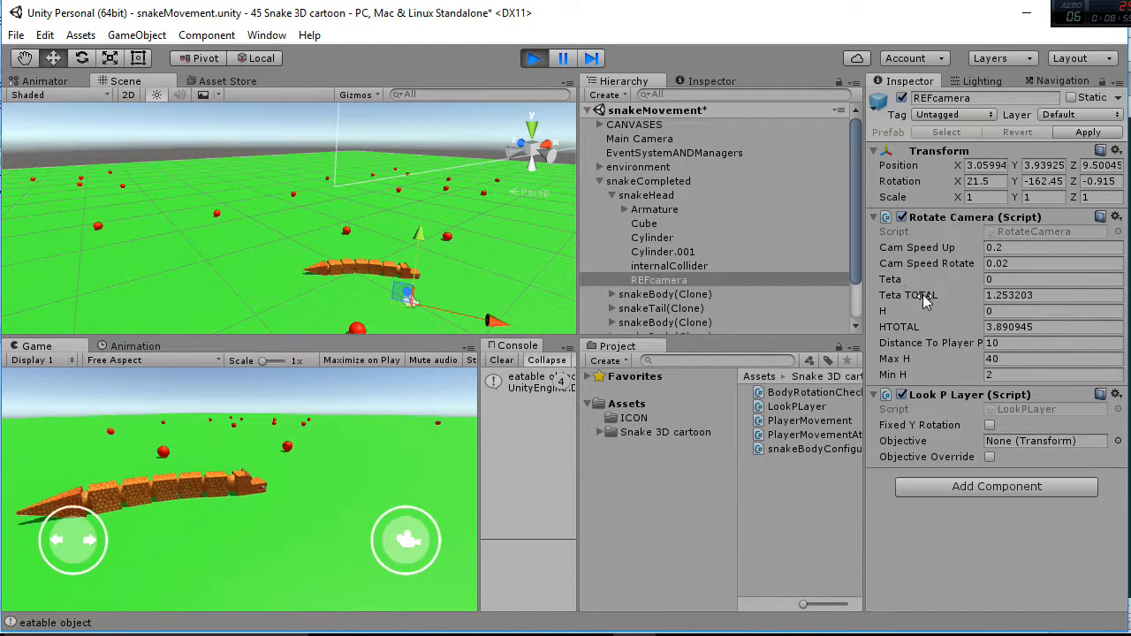
left_click(1052, 293)
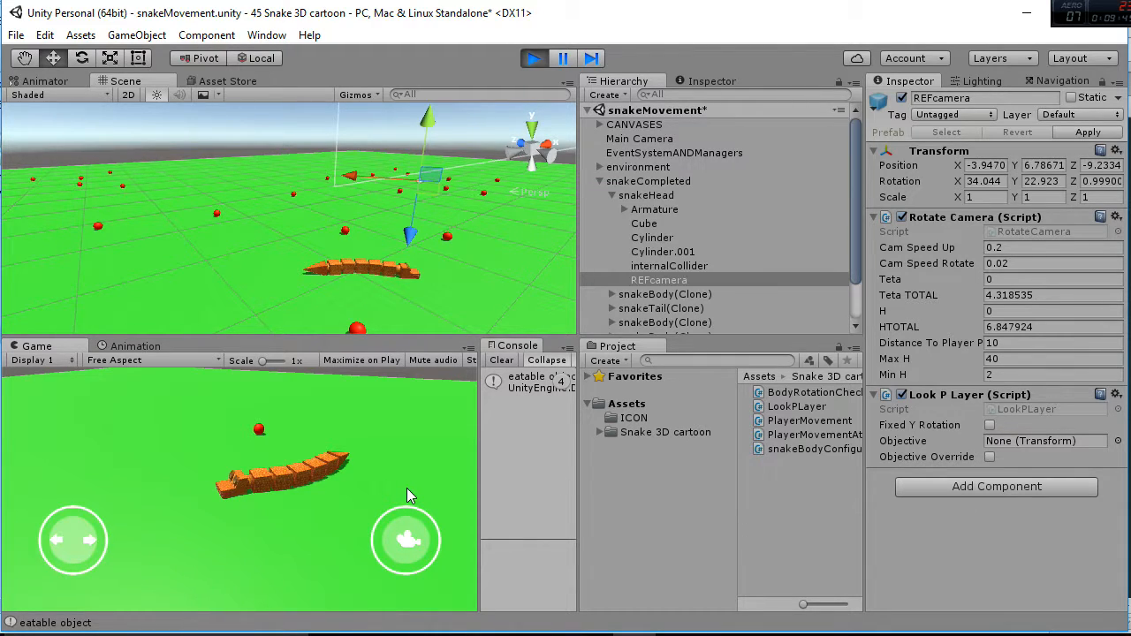
mouse_move(543, 74)
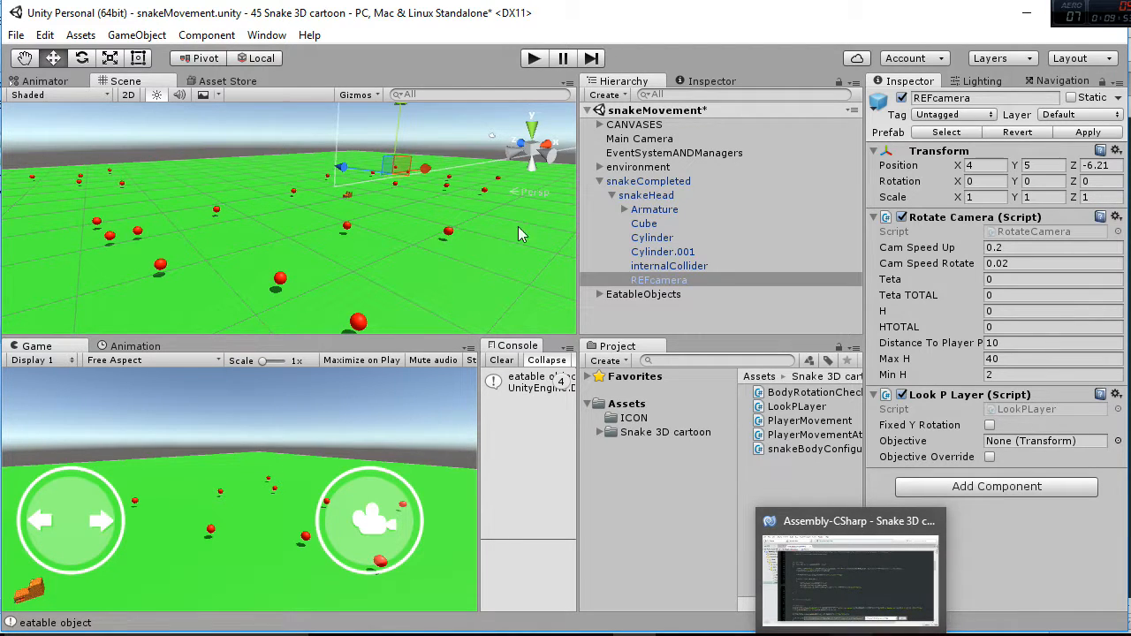
Step: Show the snakeCycle controller's idle and eating states in the Animator, then run and stop the game
left_click(46, 81)
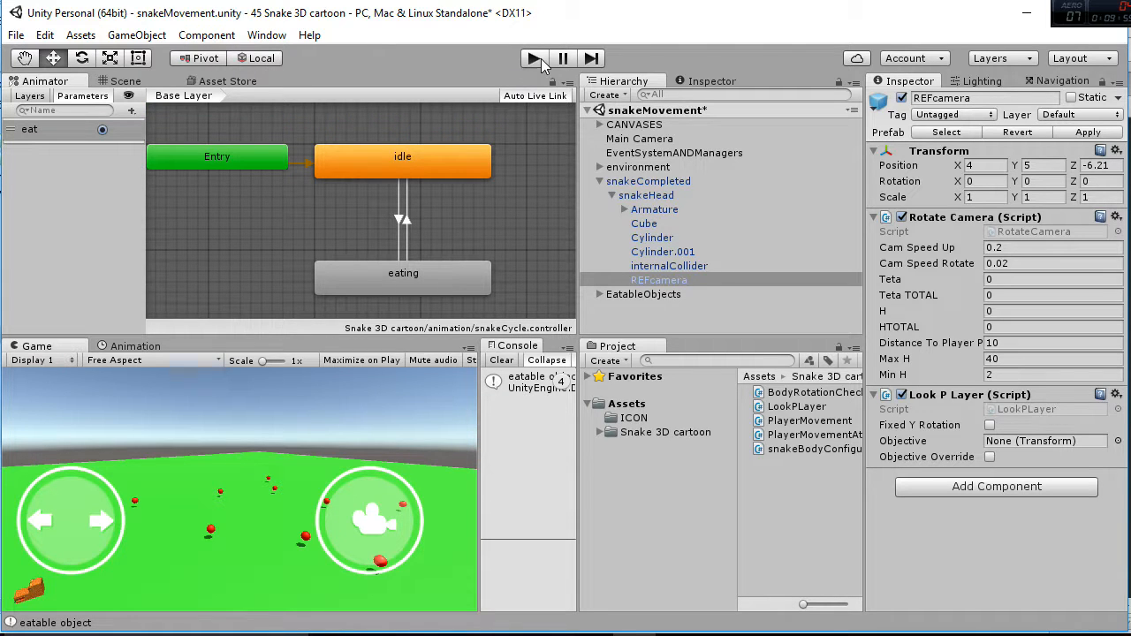
left_click(530, 57)
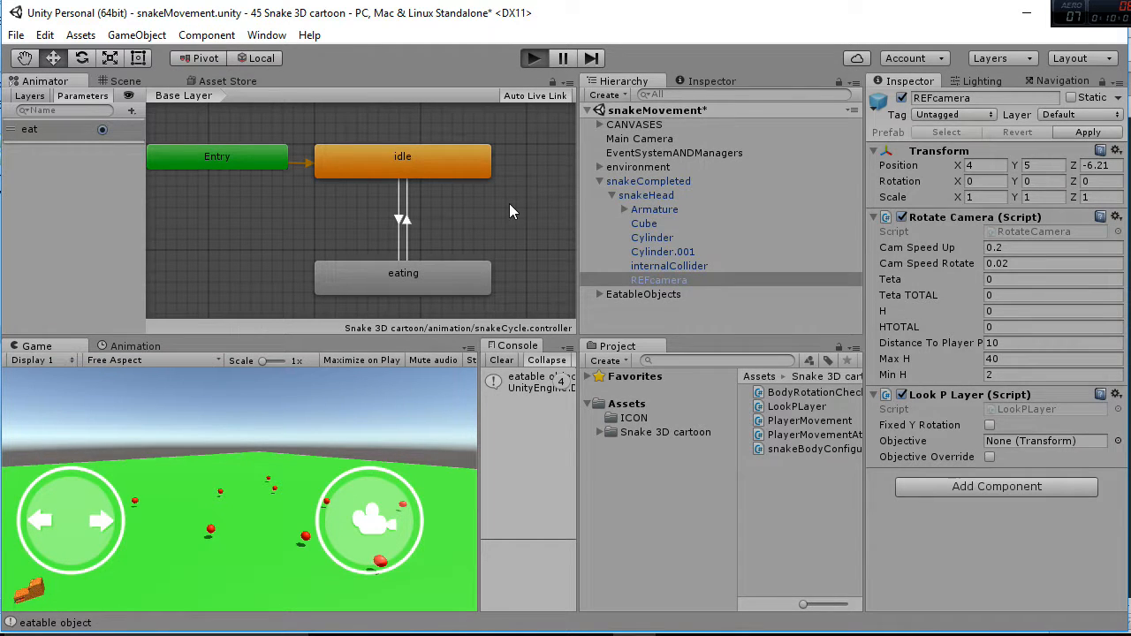
mouse_move(228, 175)
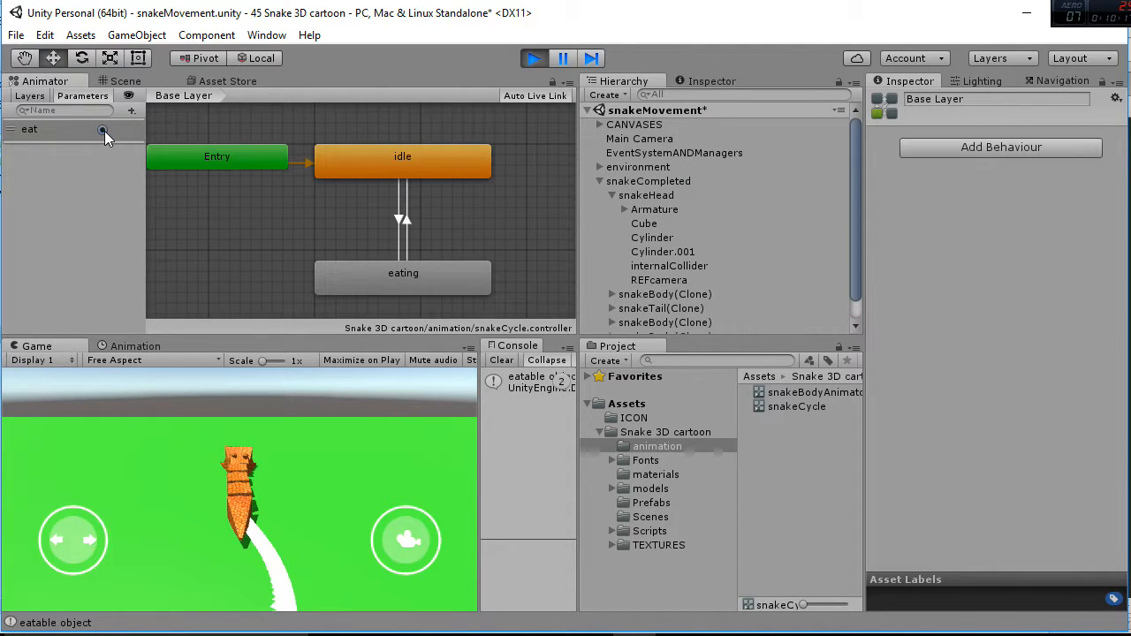
left_click(534, 58)
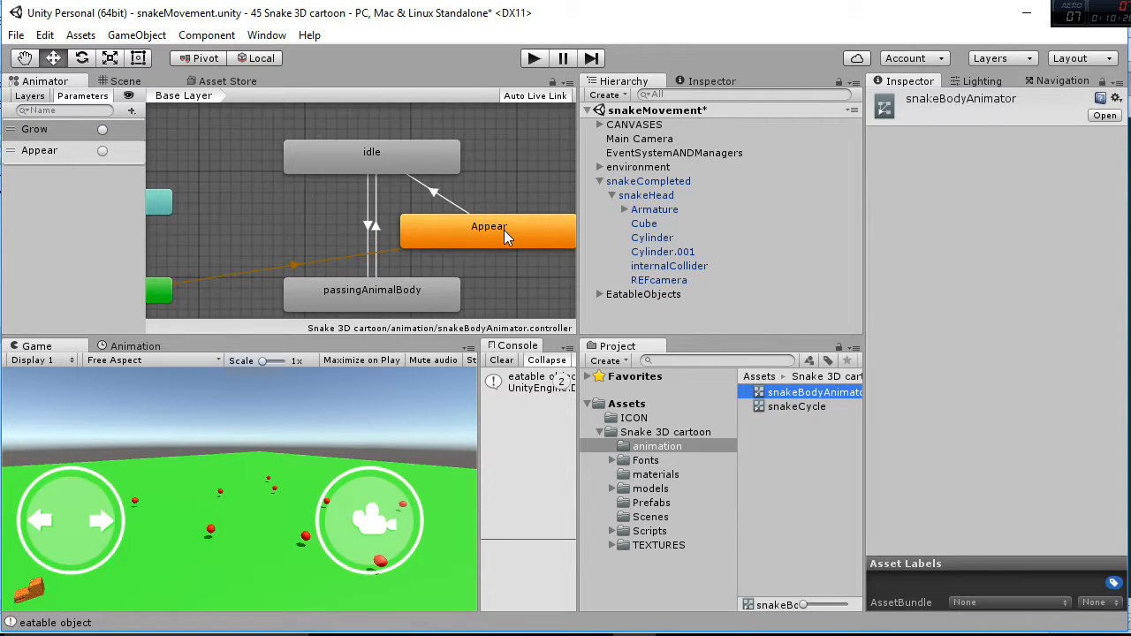
Step: Review the Appear and passingAnimalBody states' motions in snakeBodyAnimator, running the game in between
left_click(487, 231)
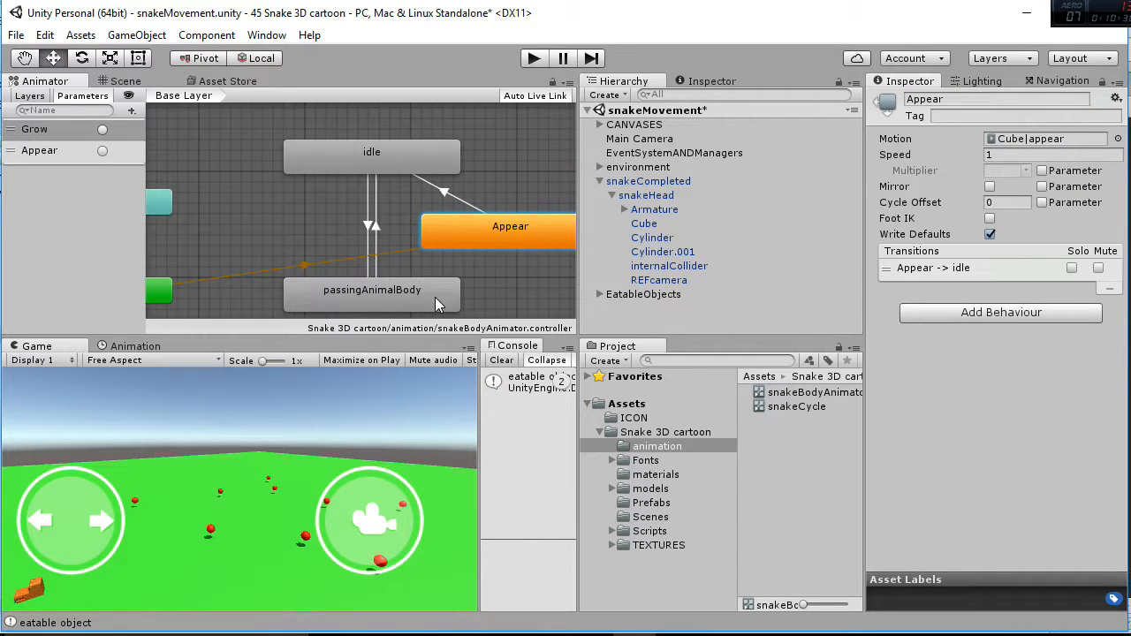
mouse_move(409, 307)
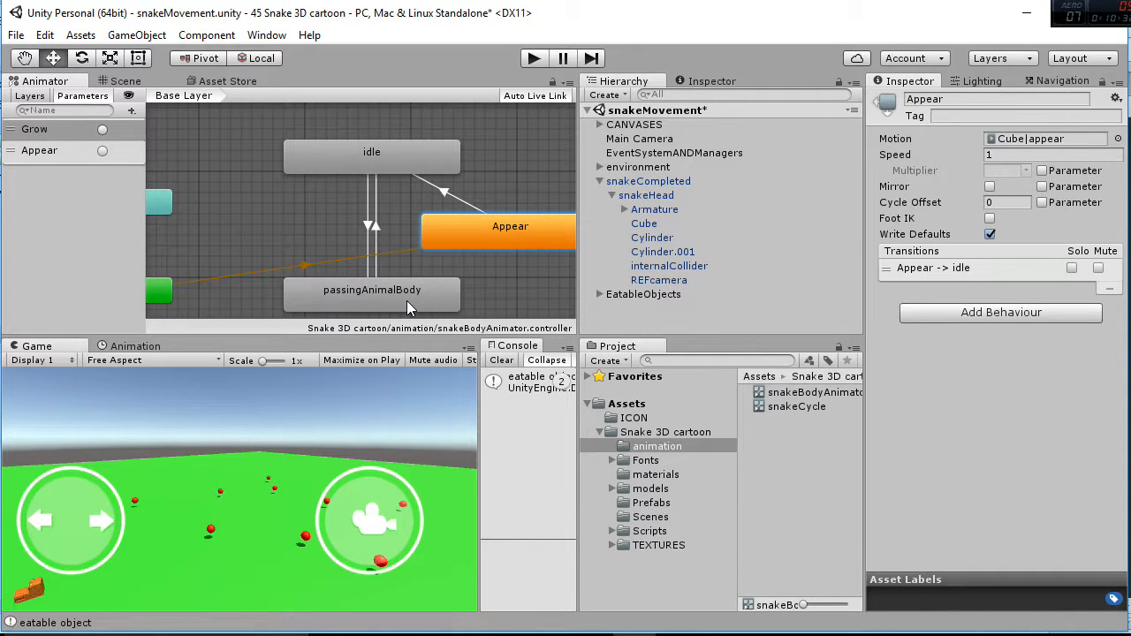
mouse_move(534, 59)
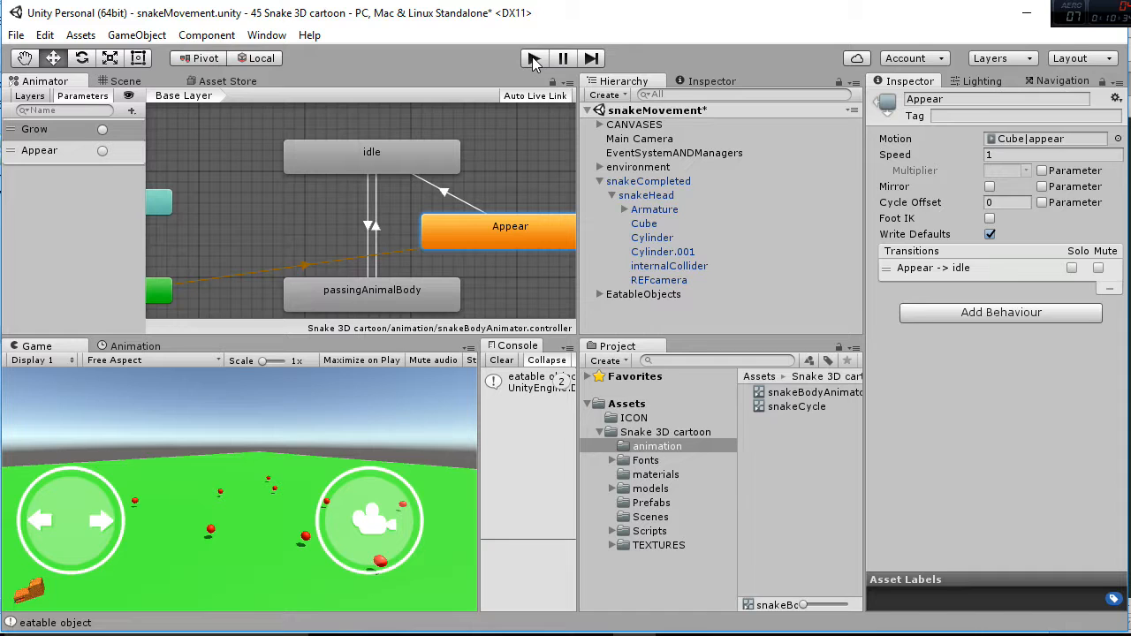
left_click(530, 58)
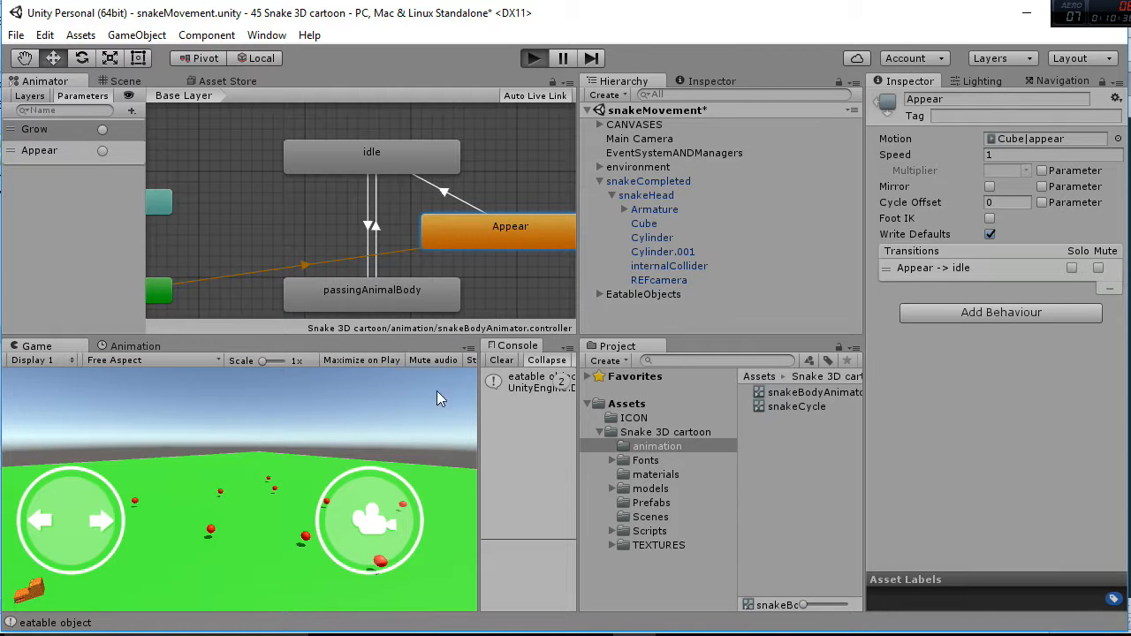
mouse_move(435, 459)
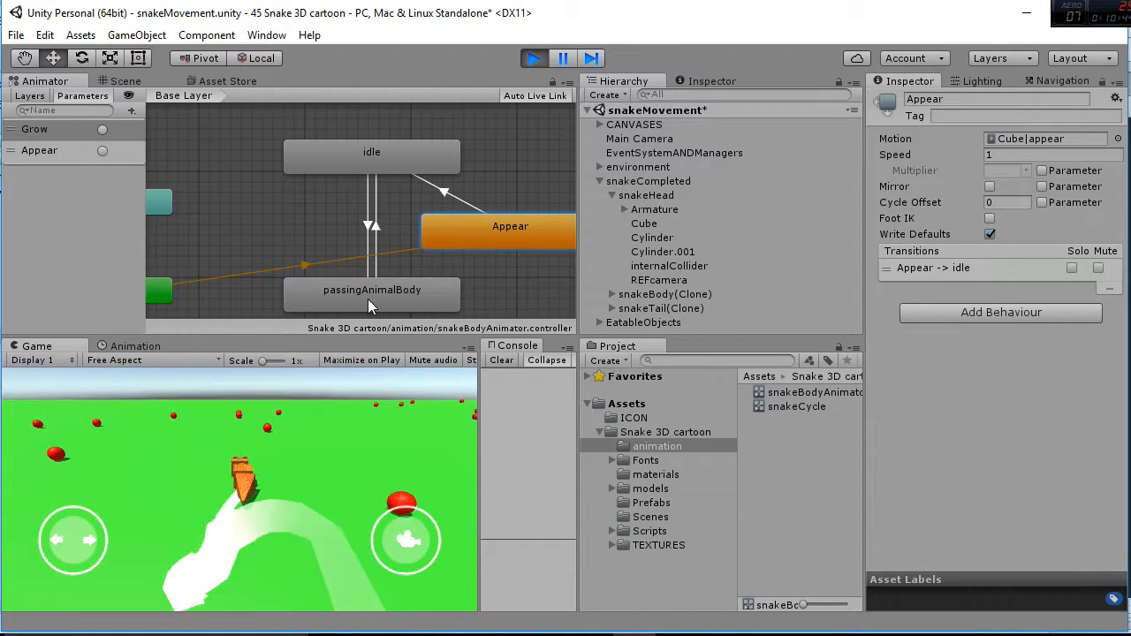
left_click(371, 290)
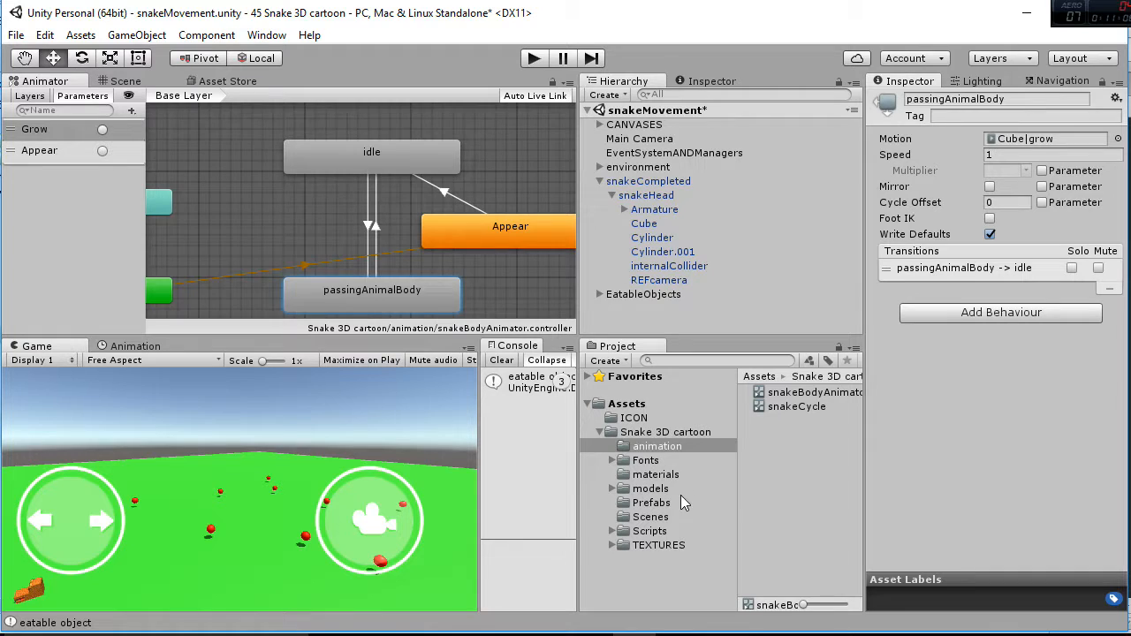
Step: Select the snakeBody model in the models folder to show its animation import settings
left_click(649, 488)
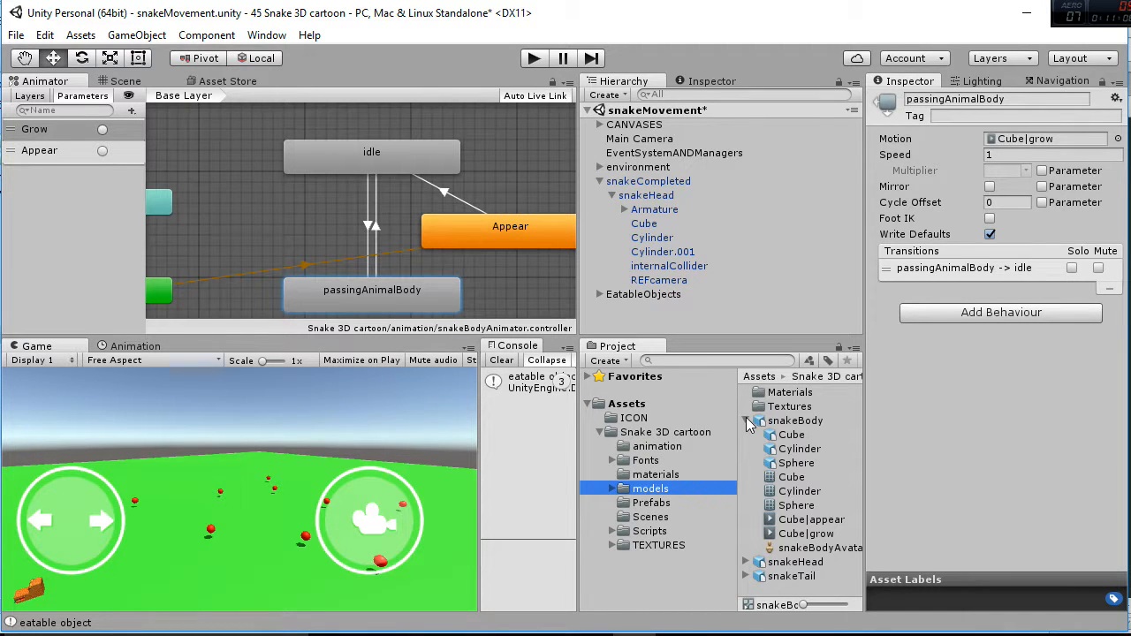
left_click(745, 421)
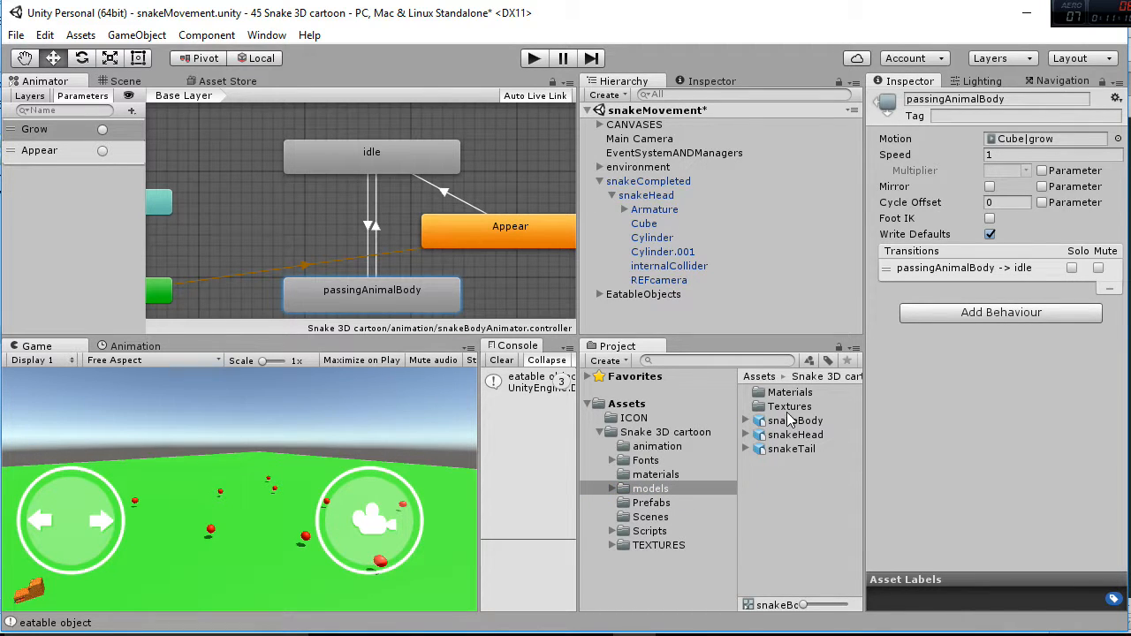
mouse_move(811, 435)
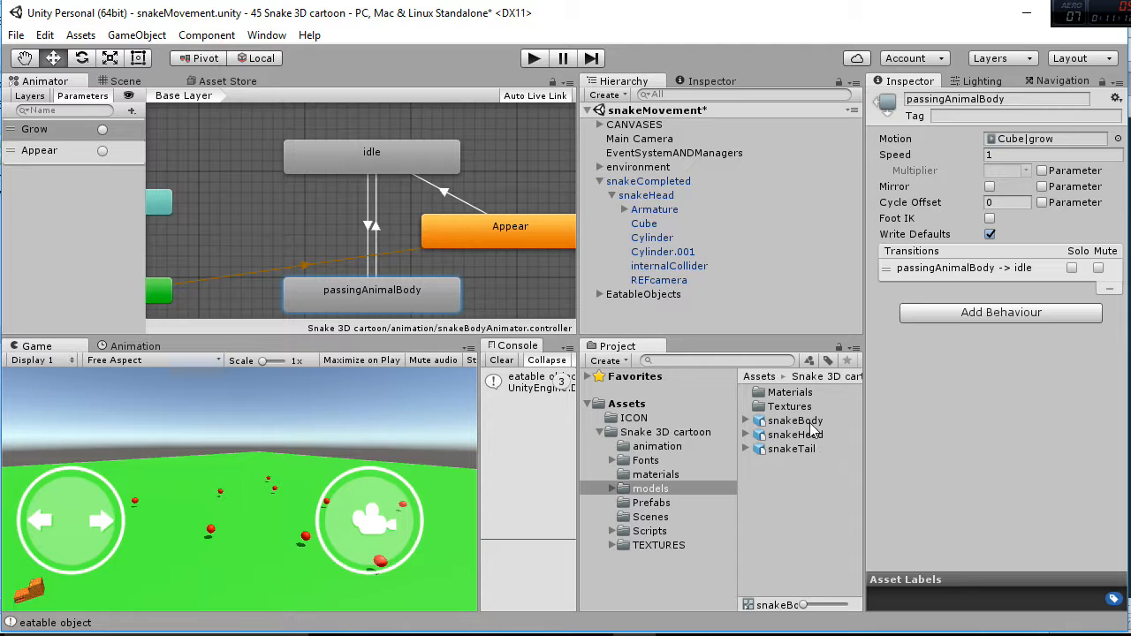
left_click(790, 421)
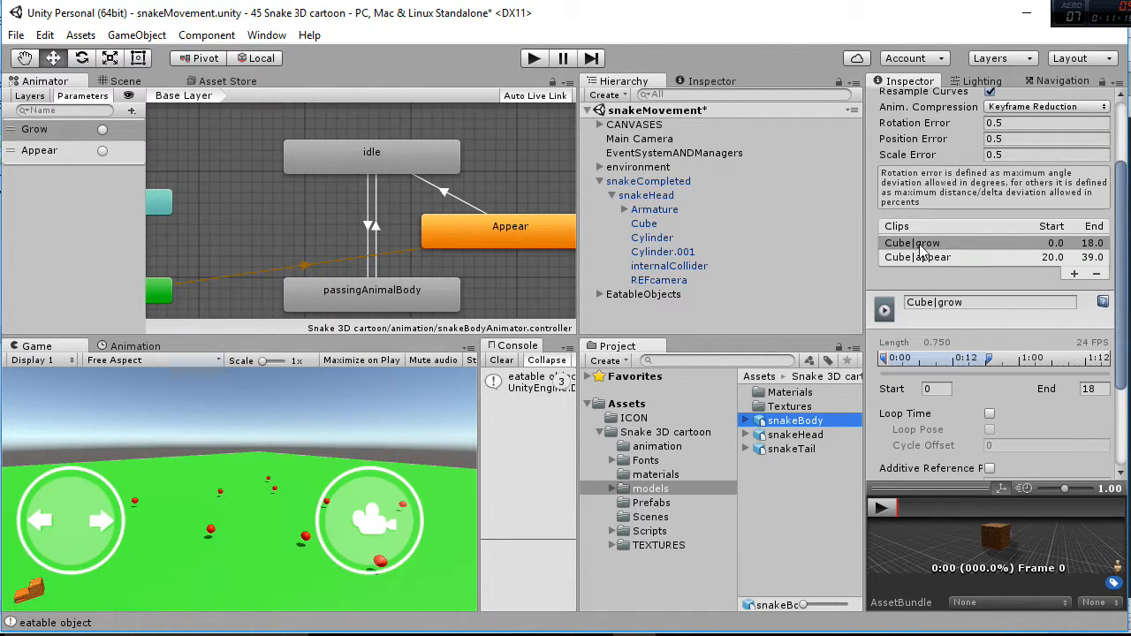
Step: Preview the Cube|grow and Cube|appear clips alternately on the textured cube
left_click(880, 505)
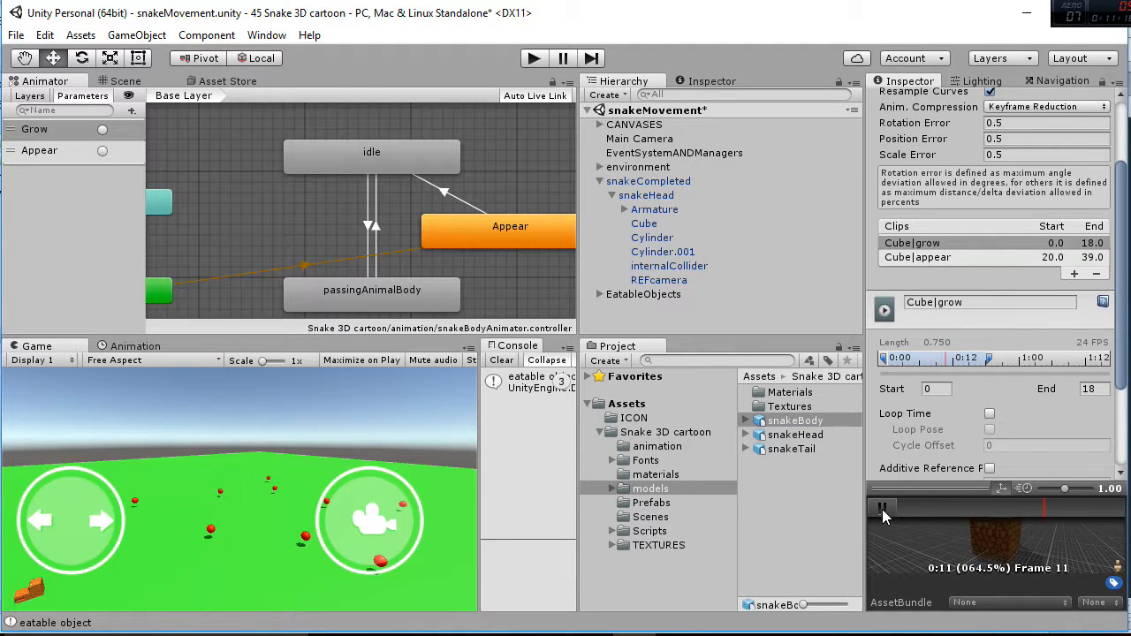
left_click(917, 258)
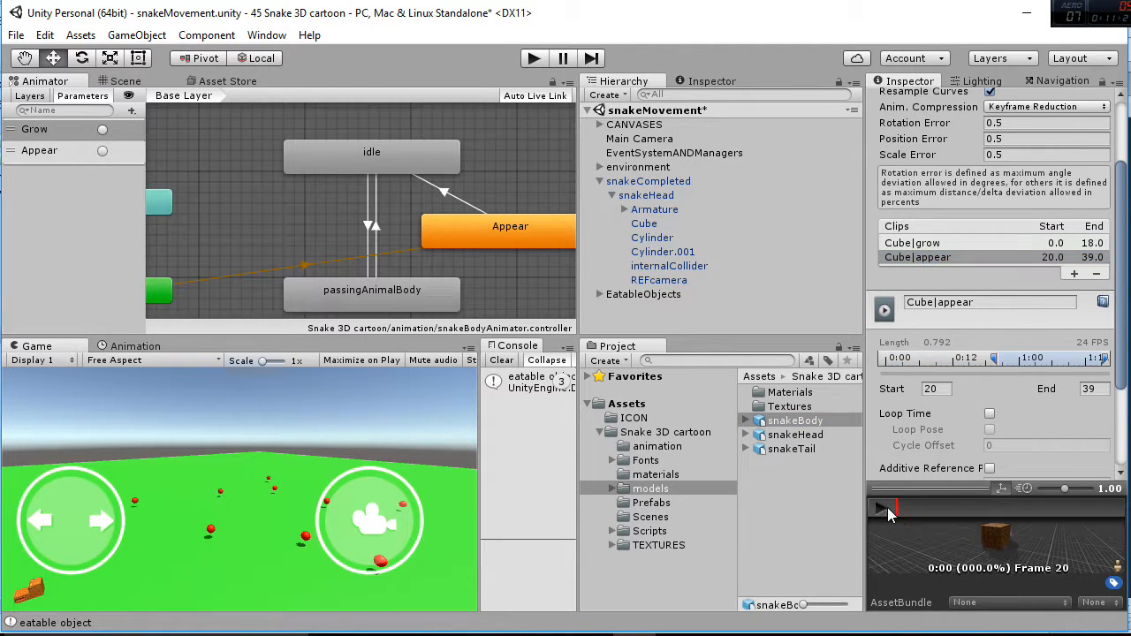
left_click(881, 508)
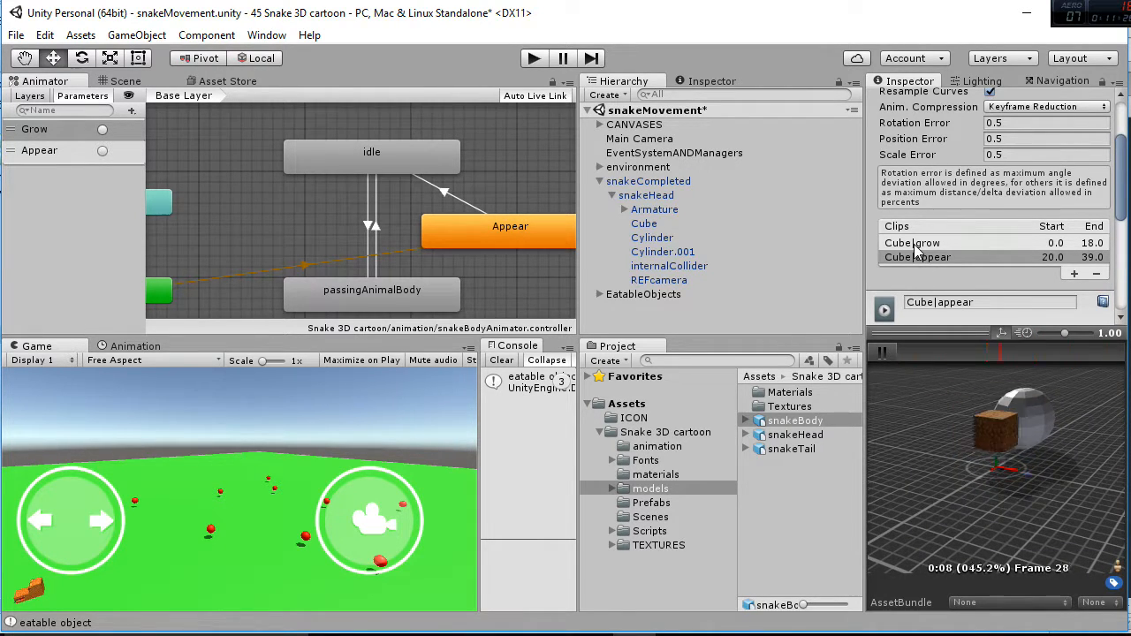
left_click(911, 242)
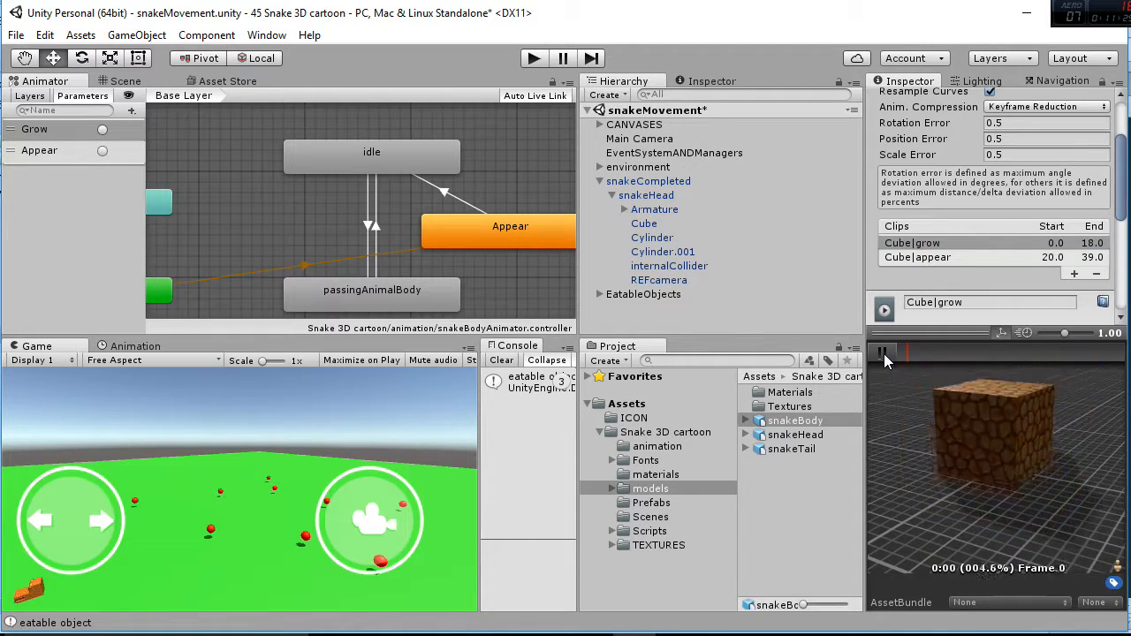
left_click(882, 350)
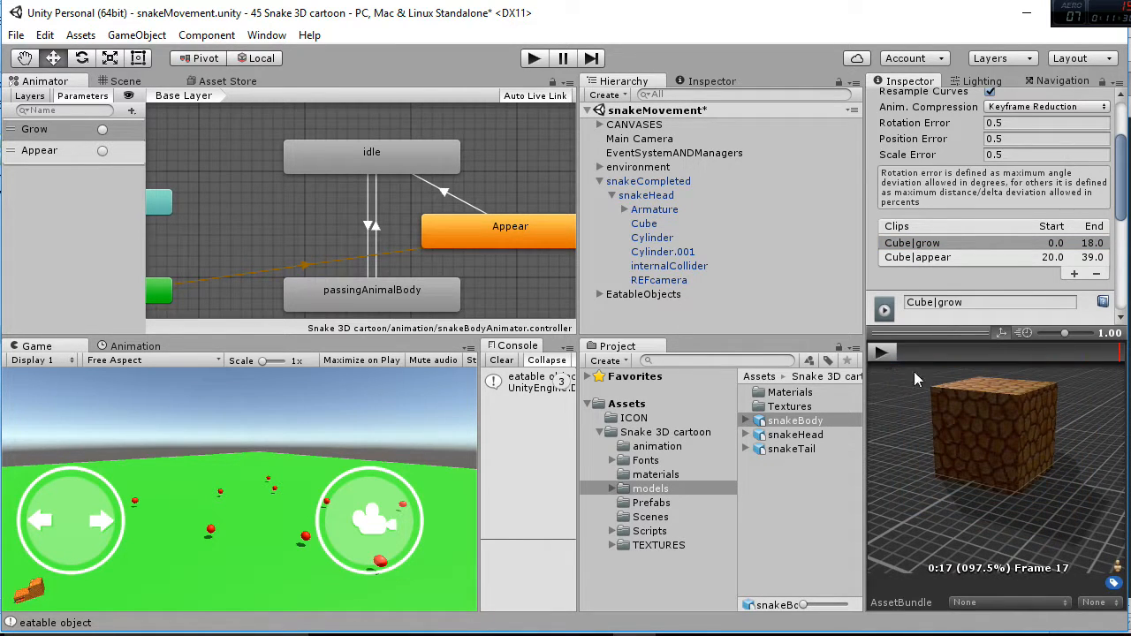
left_click(917, 258)
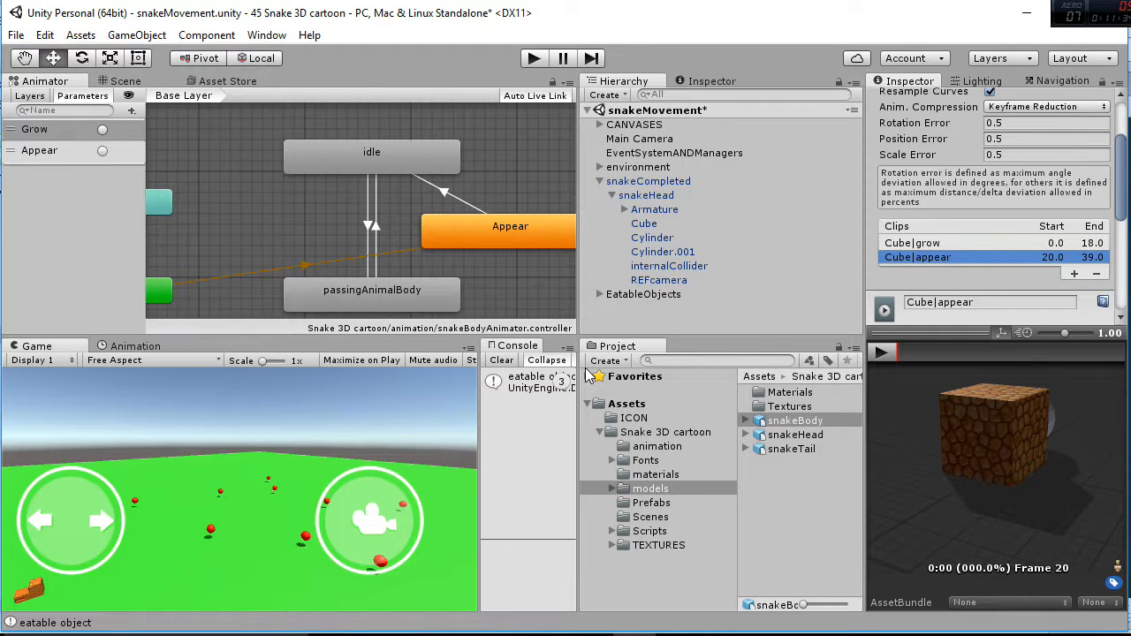
mouse_move(692, 535)
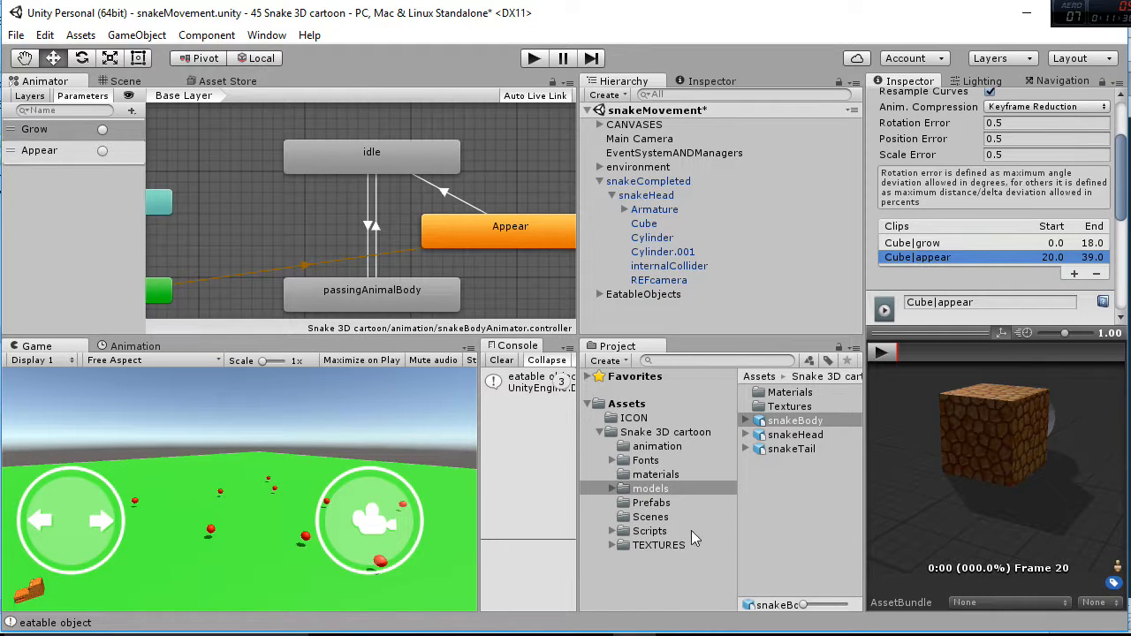